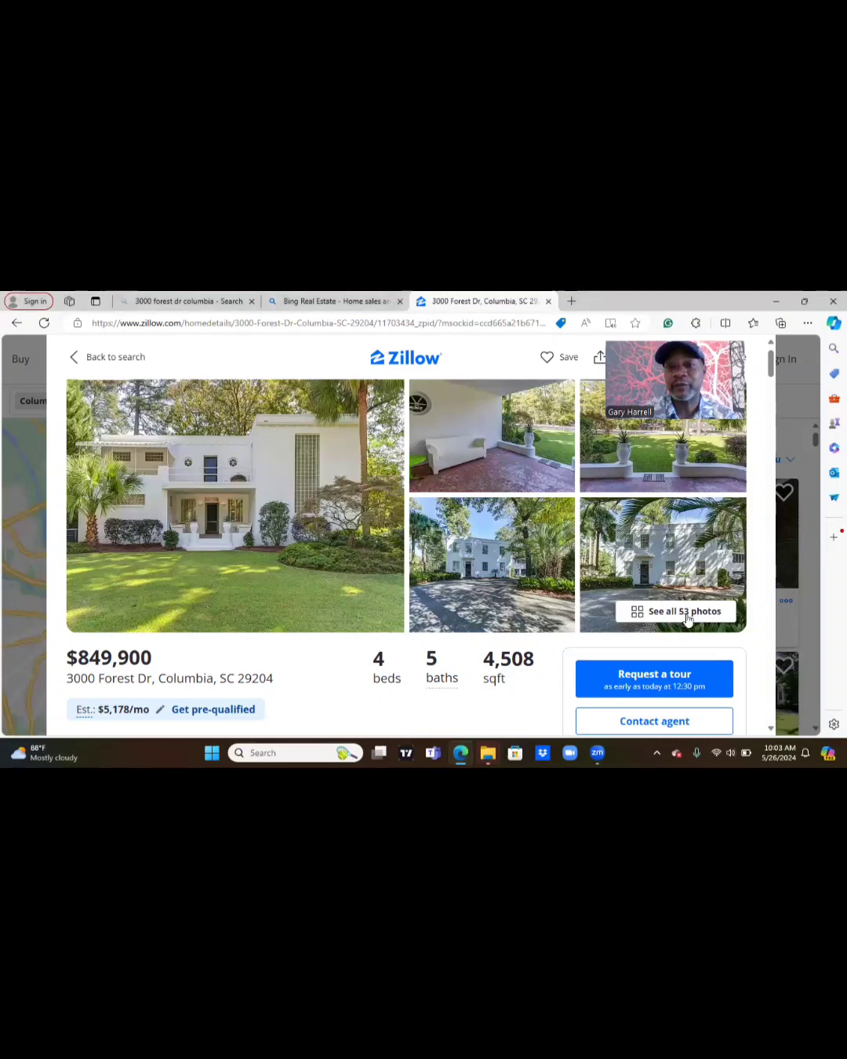
Open the full 53-photo gallery for the 3000 Forest Dr, Columbia listing.
click(686, 611)
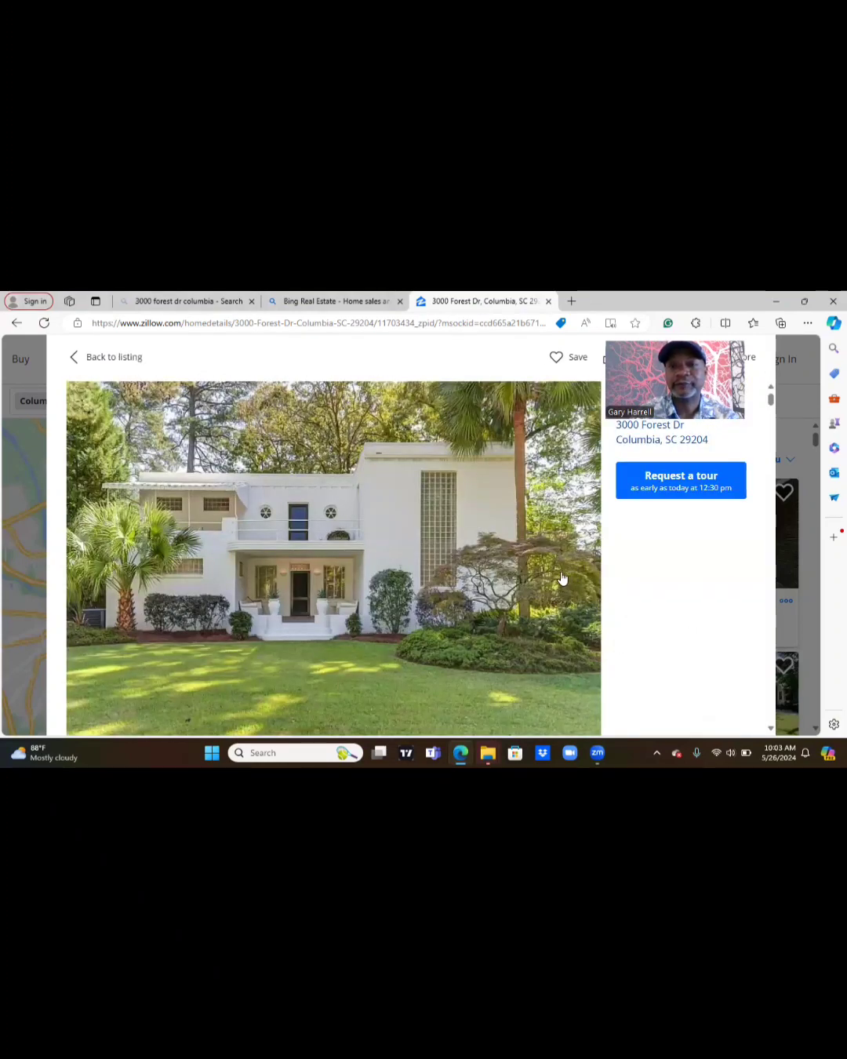
mouse_move(764, 296)
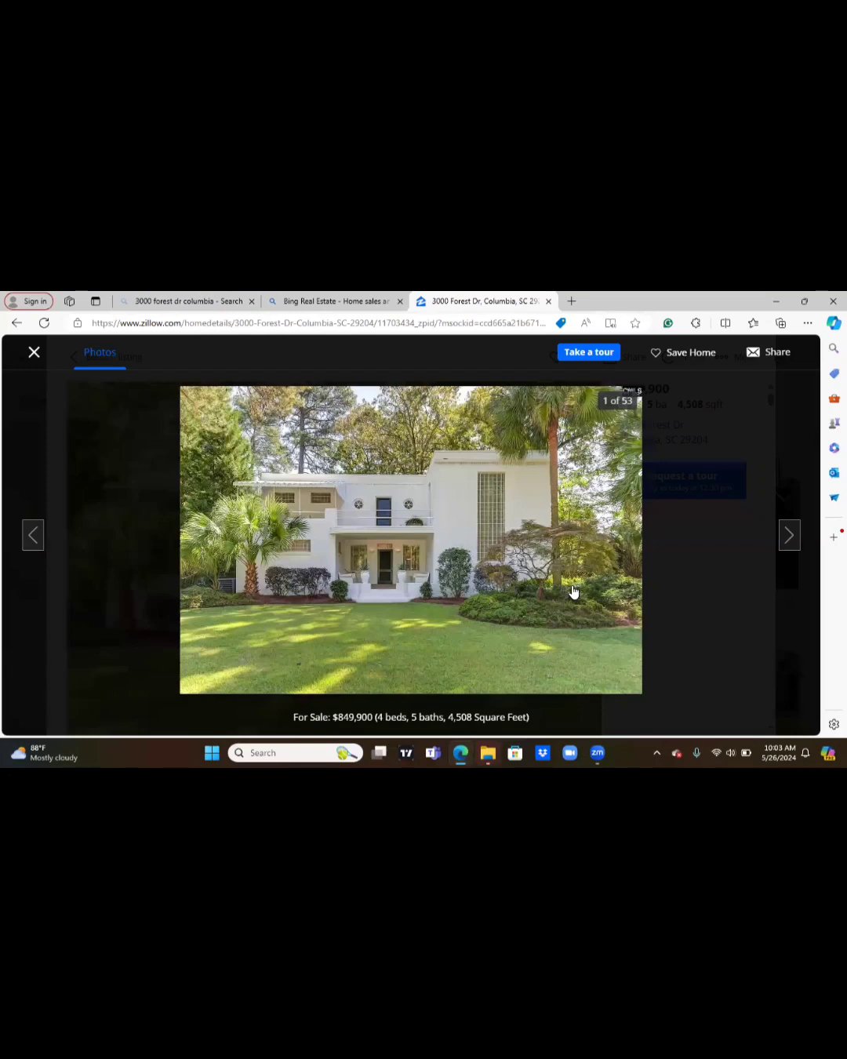
mouse_move(804, 542)
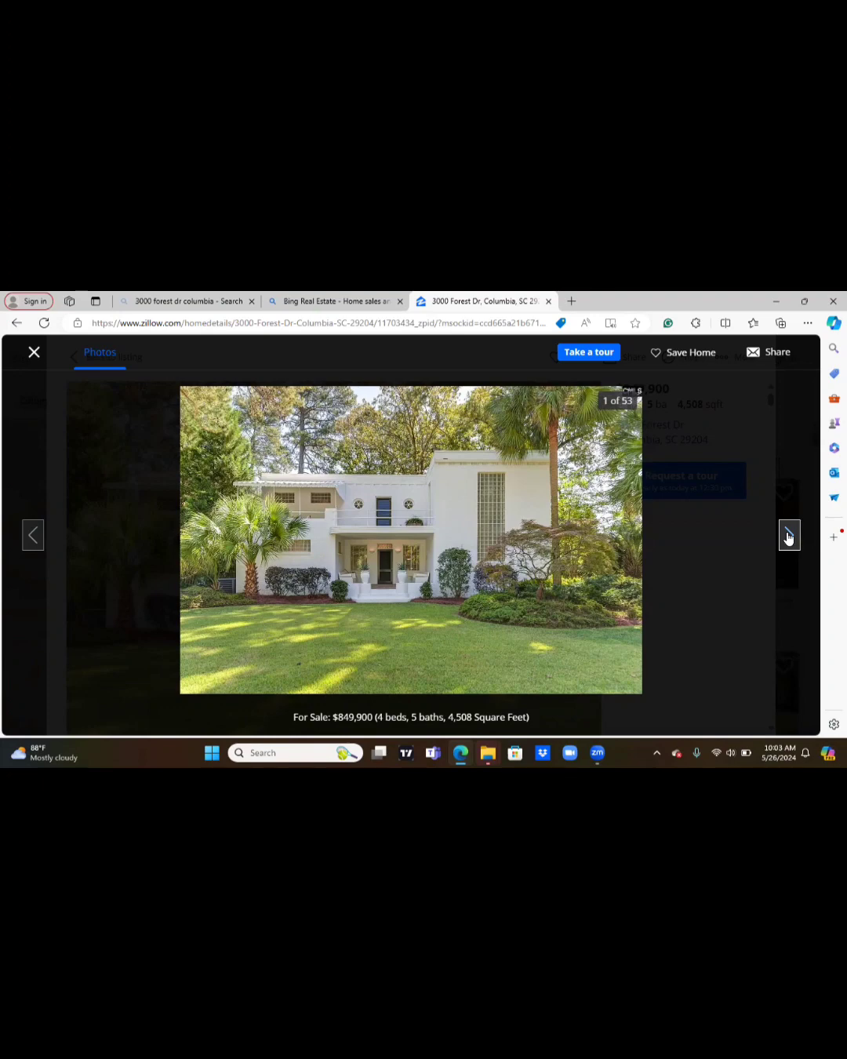
Advance past the front exterior and porch shots to photo 6, the curved staircase.
click(789, 535)
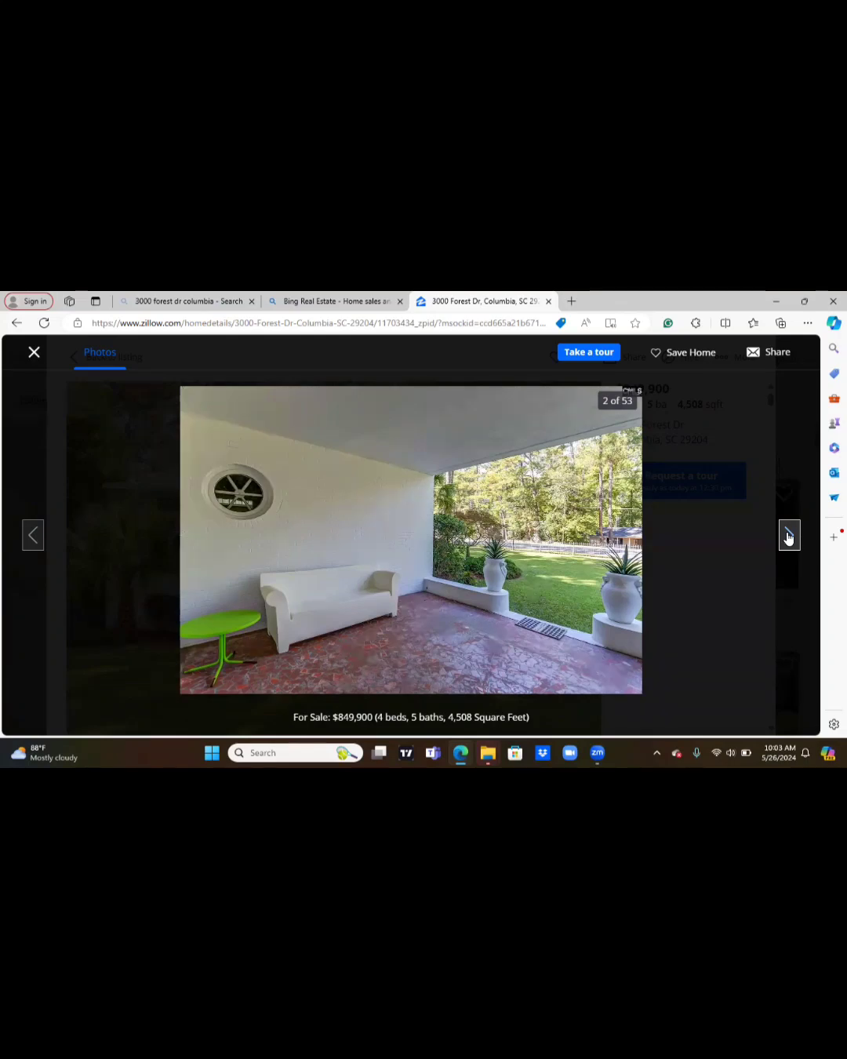
click(789, 535)
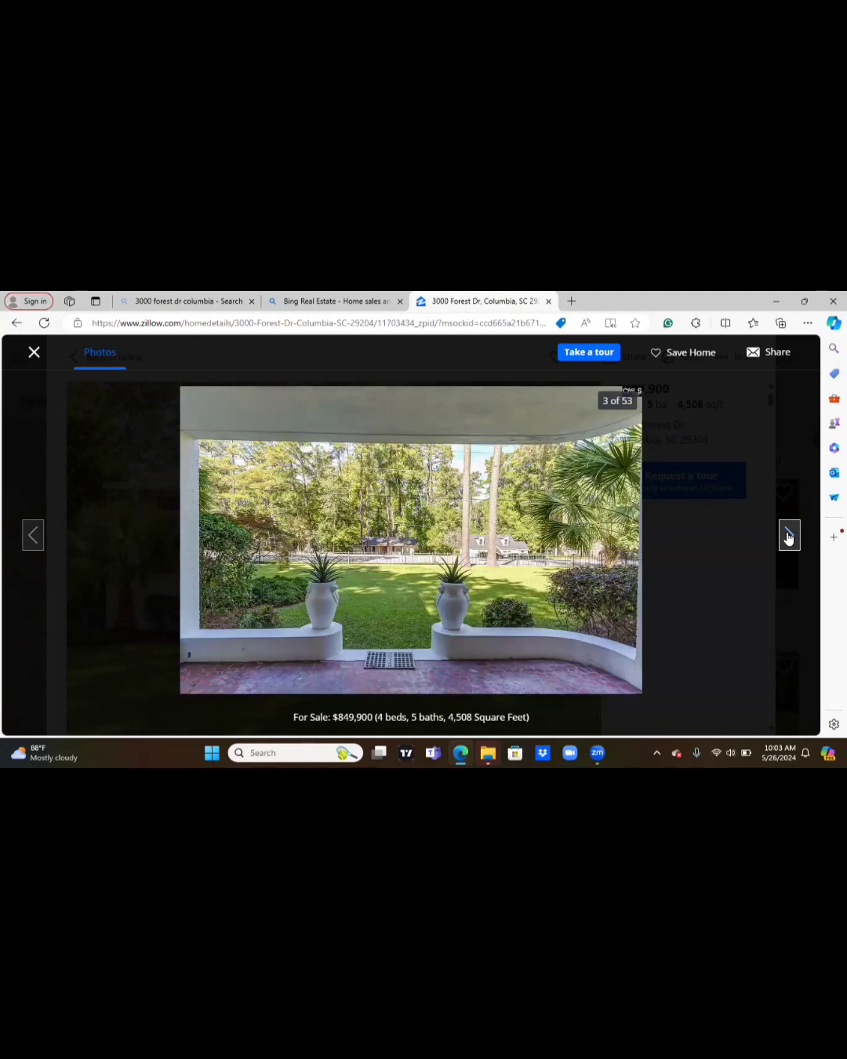
click(789, 535)
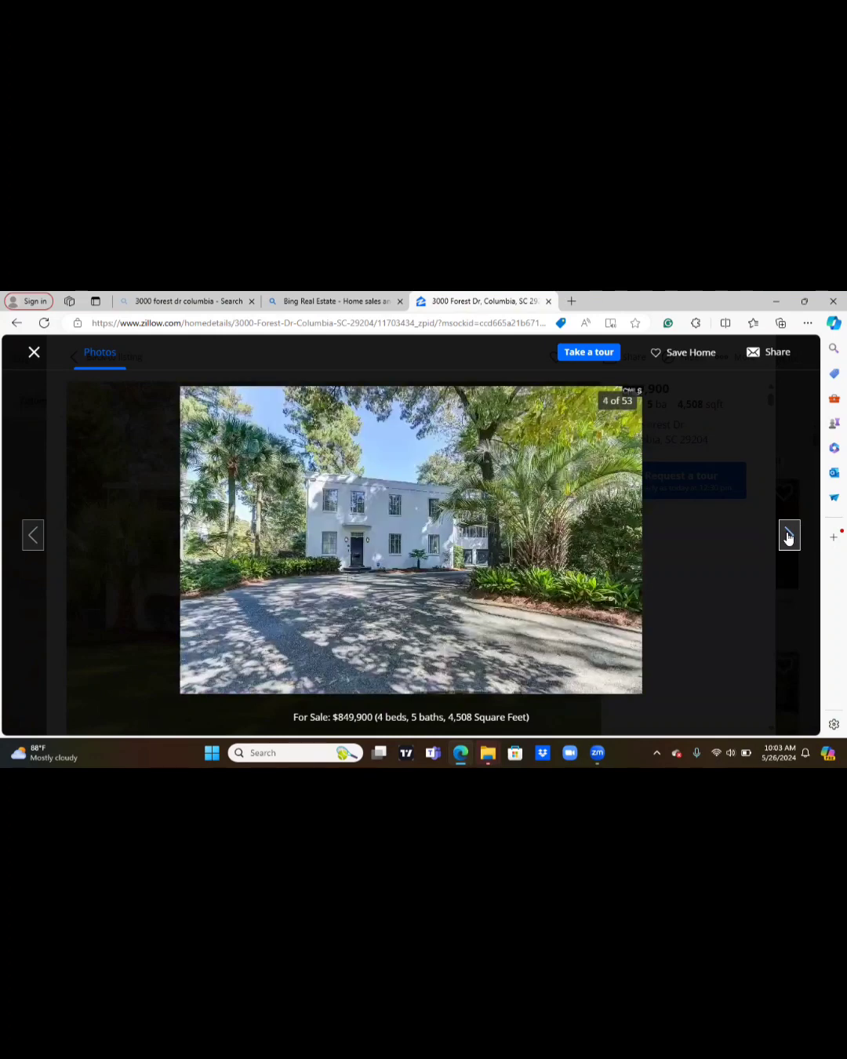
click(788, 535)
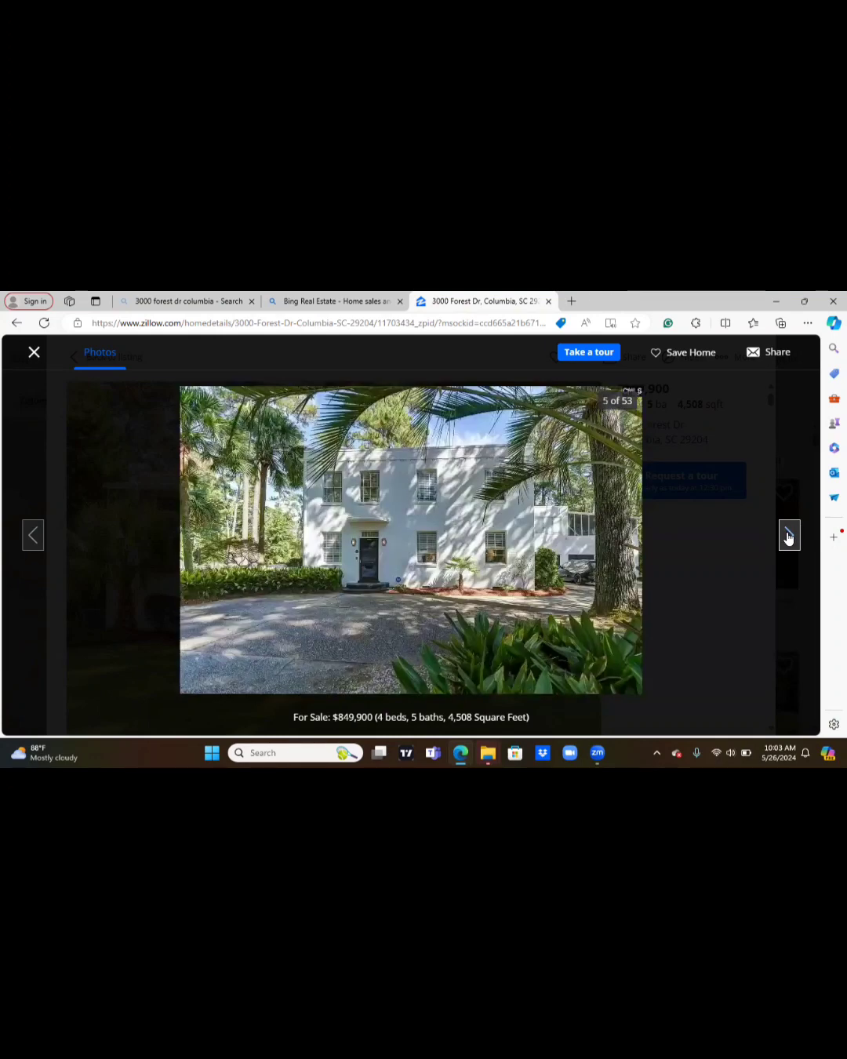
click(789, 535)
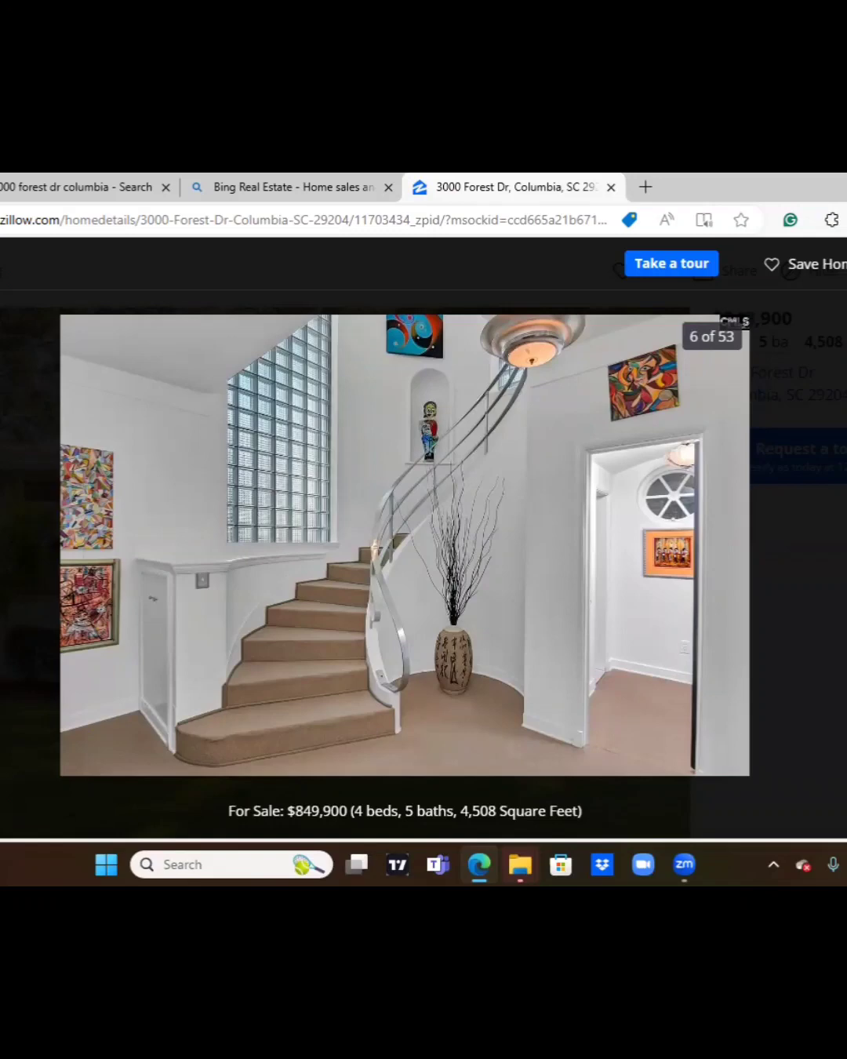
Move past the staircase and fireplace living room to photo 19, the zebra-rug sitting room.
click(737, 549)
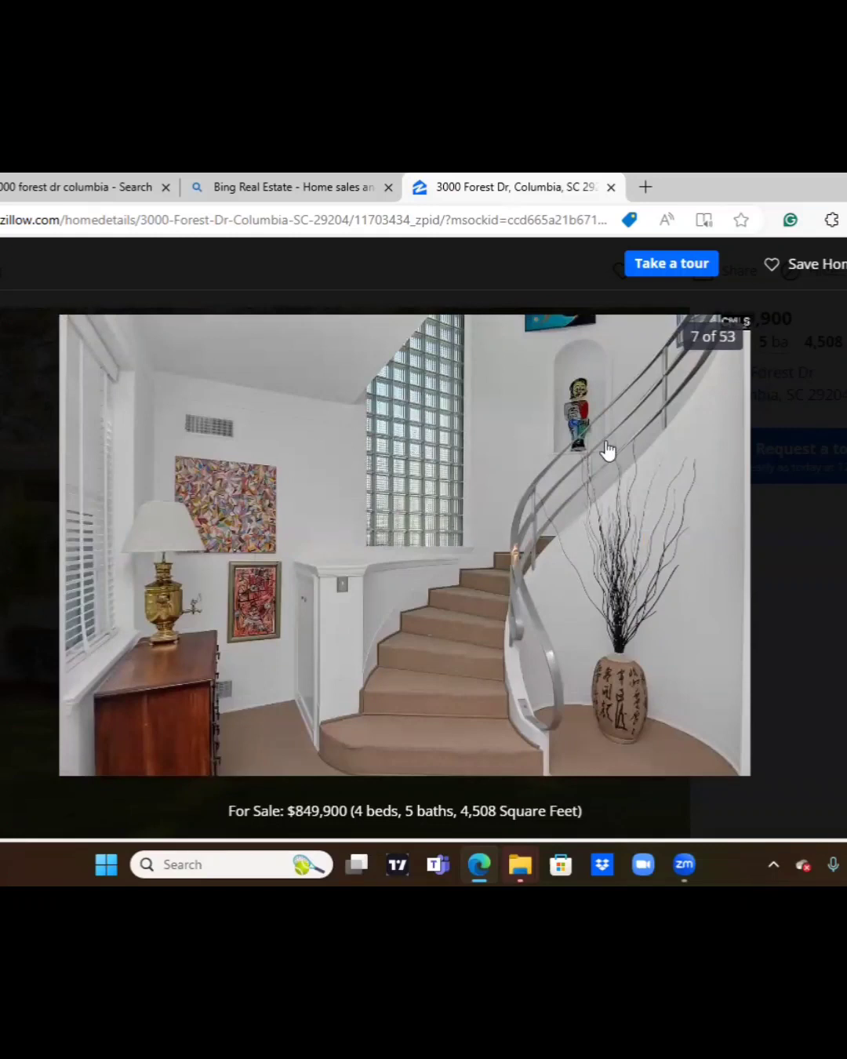
mouse_move(340, 551)
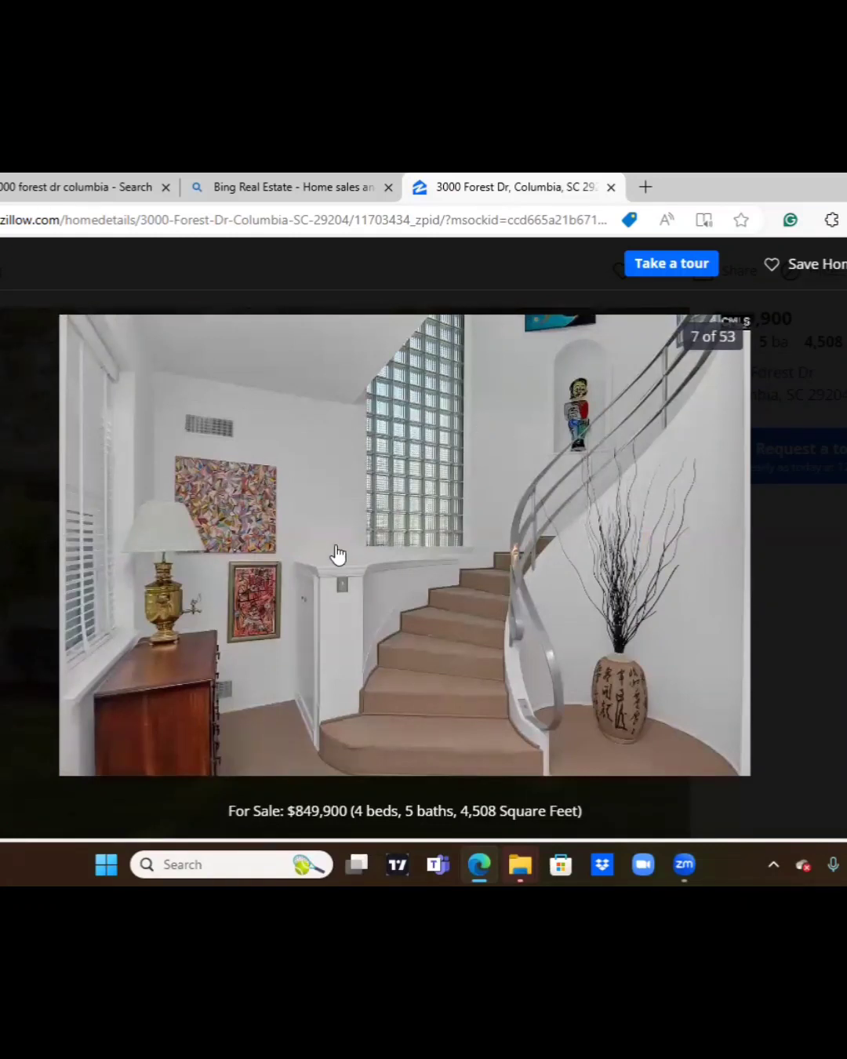
mouse_move(775, 507)
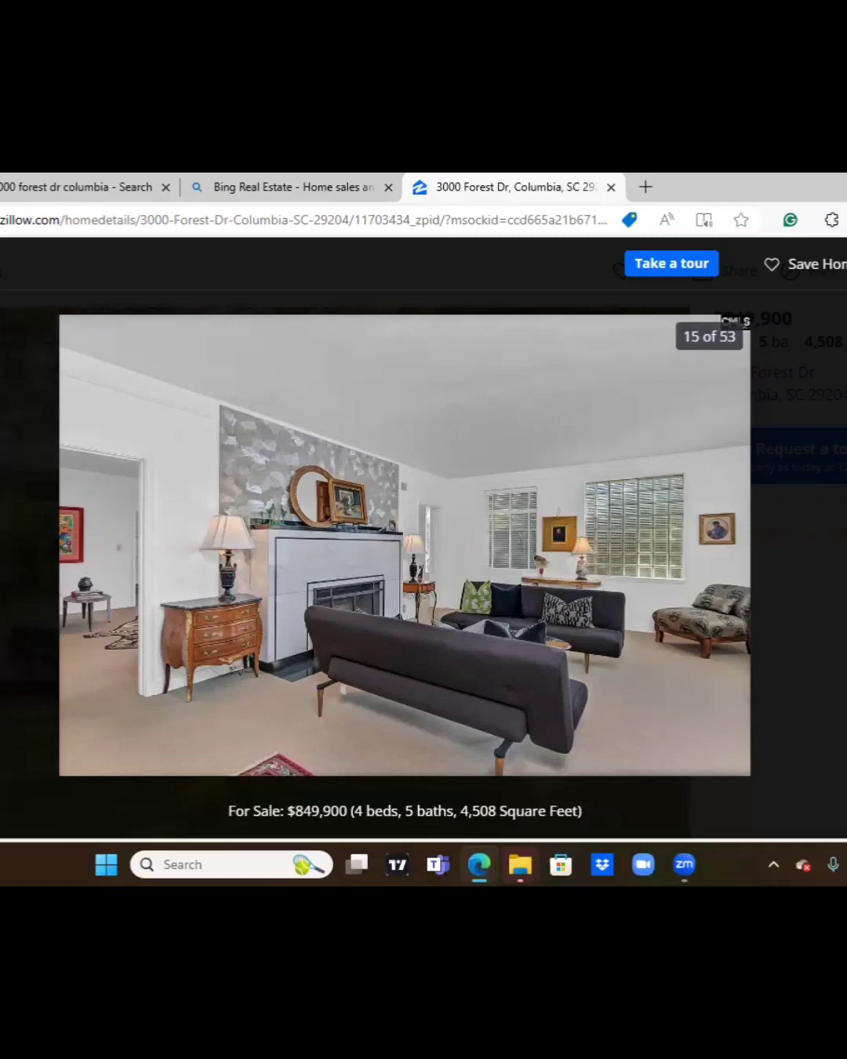
click(730, 541)
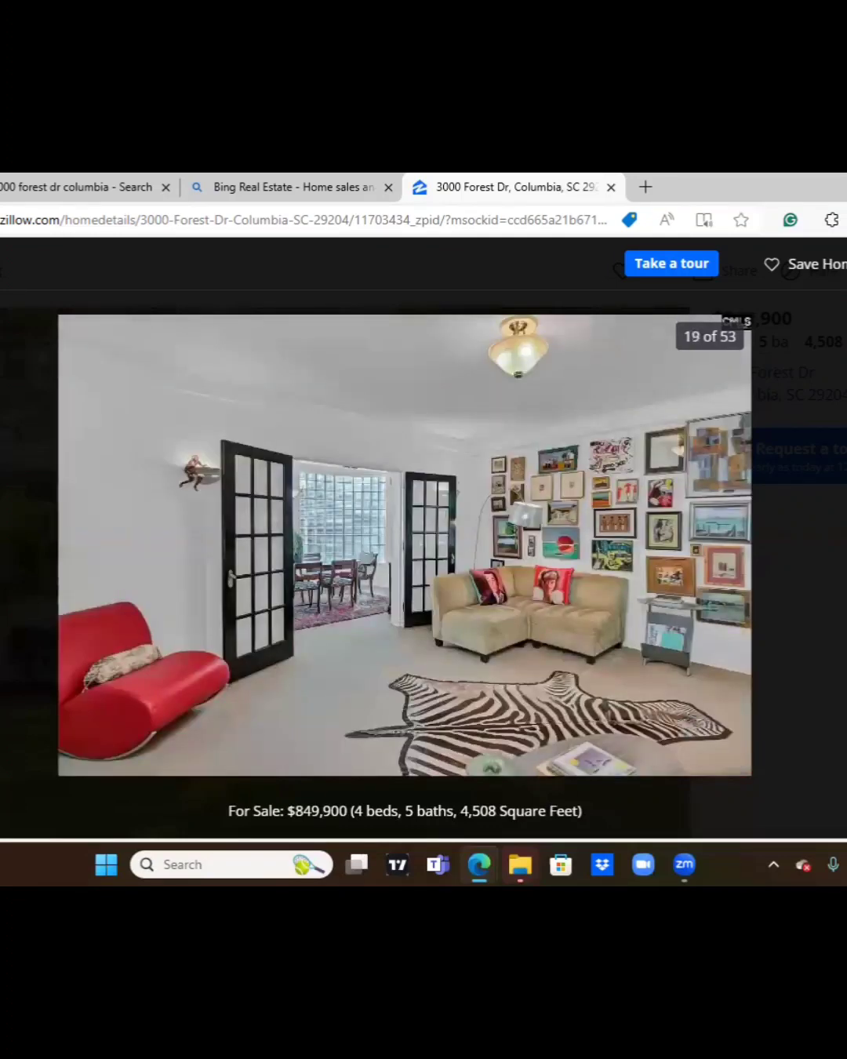
Move ahead to photo 21 of 53, the checkered-floor kitchen with island.
click(730, 541)
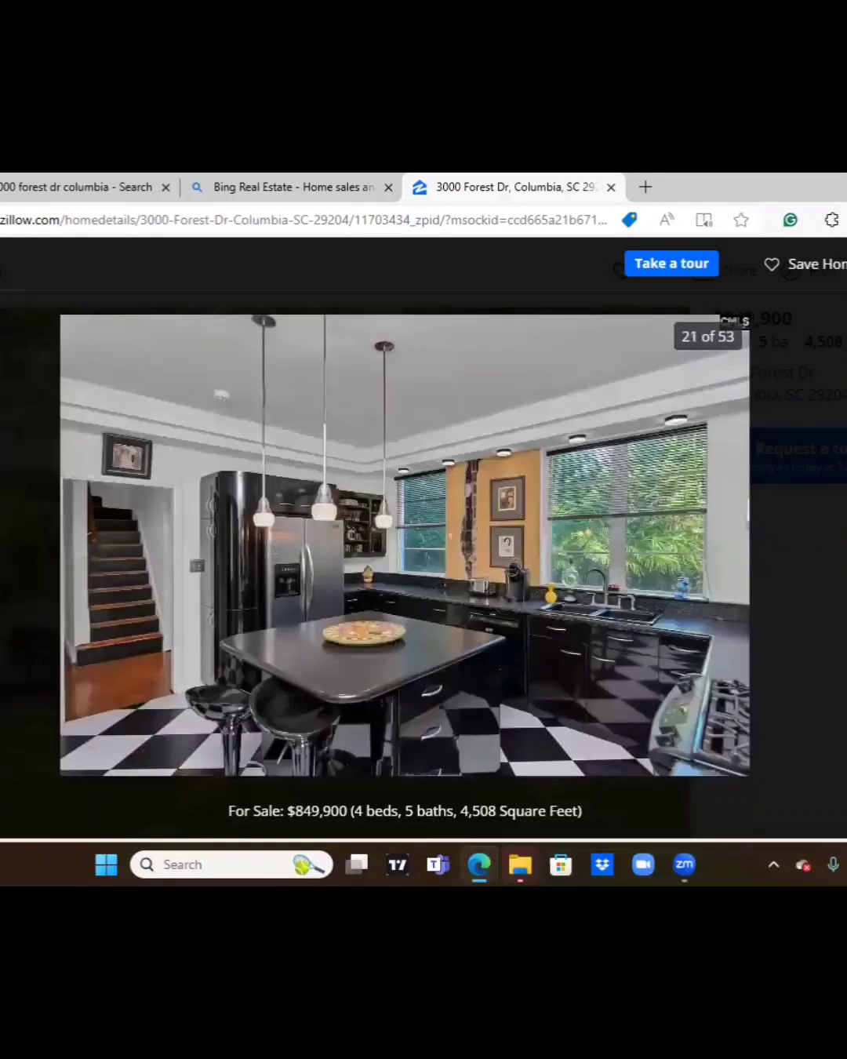
mouse_move(541, 699)
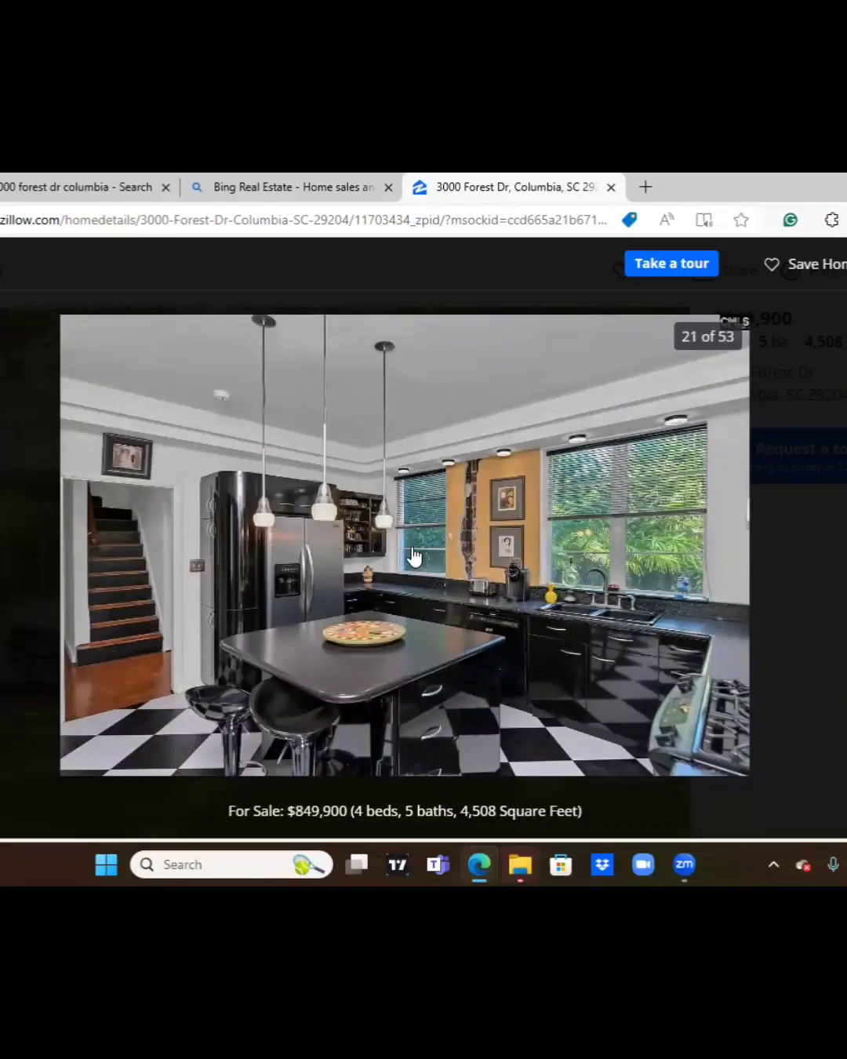
mouse_move(650, 484)
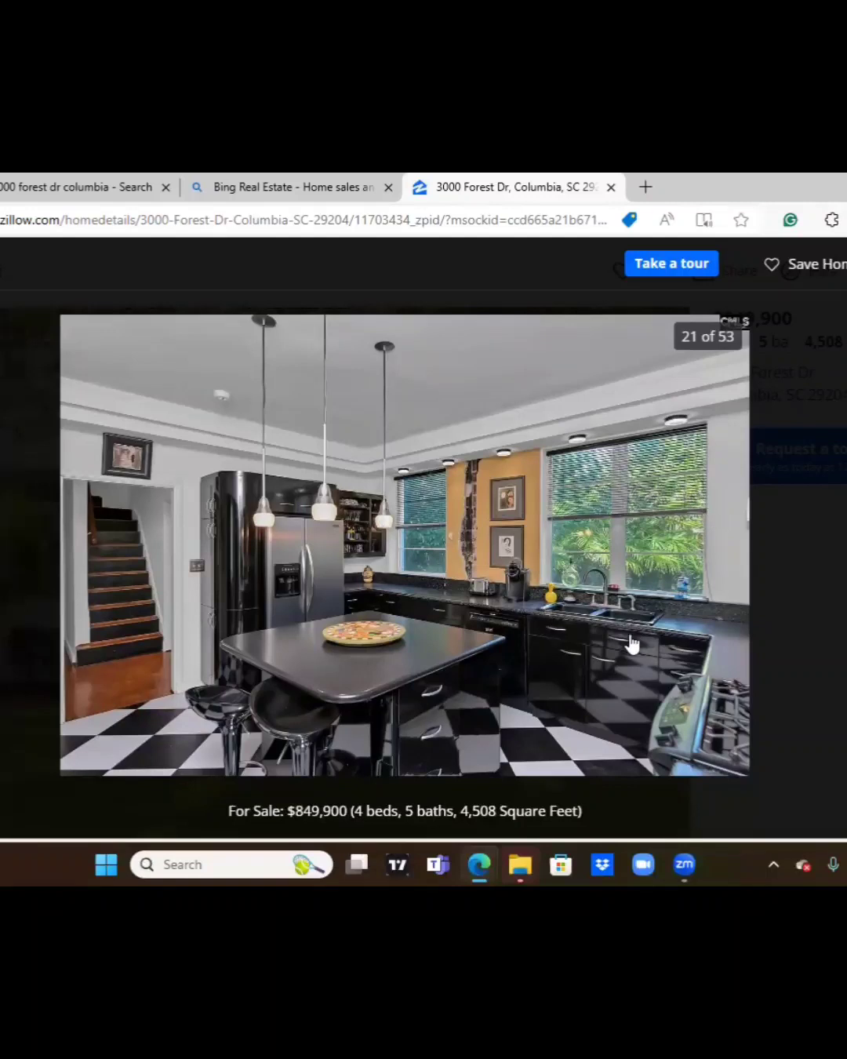
mouse_move(403, 548)
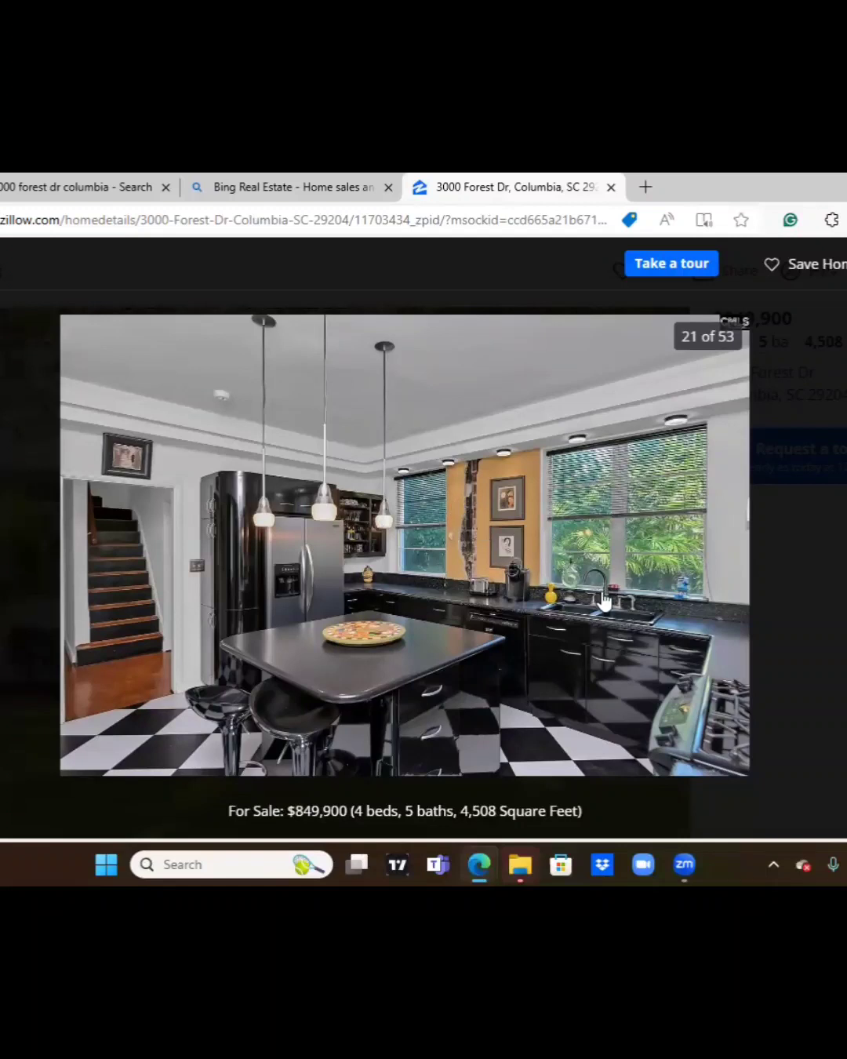
mouse_move(327, 654)
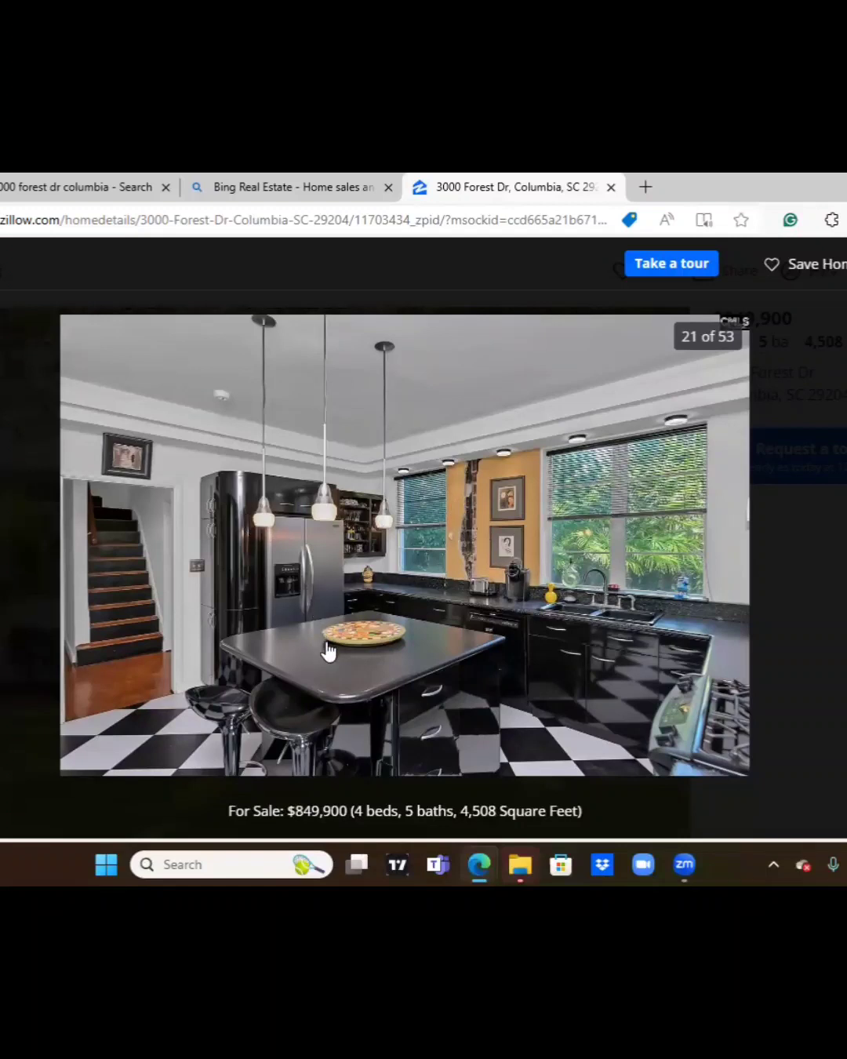
mouse_move(334, 679)
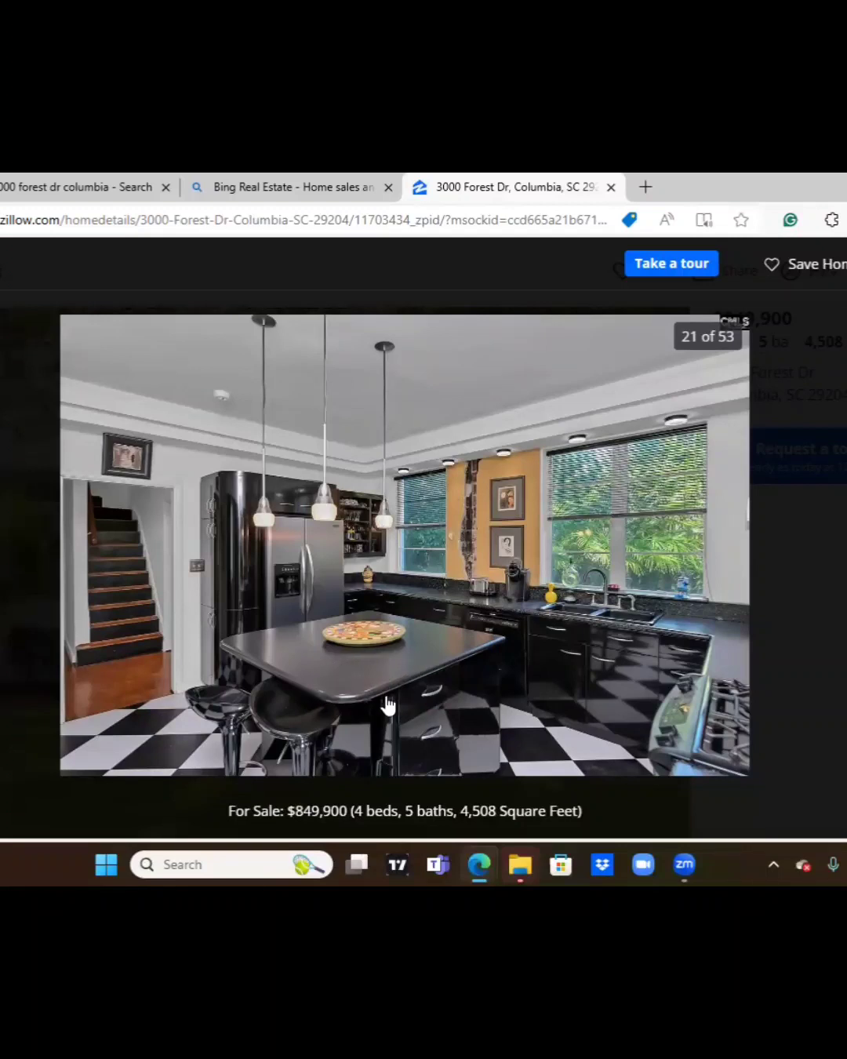
mouse_move(399, 688)
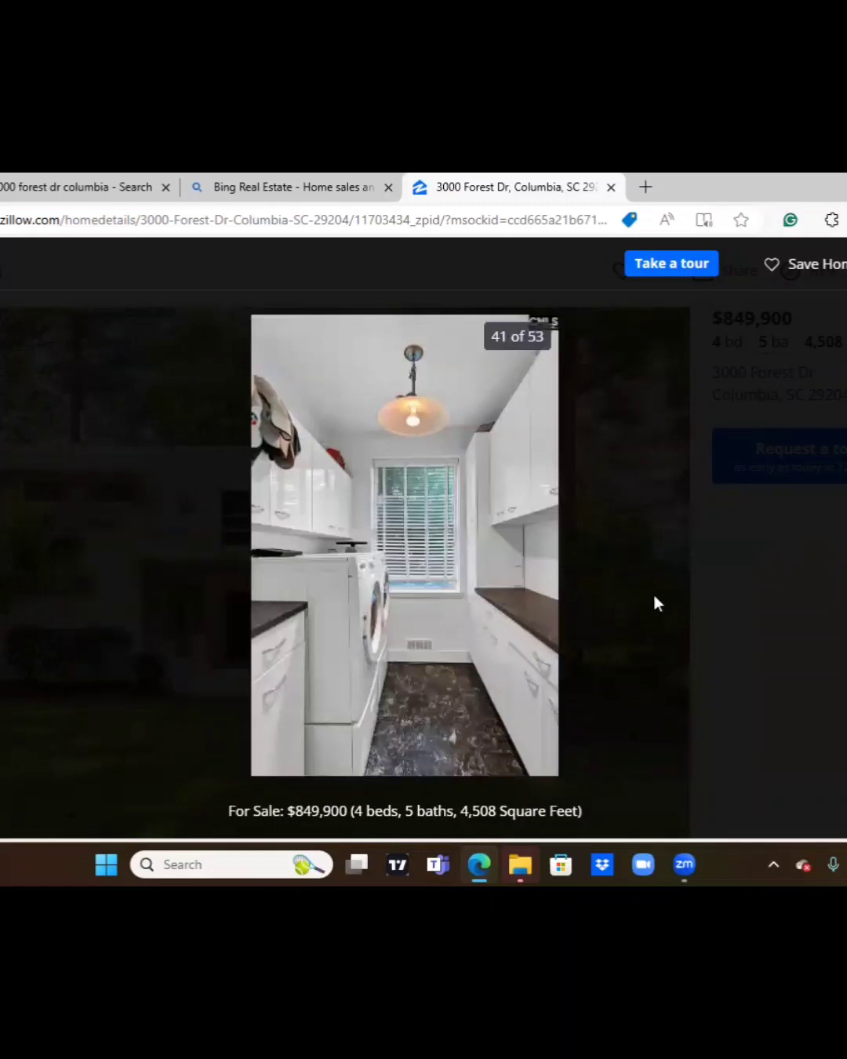
mouse_move(225, 520)
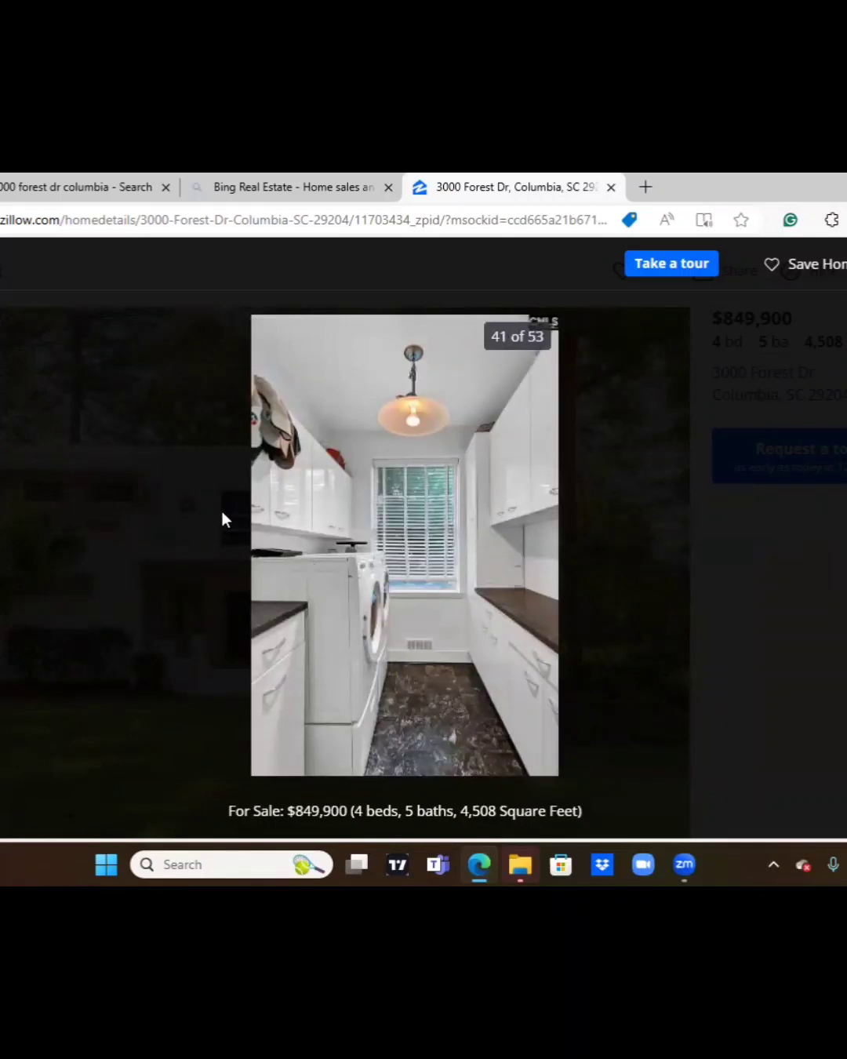
mouse_move(484, 663)
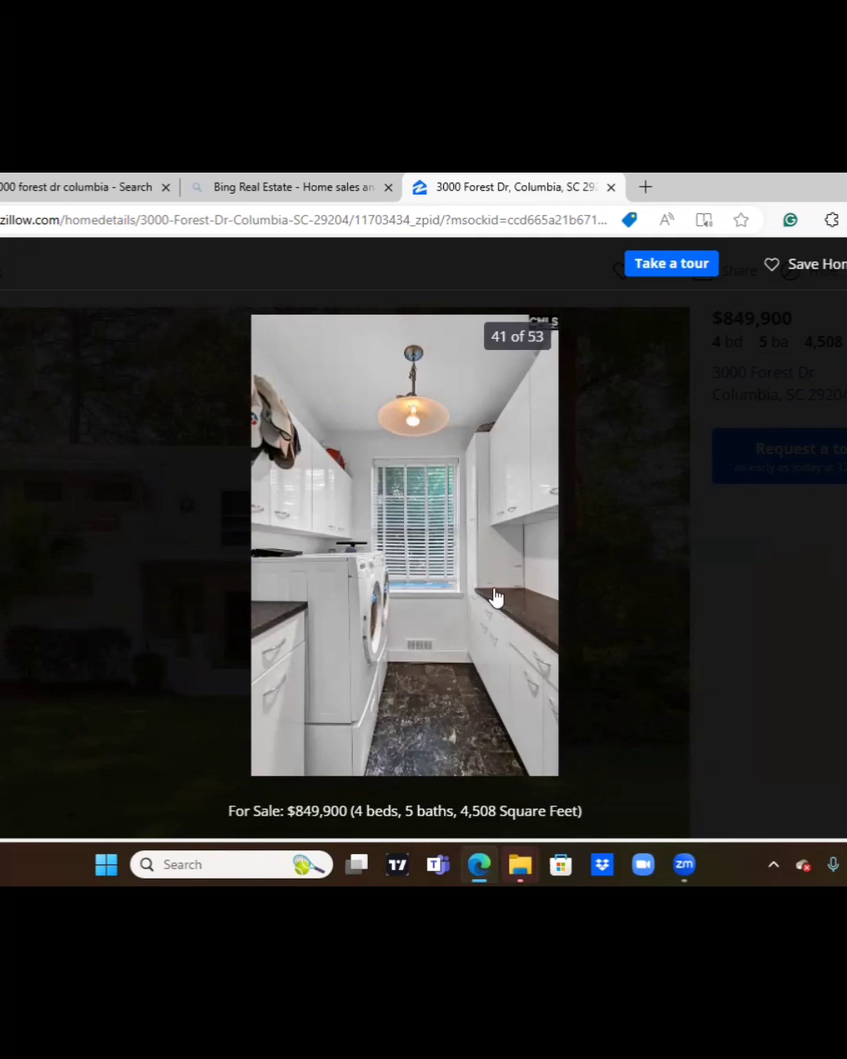
mouse_move(460, 661)
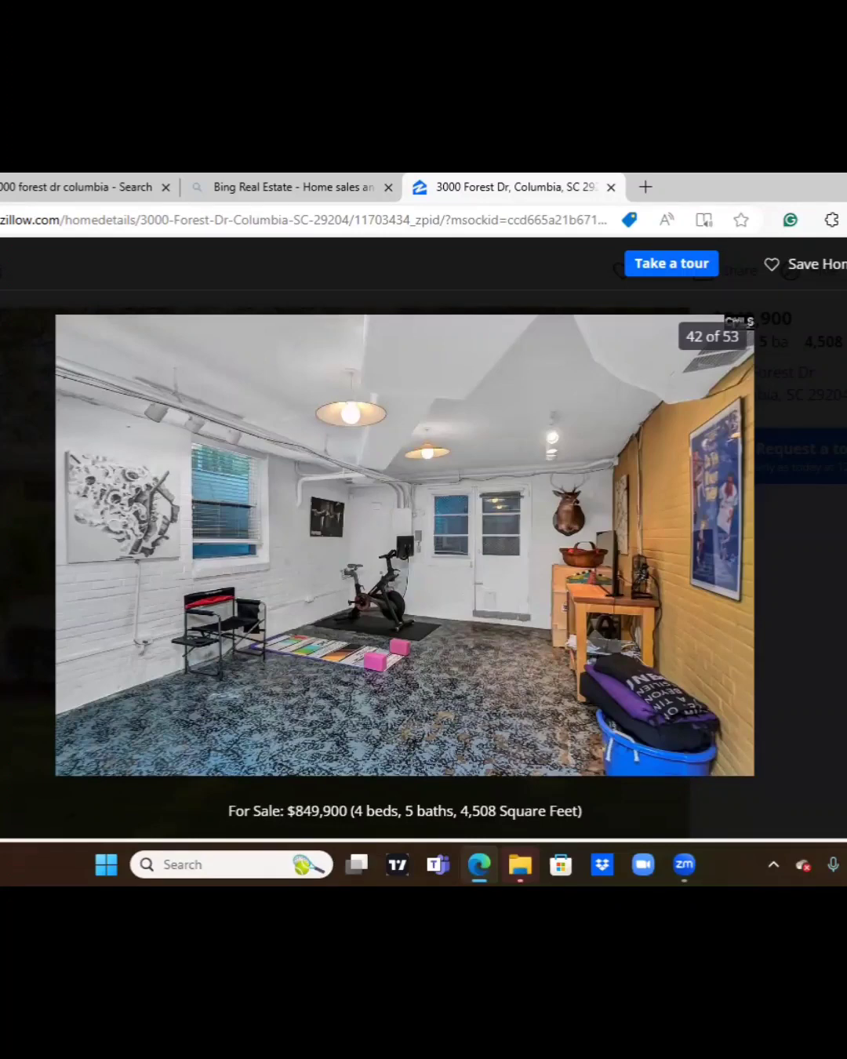
Reach photo 52, the three-car garage exterior, then close the gallery.
click(737, 549)
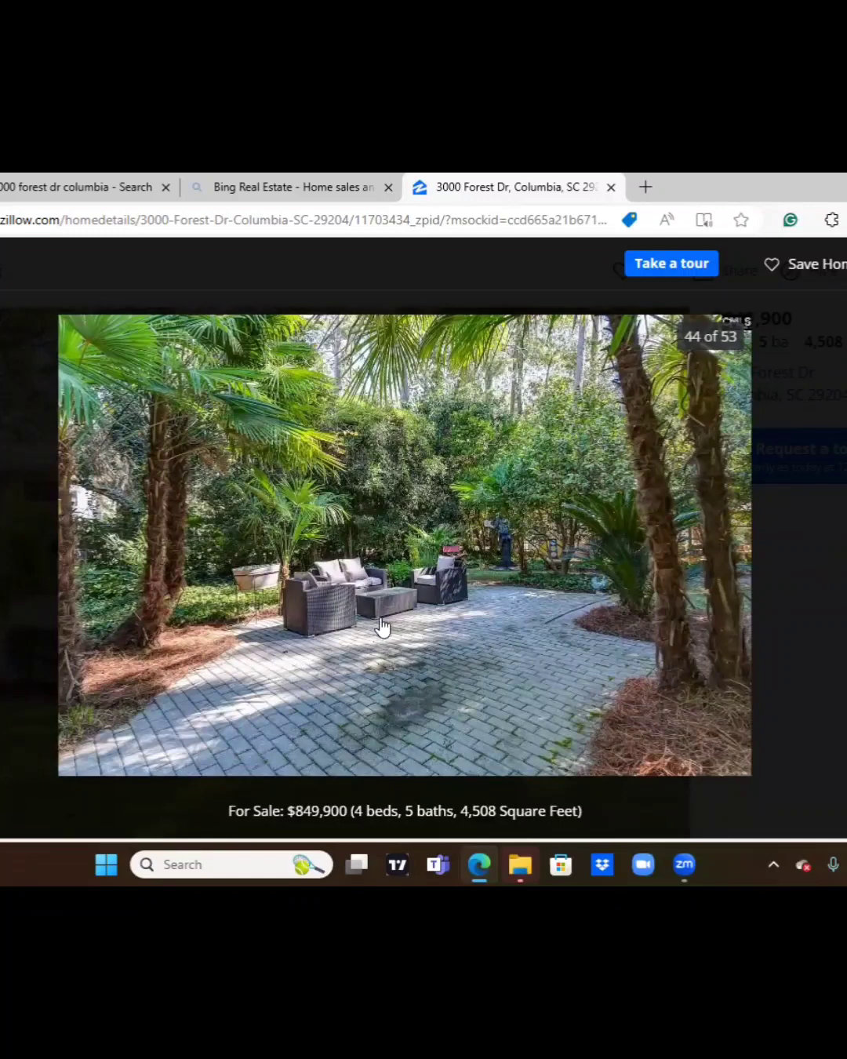
mouse_move(390, 724)
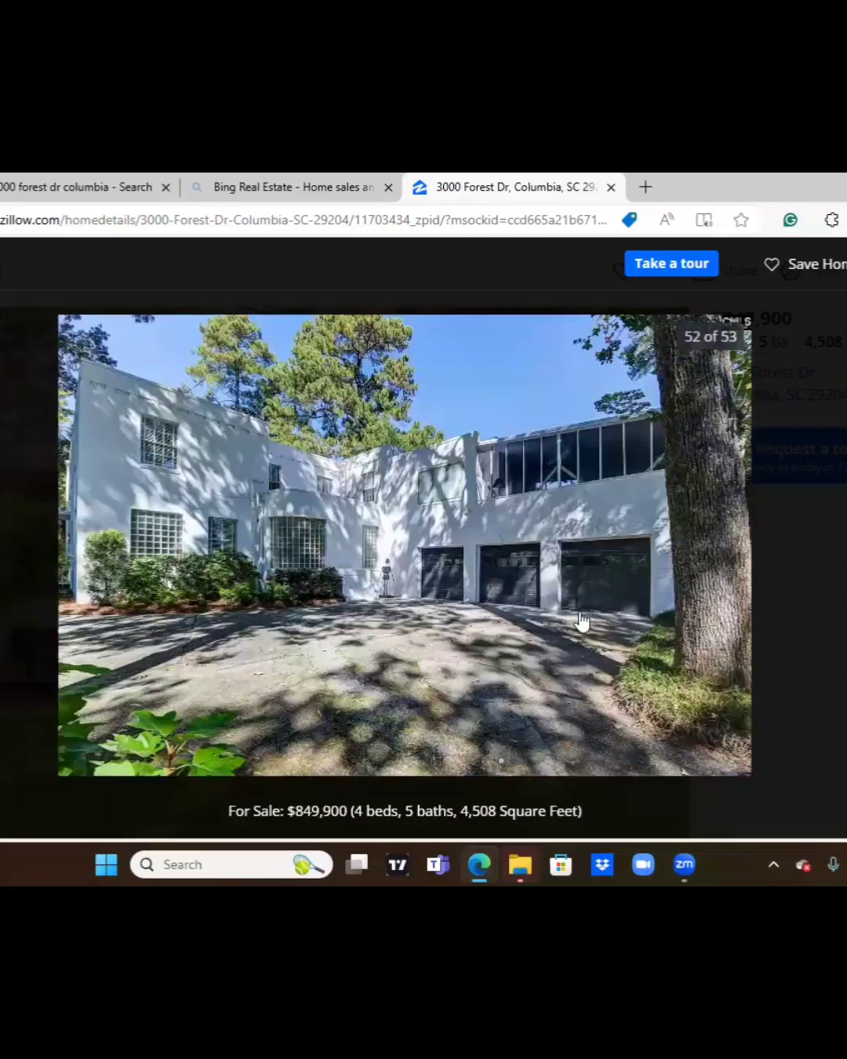
mouse_move(561, 475)
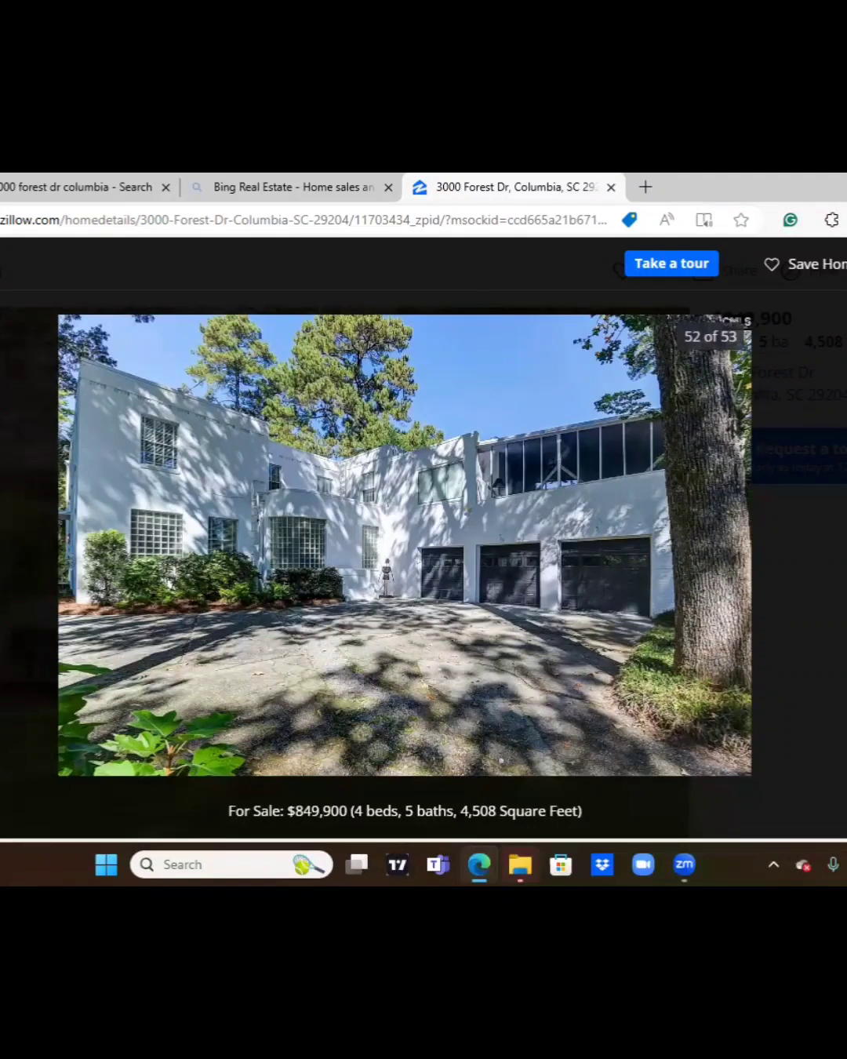
click(745, 541)
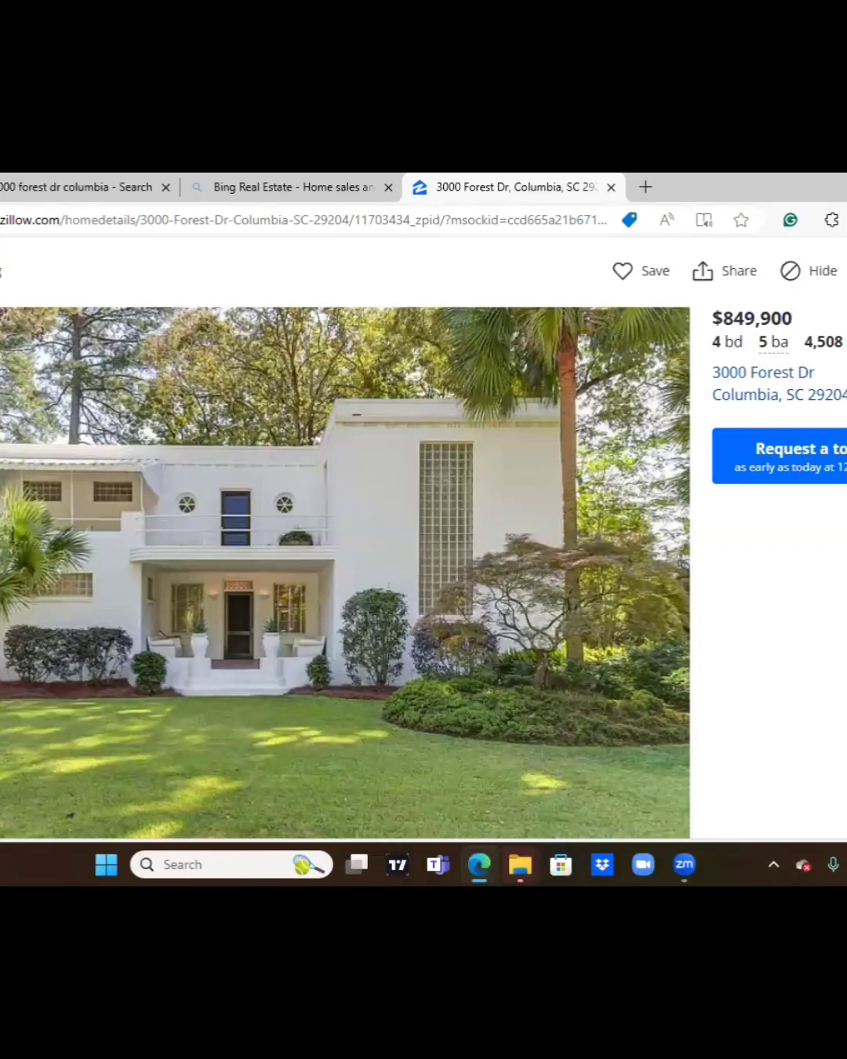
Scroll the 3000 Forest Dr page down to 'What's special' and the description.
scroll(down, 3)
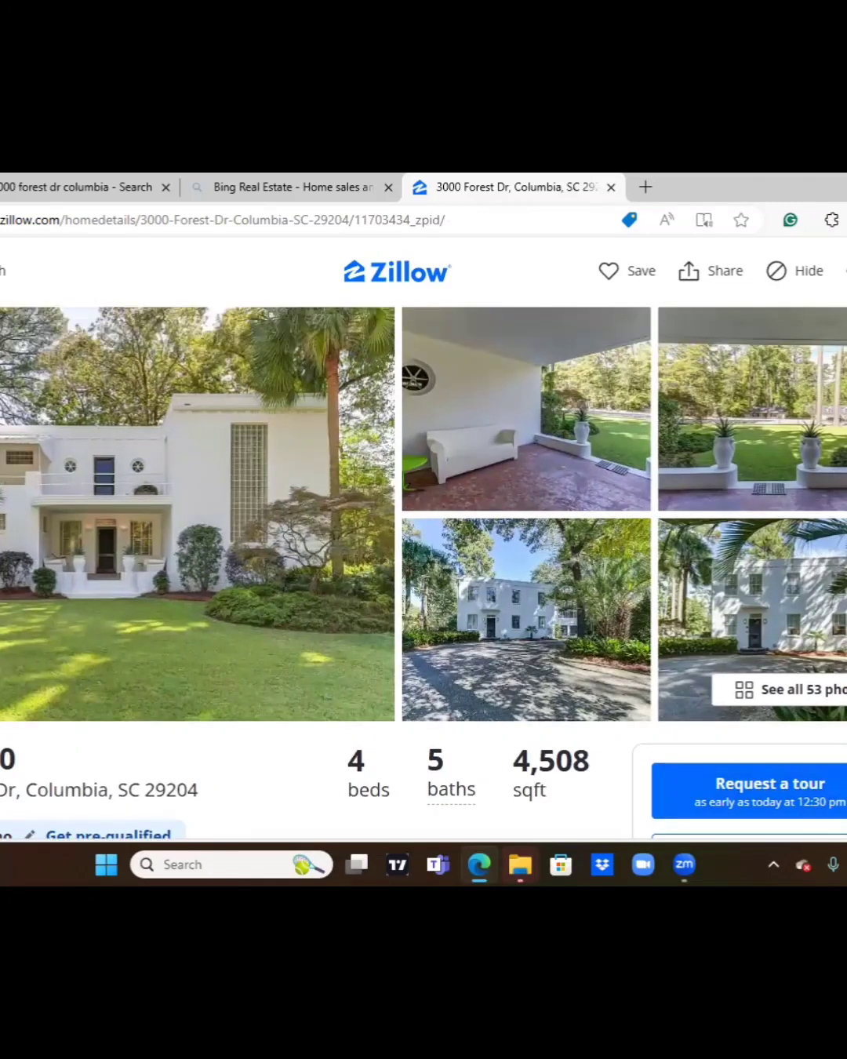
scroll(down, 3)
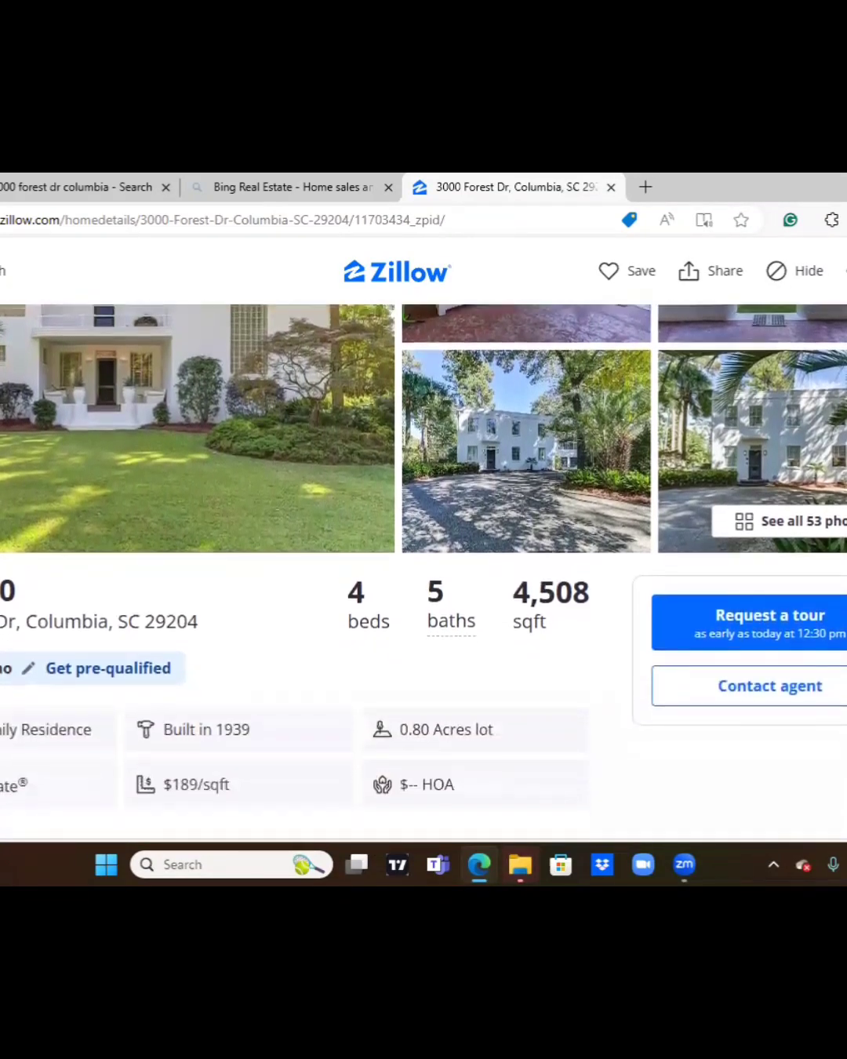
scroll(down, 3)
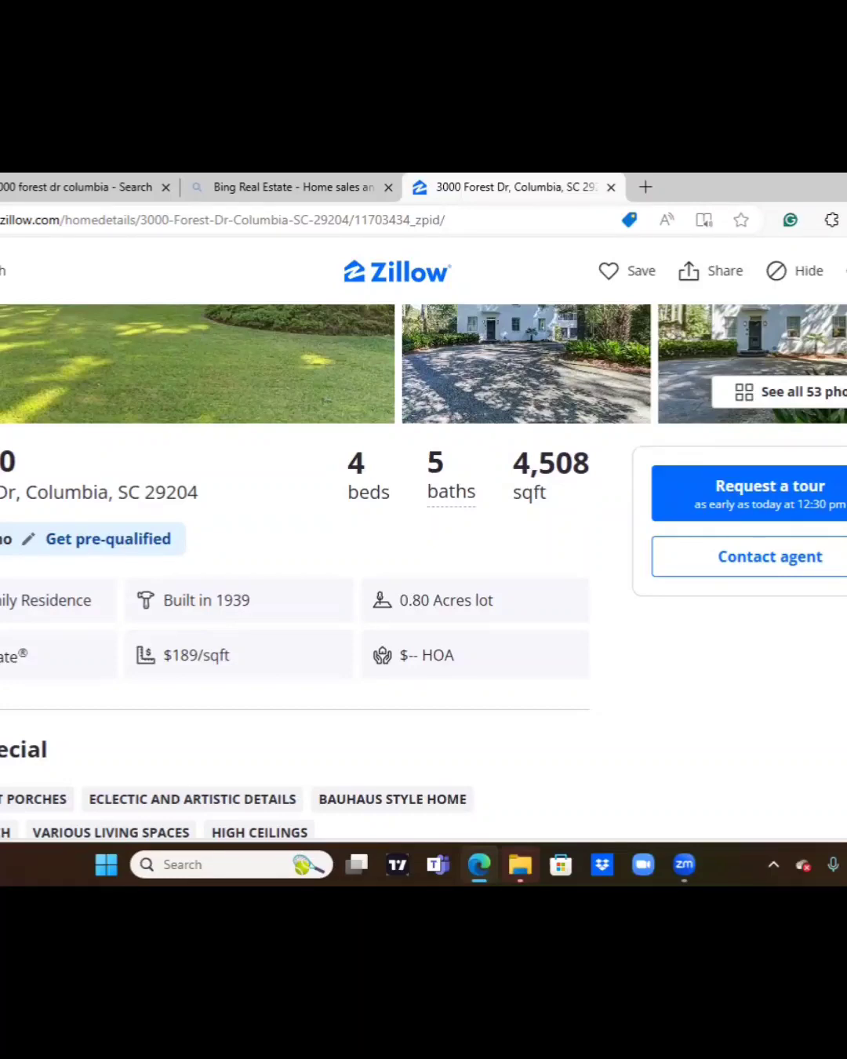
scroll(down, 3)
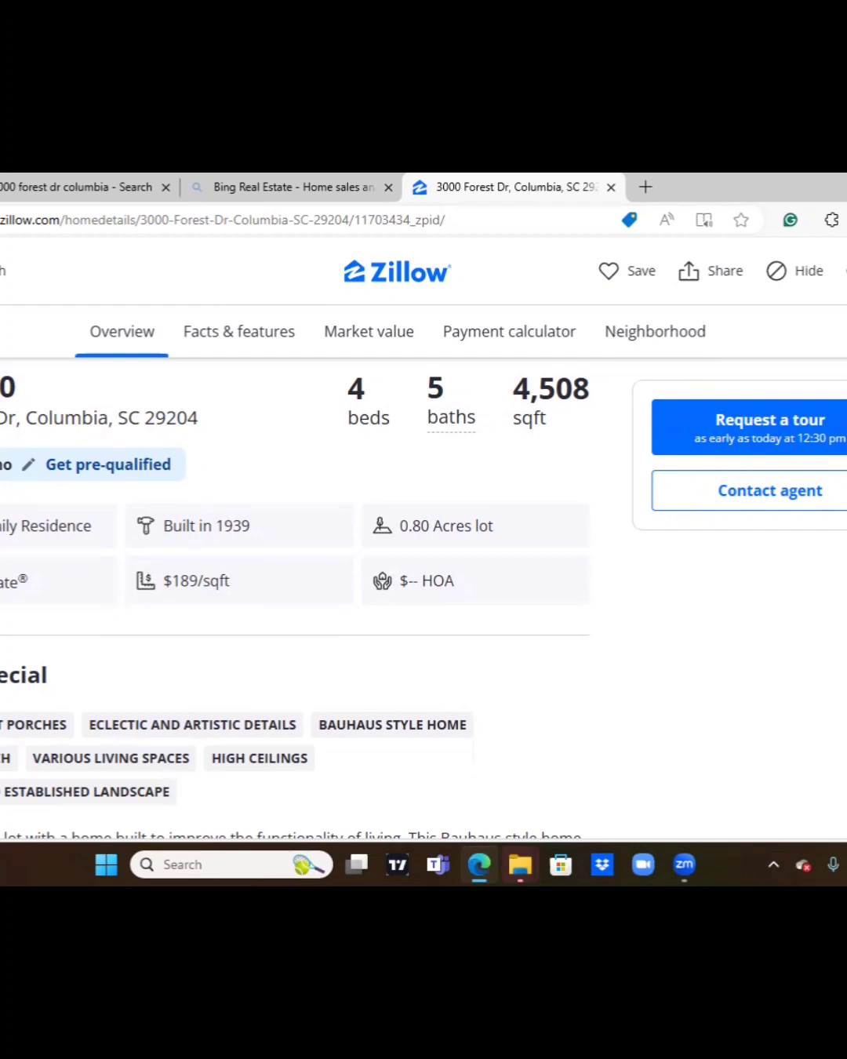
scroll(down, 3)
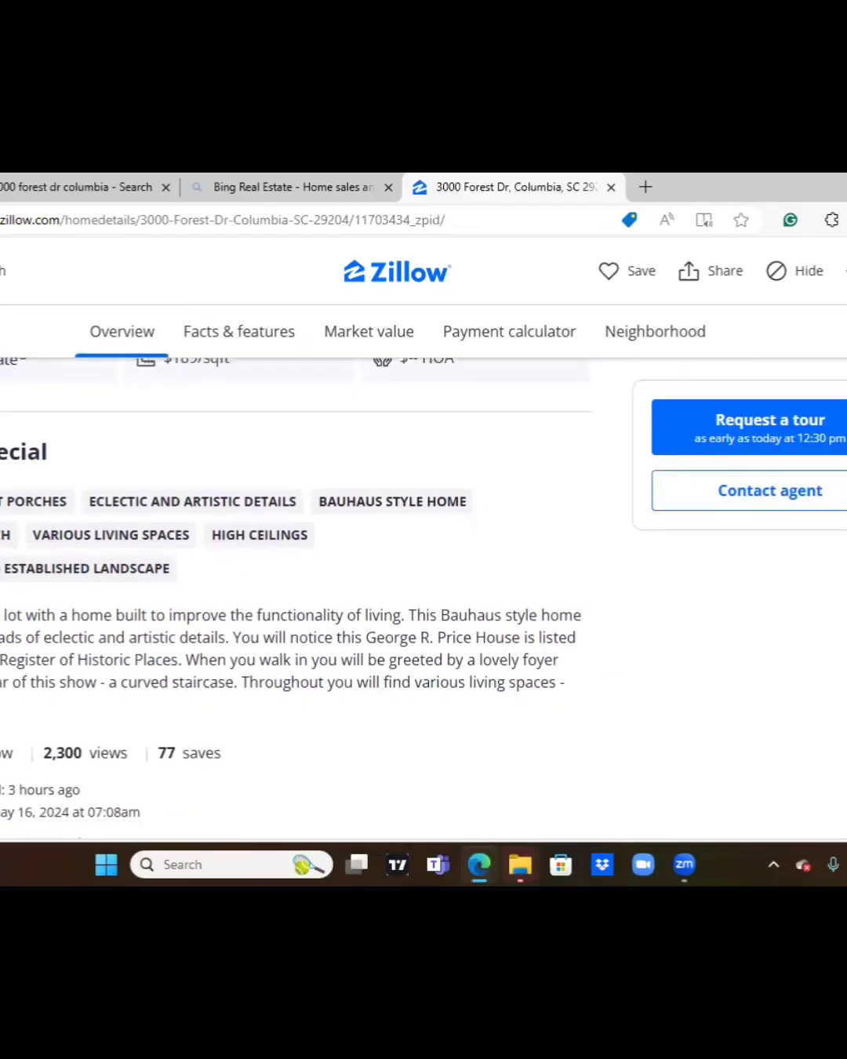
scroll(down, 3)
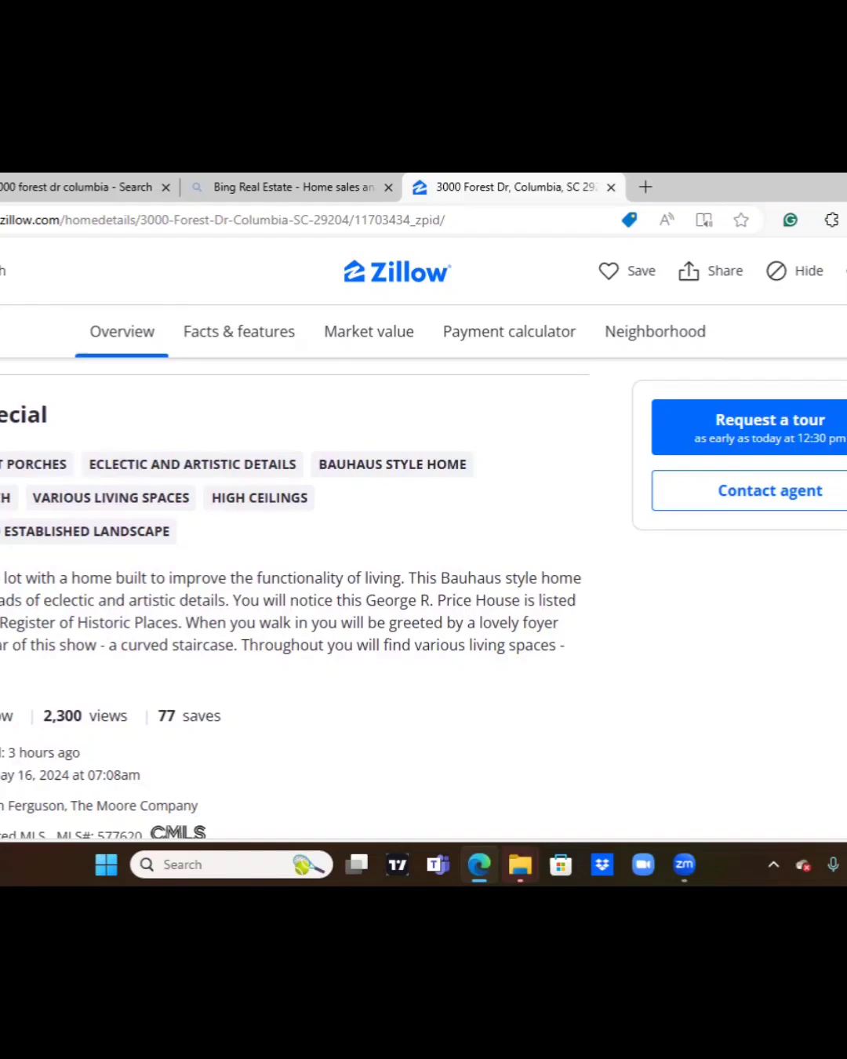
scroll(down, 3)
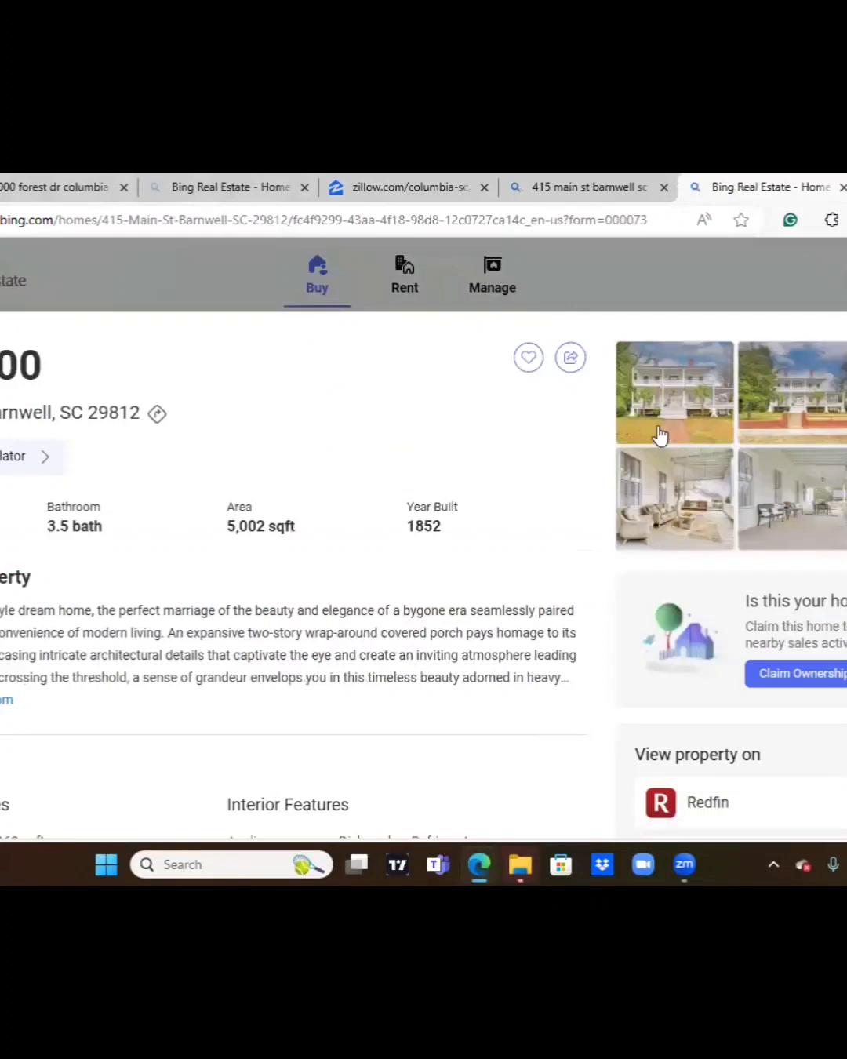
mouse_move(702, 465)
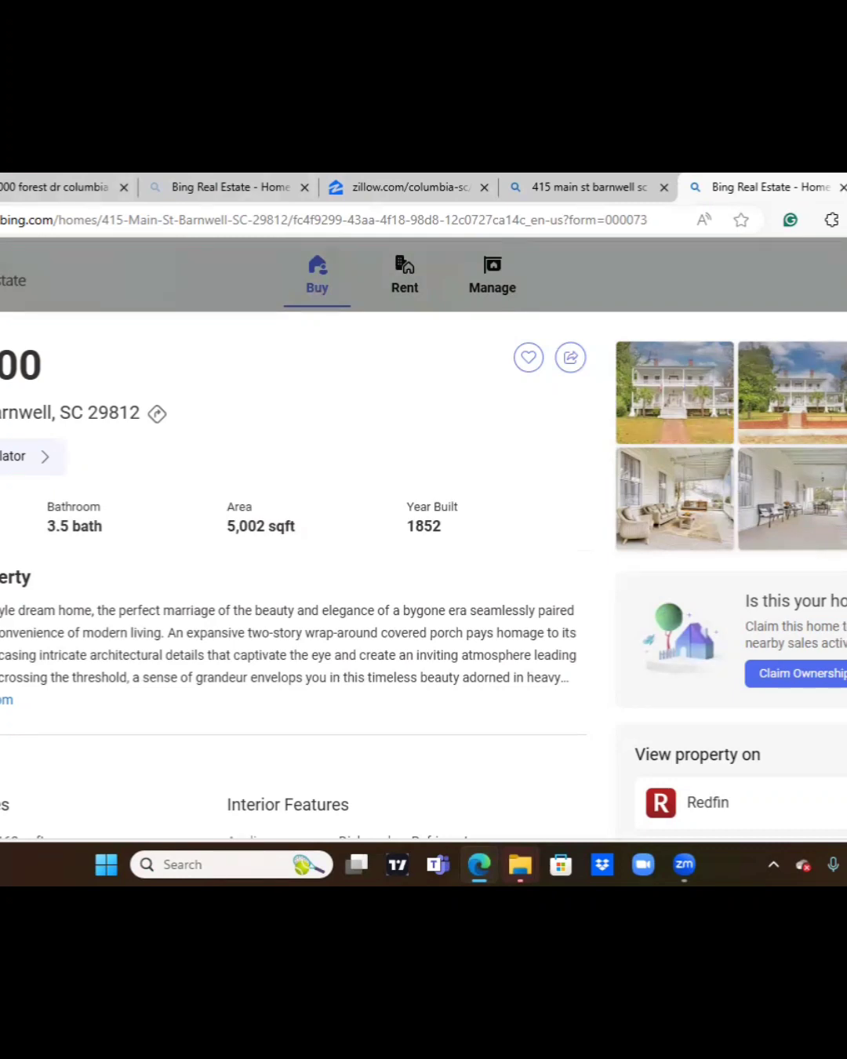
mouse_move(702, 382)
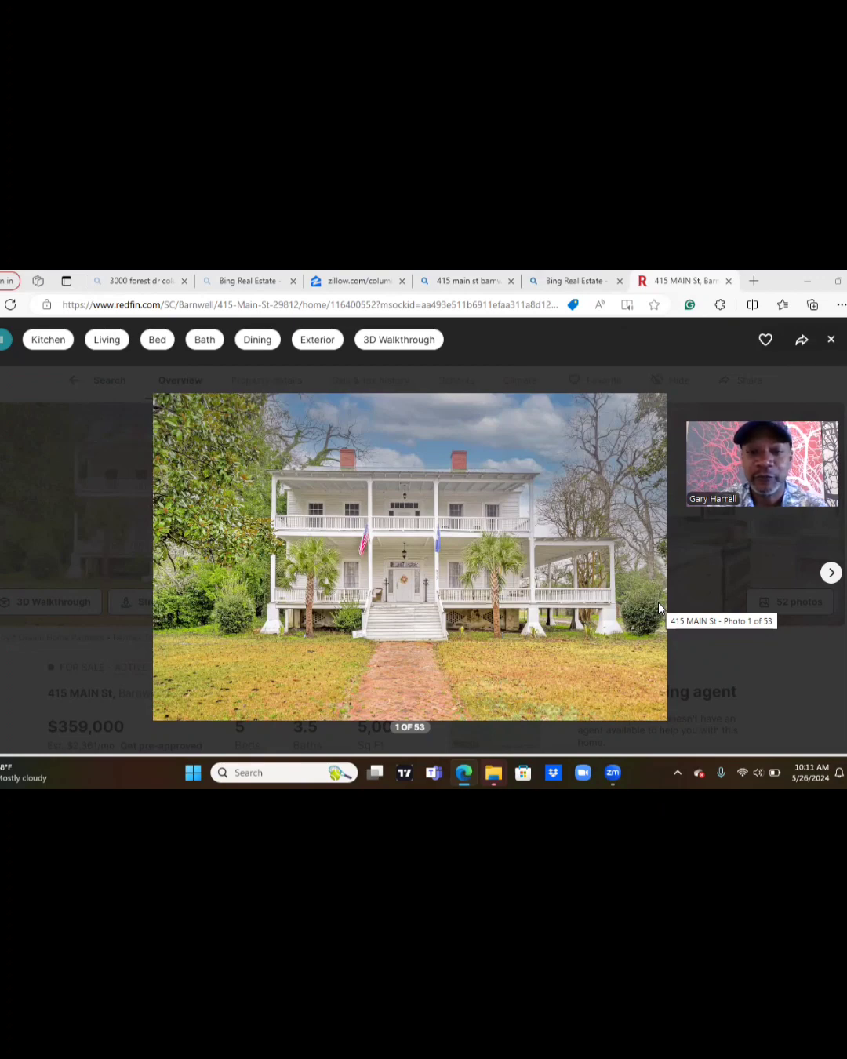
mouse_move(426, 612)
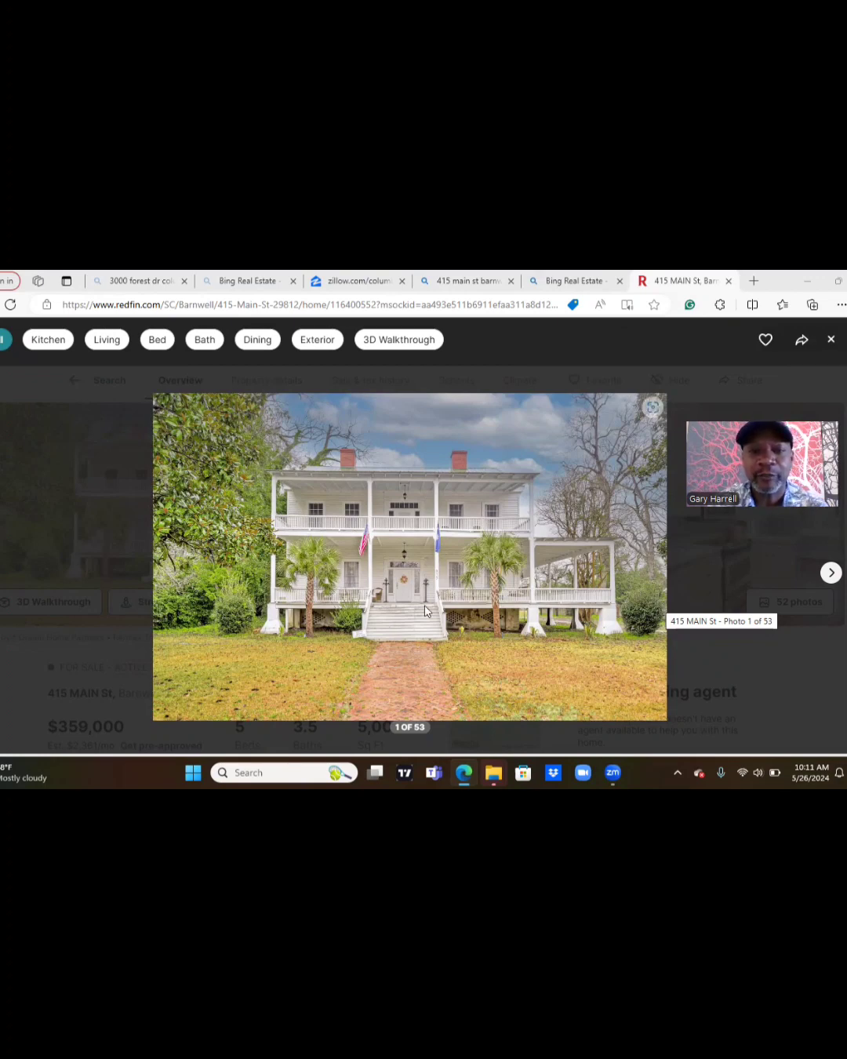
mouse_move(404, 581)
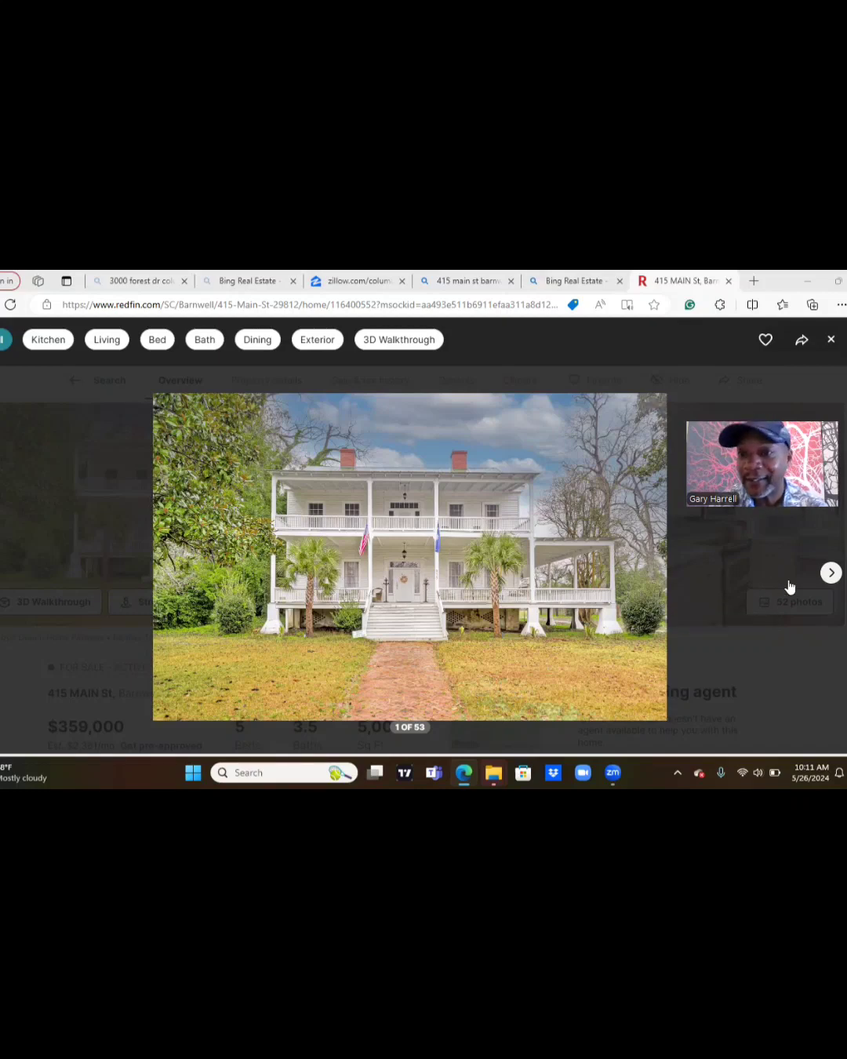
Step through the front steps and porch seating, dining and sofa photos toward the foyer.
click(831, 573)
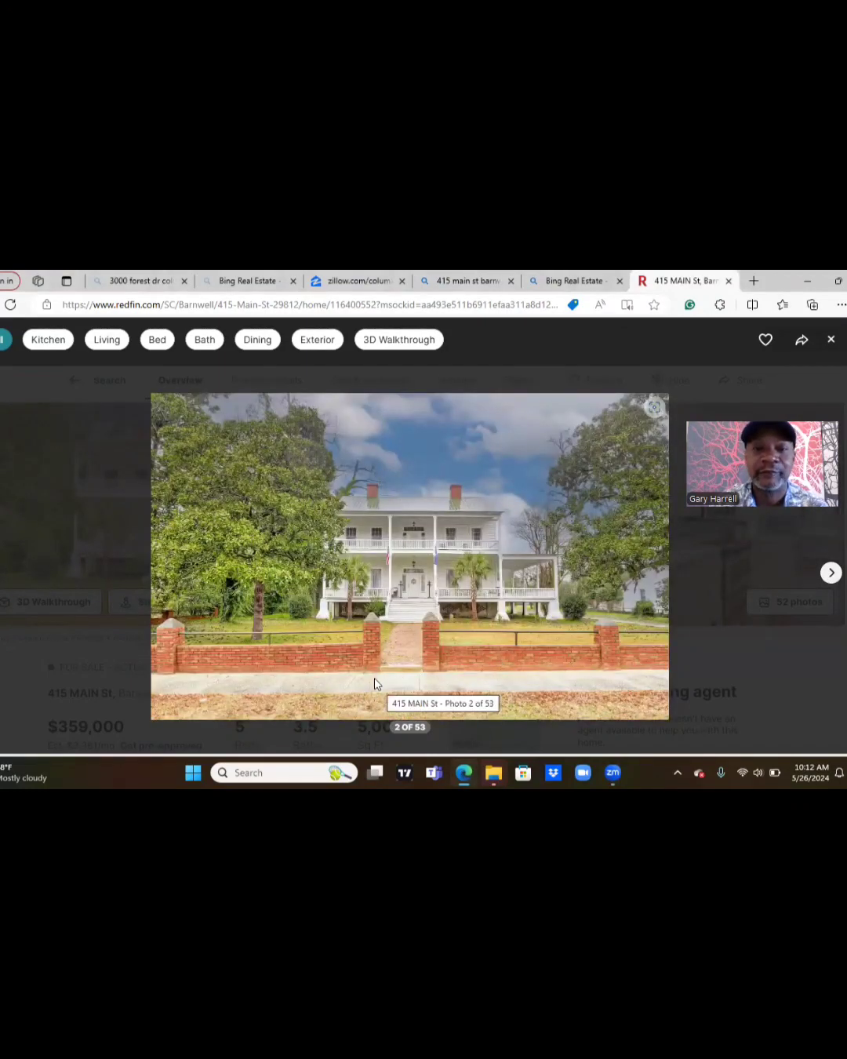
mouse_move(286, 656)
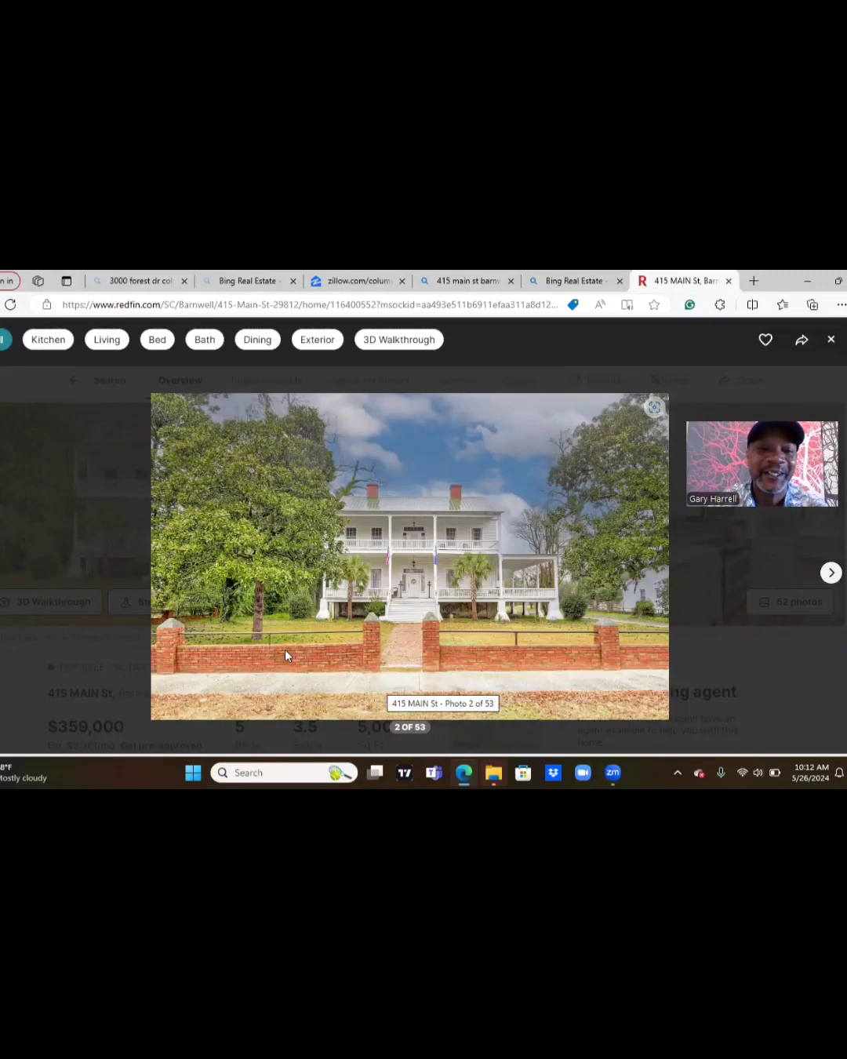
mouse_move(553, 675)
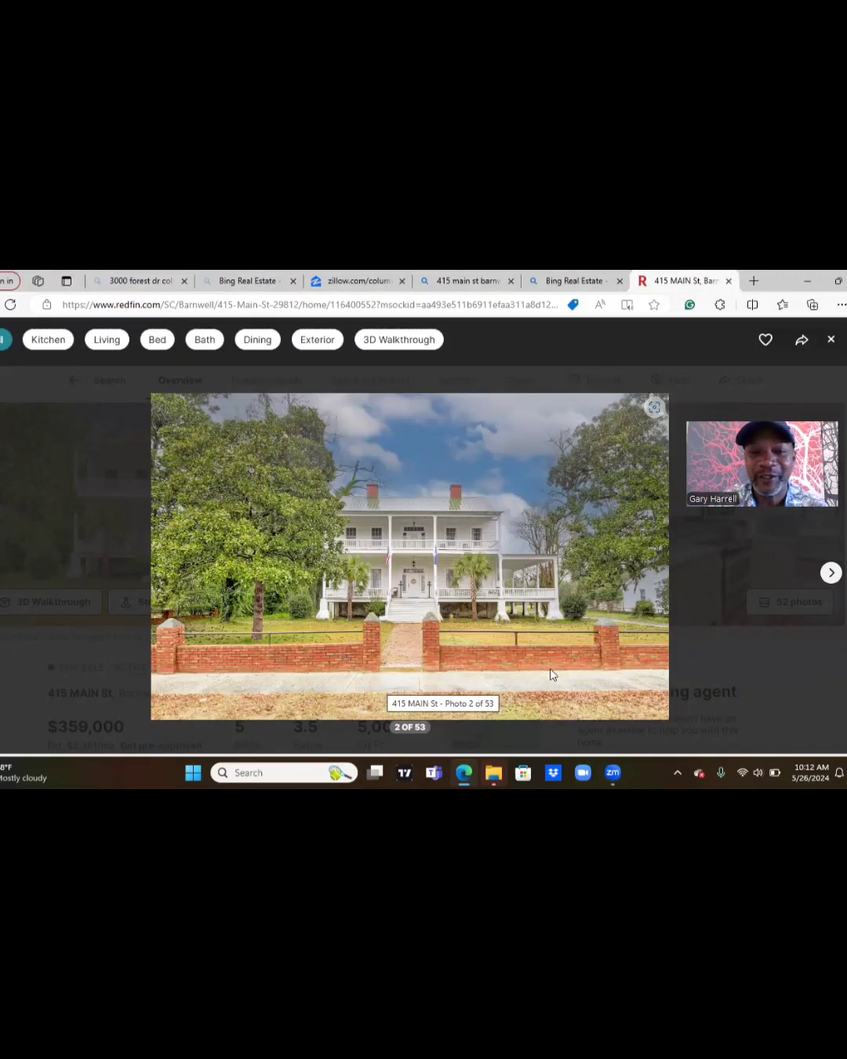
mouse_move(376, 689)
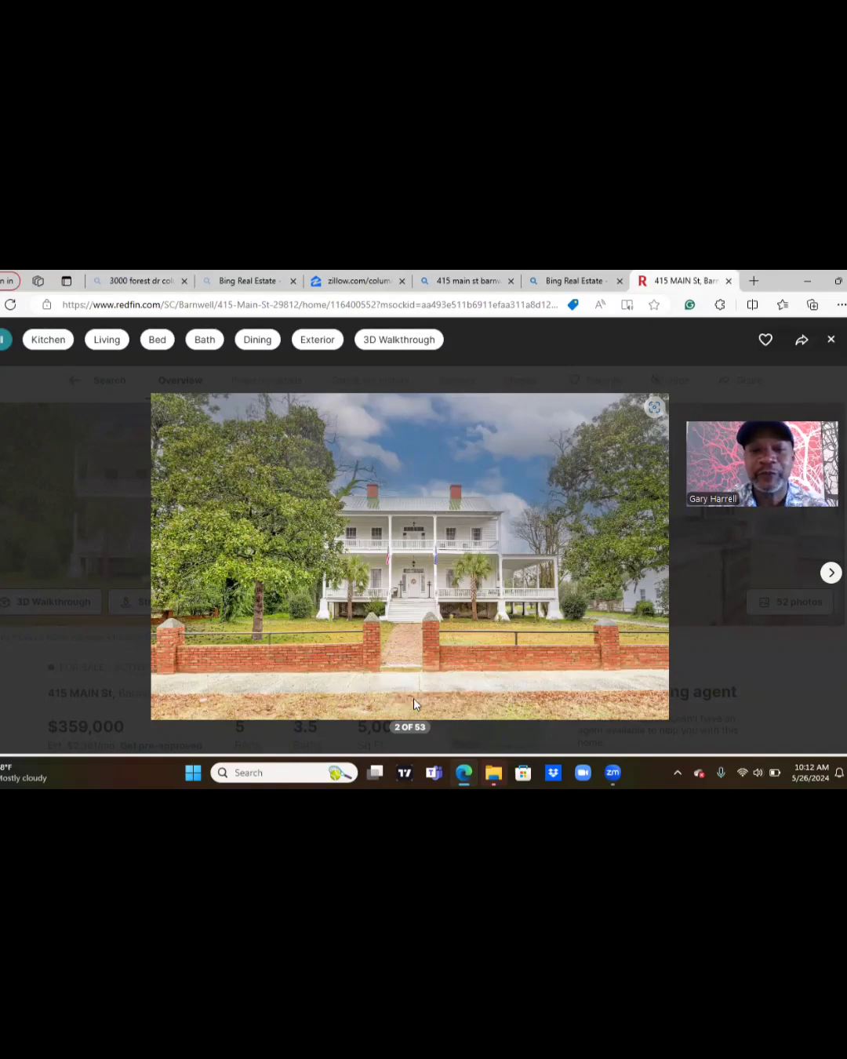
mouse_move(401, 681)
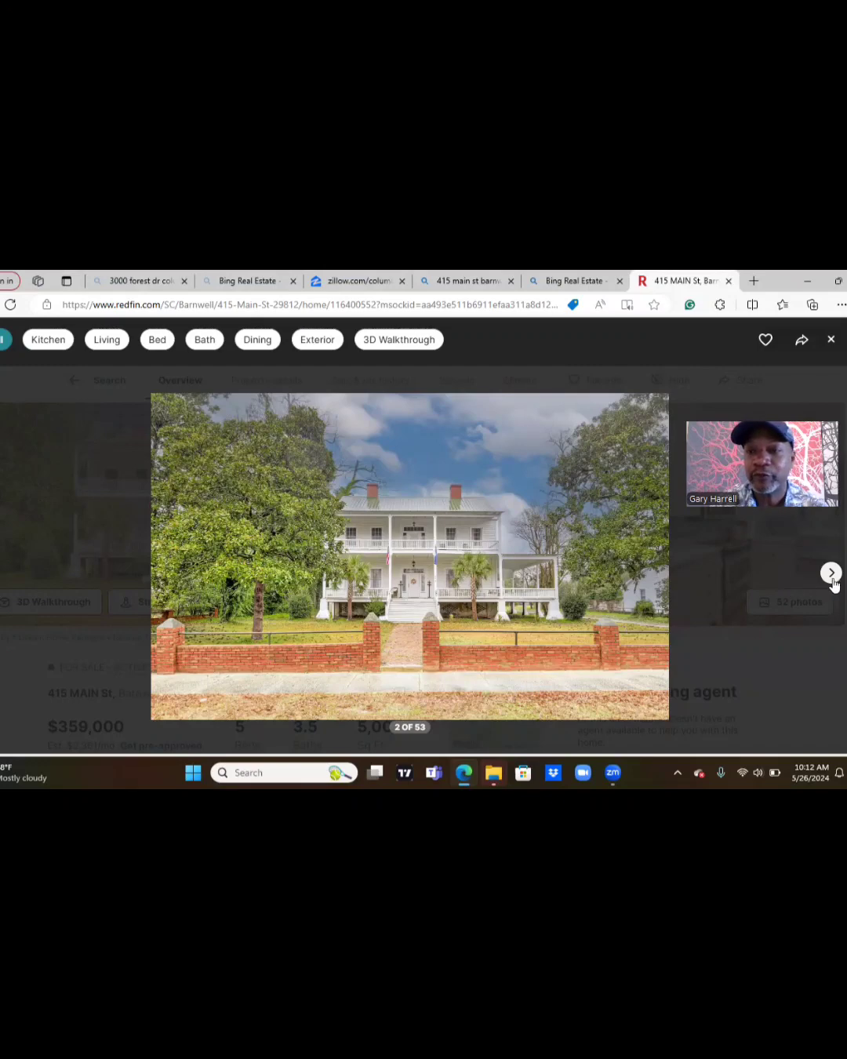
click(830, 572)
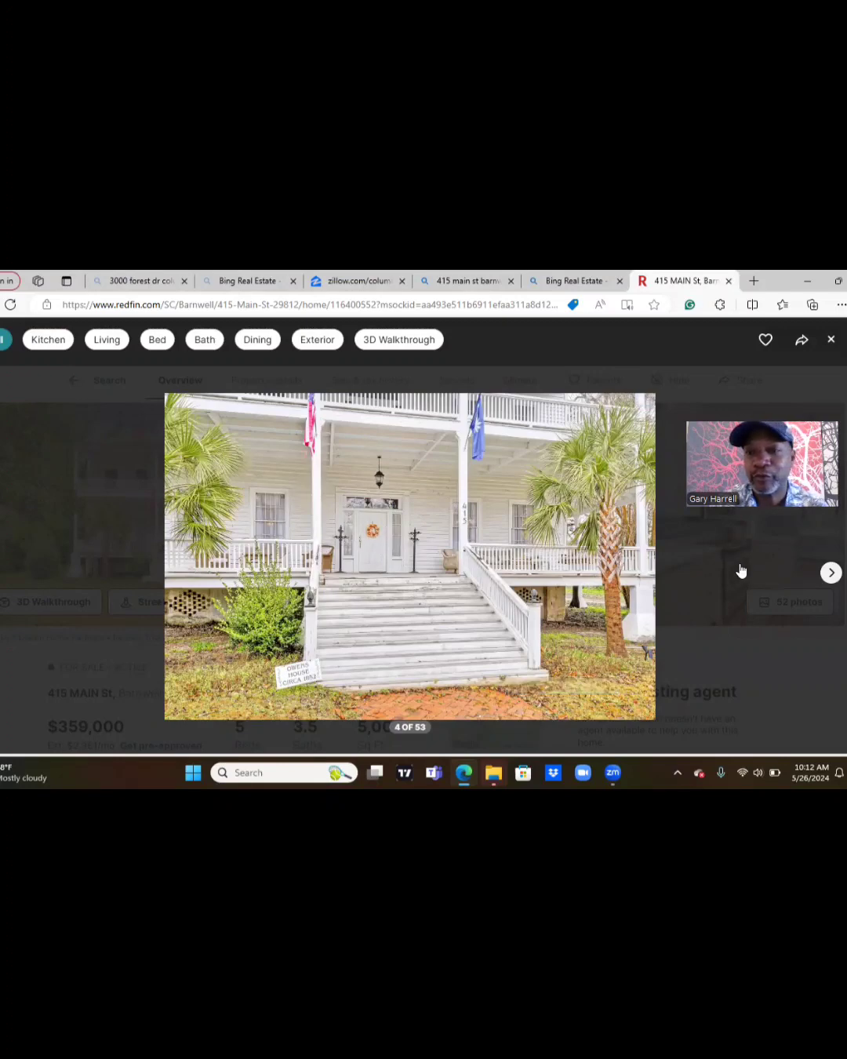
click(830, 572)
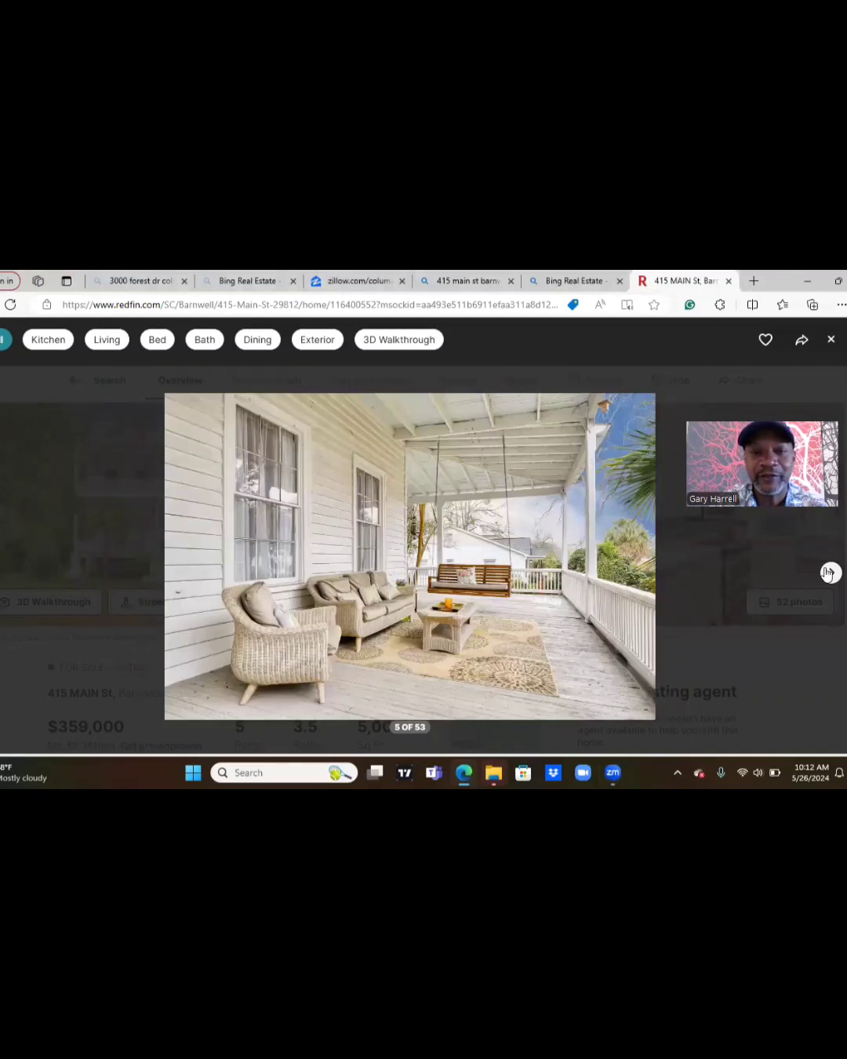
mouse_move(439, 585)
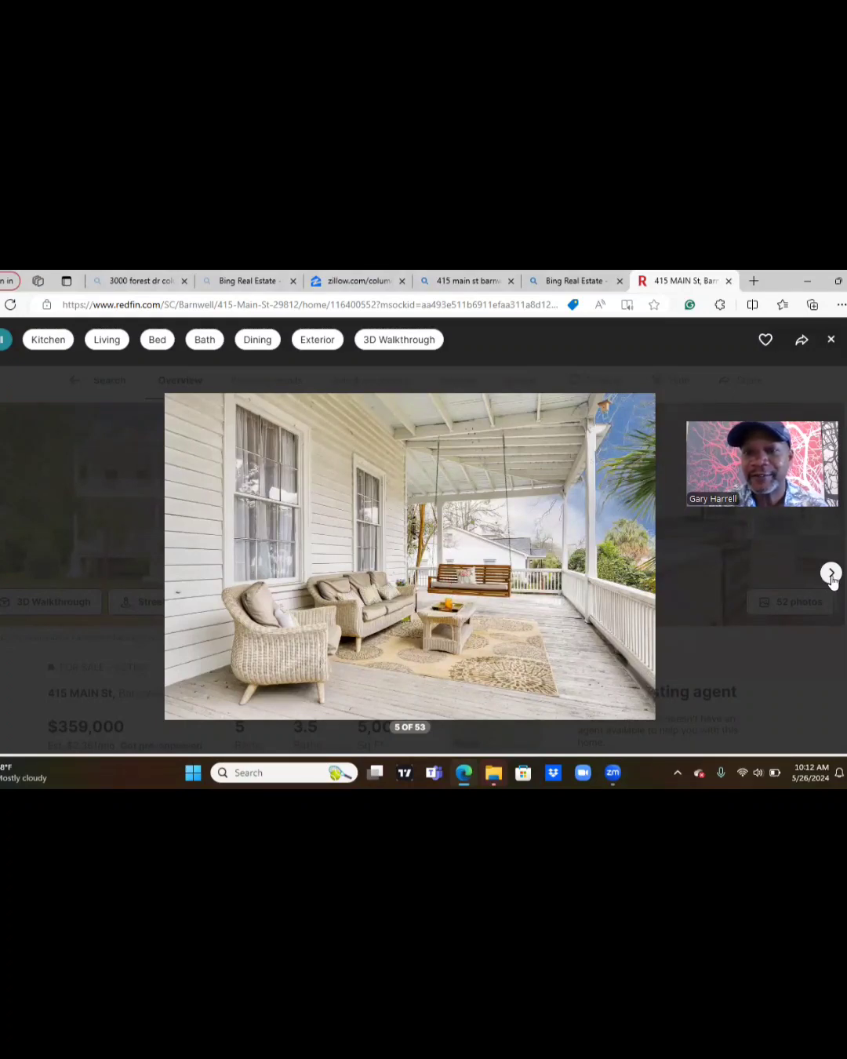
click(831, 572)
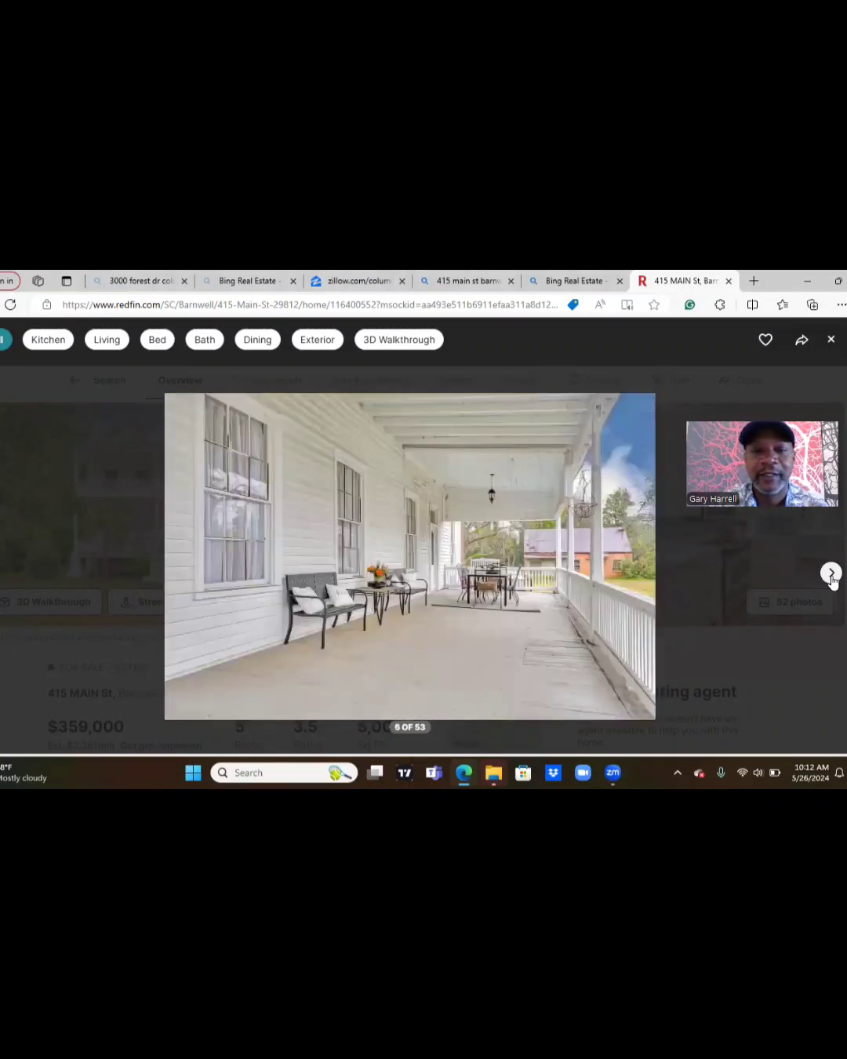
click(830, 573)
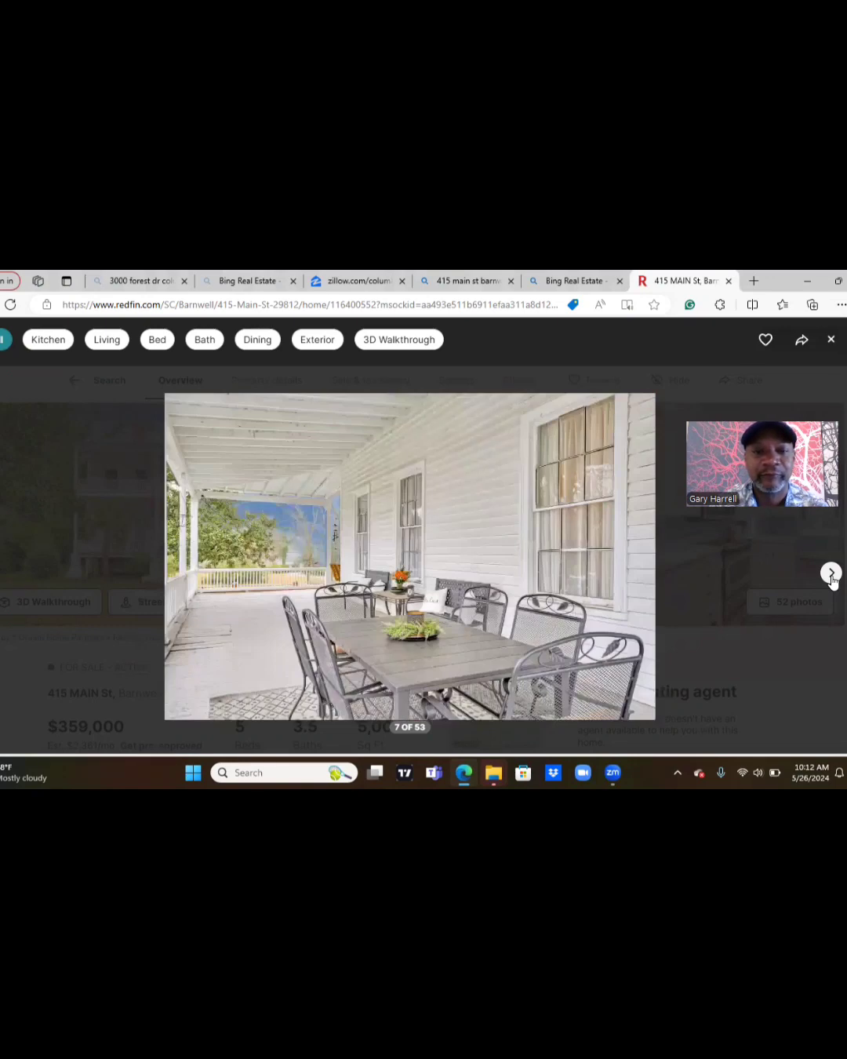
click(831, 572)
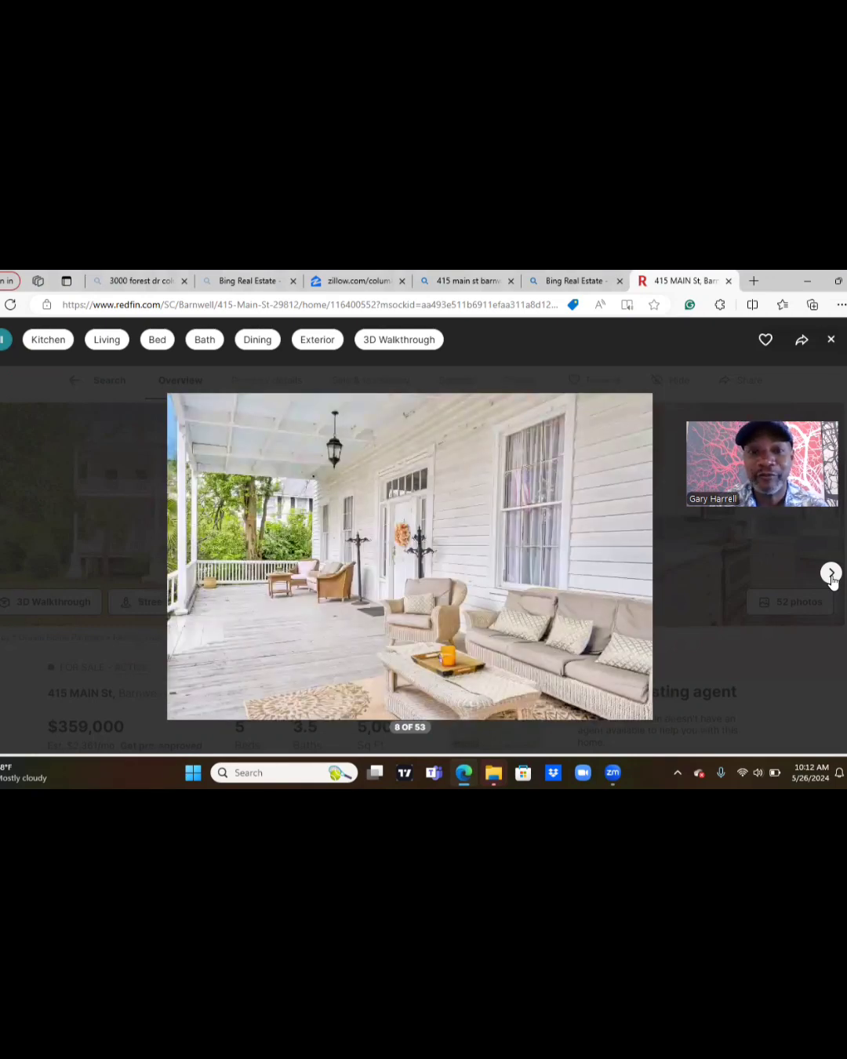
click(831, 572)
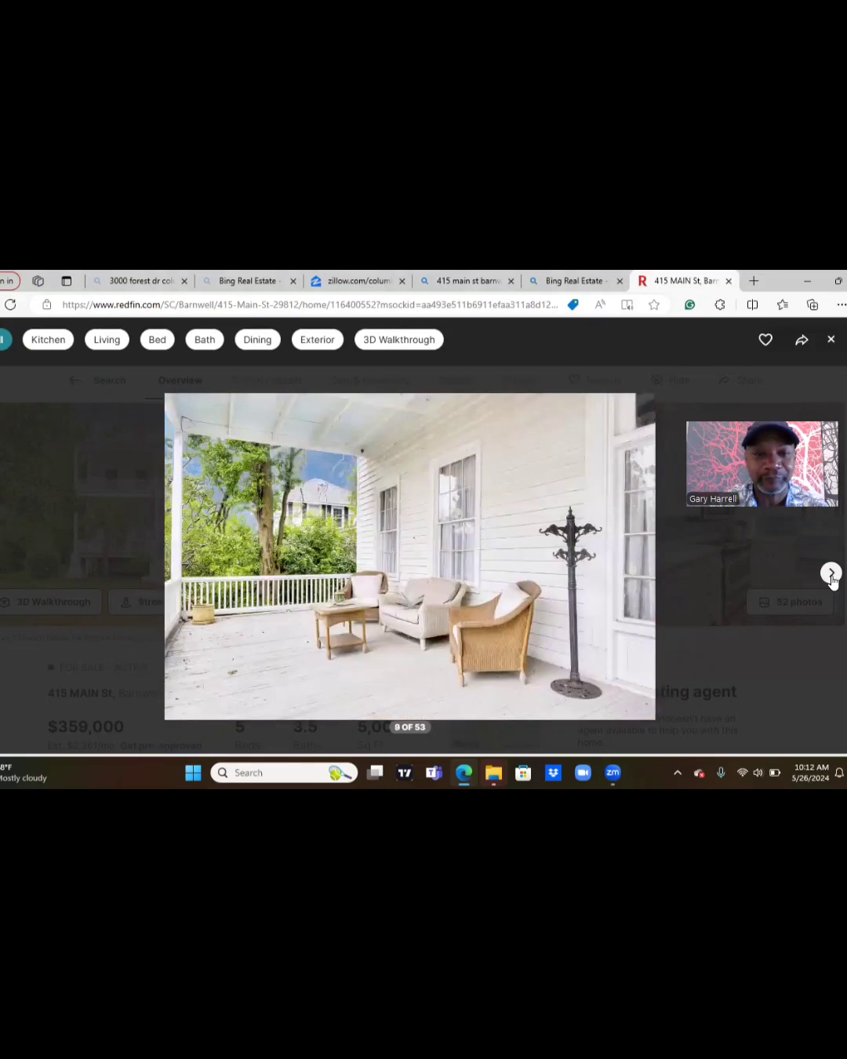
click(831, 572)
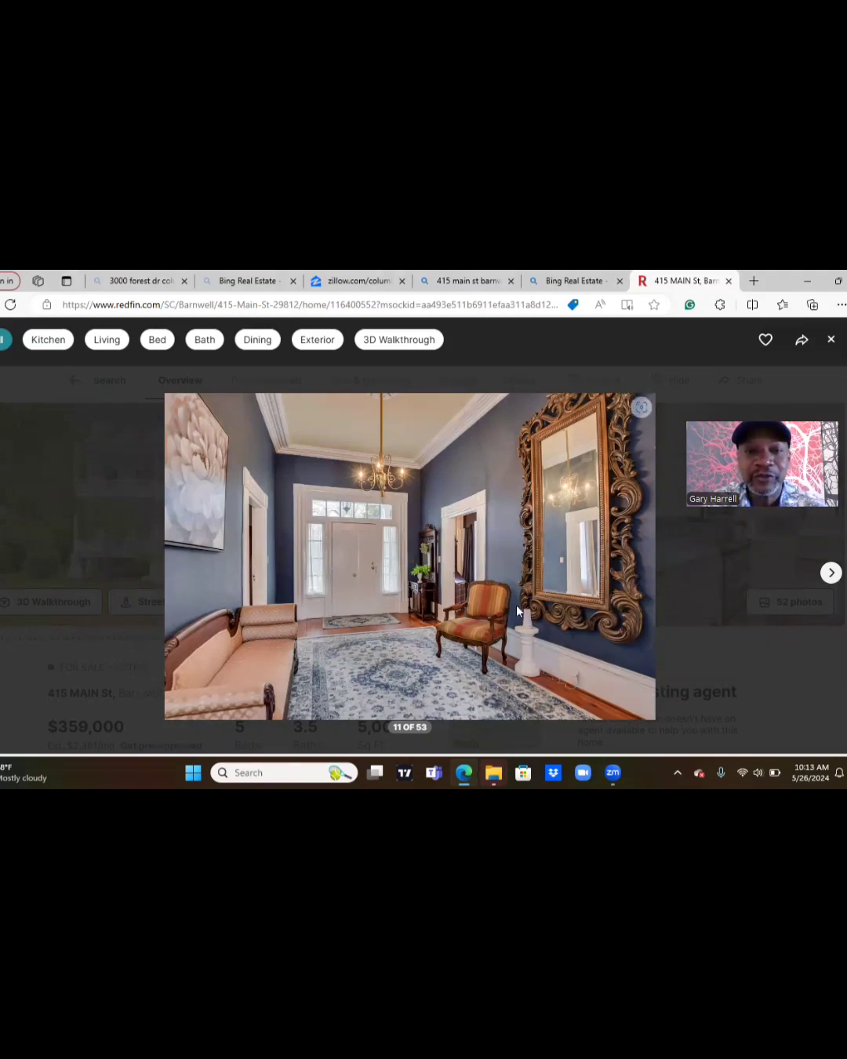
mouse_move(382, 480)
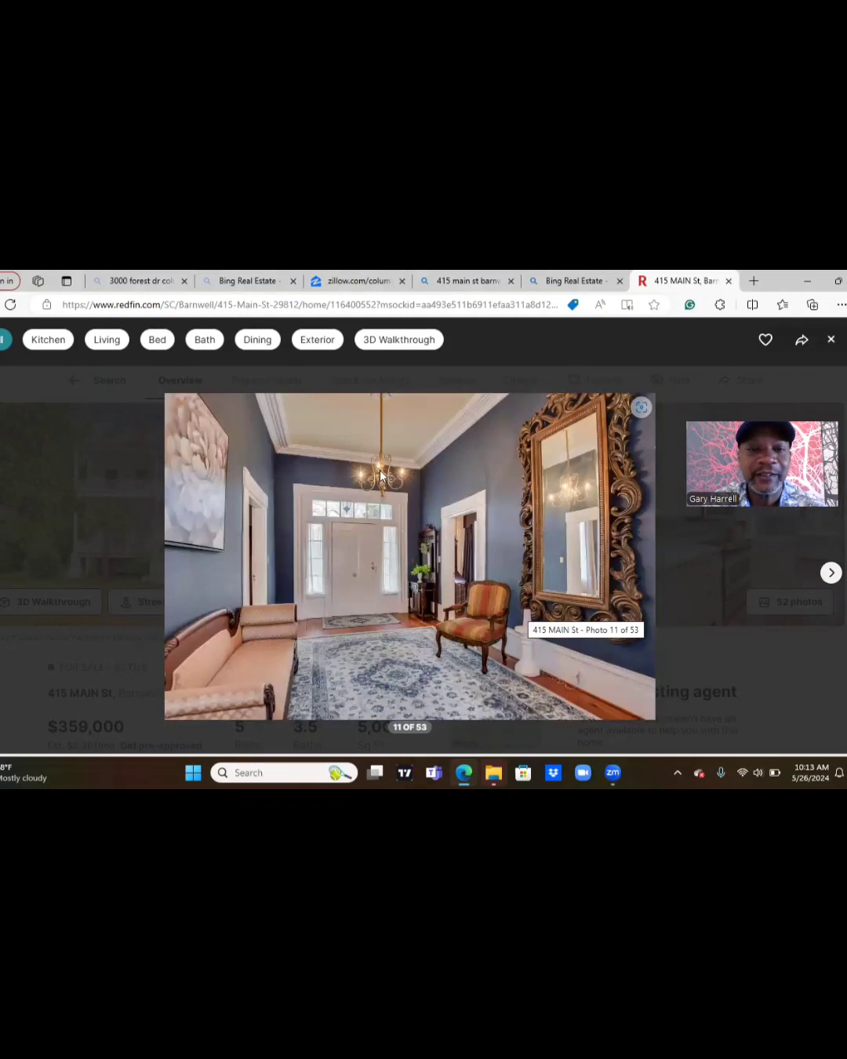
mouse_move(373, 675)
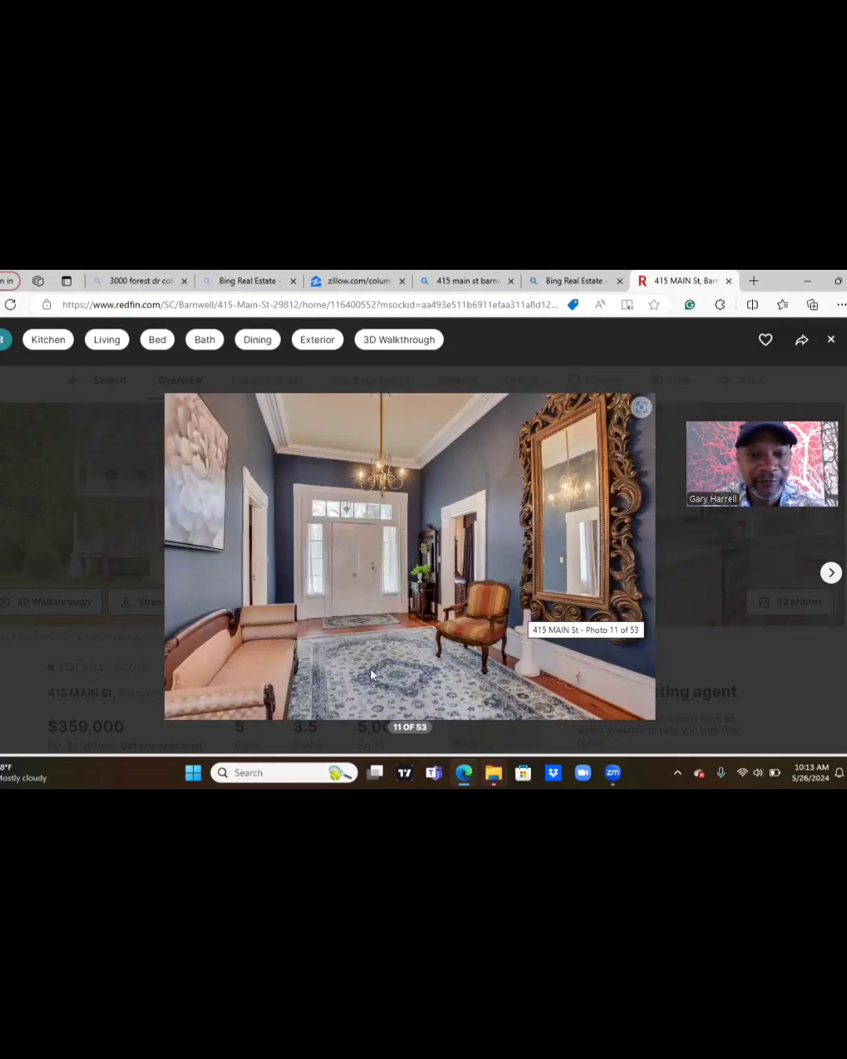
mouse_move(357, 592)
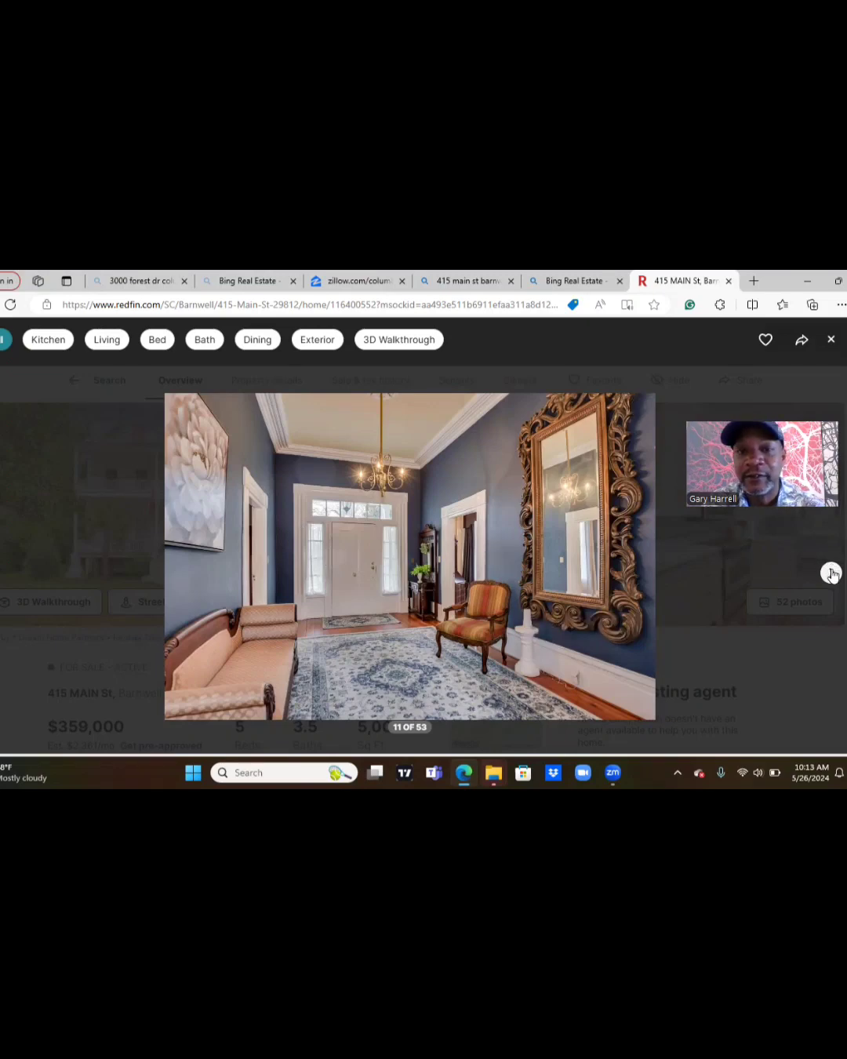
Advance past the entry hall staircase to photo 16, the blue parlor with chandelier.
click(831, 572)
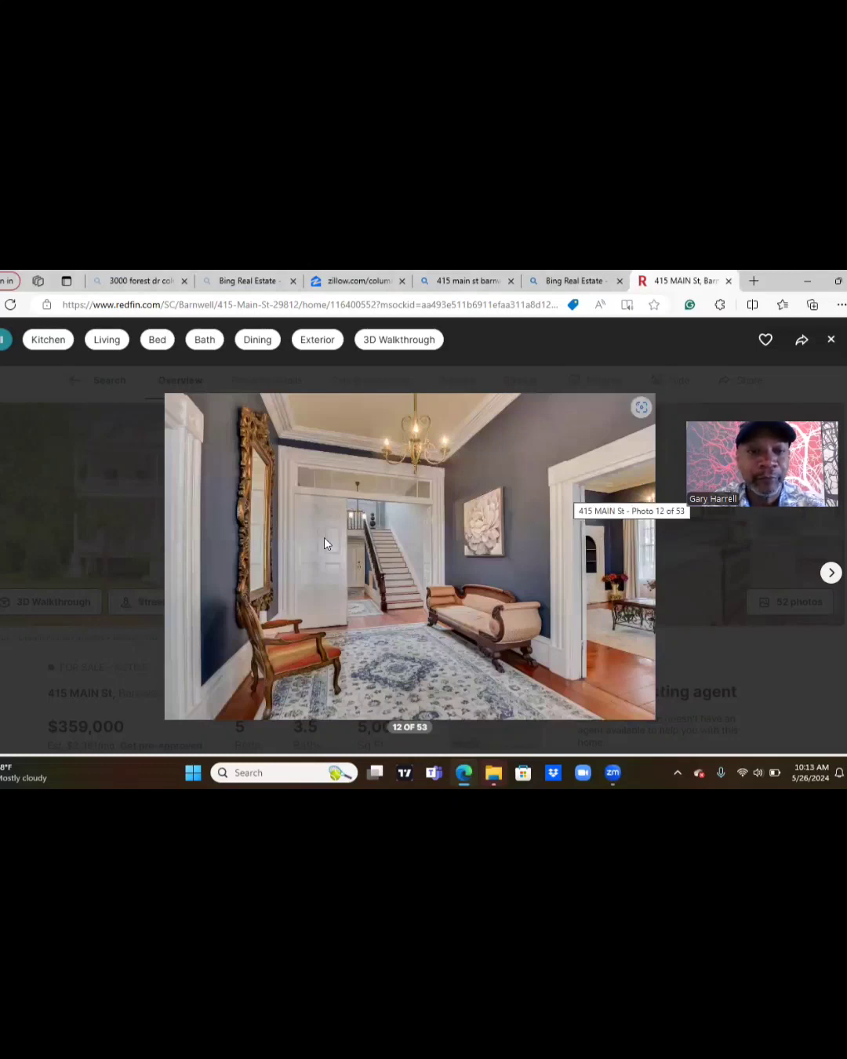
mouse_move(301, 557)
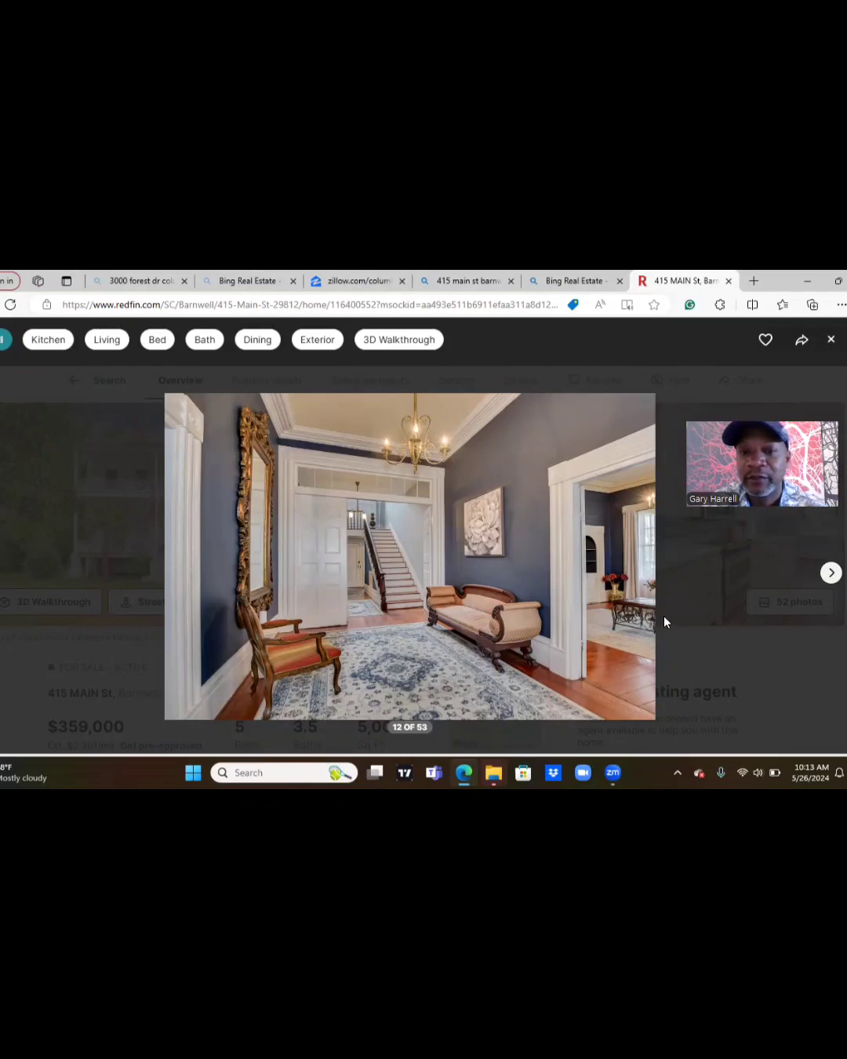
mouse_move(688, 530)
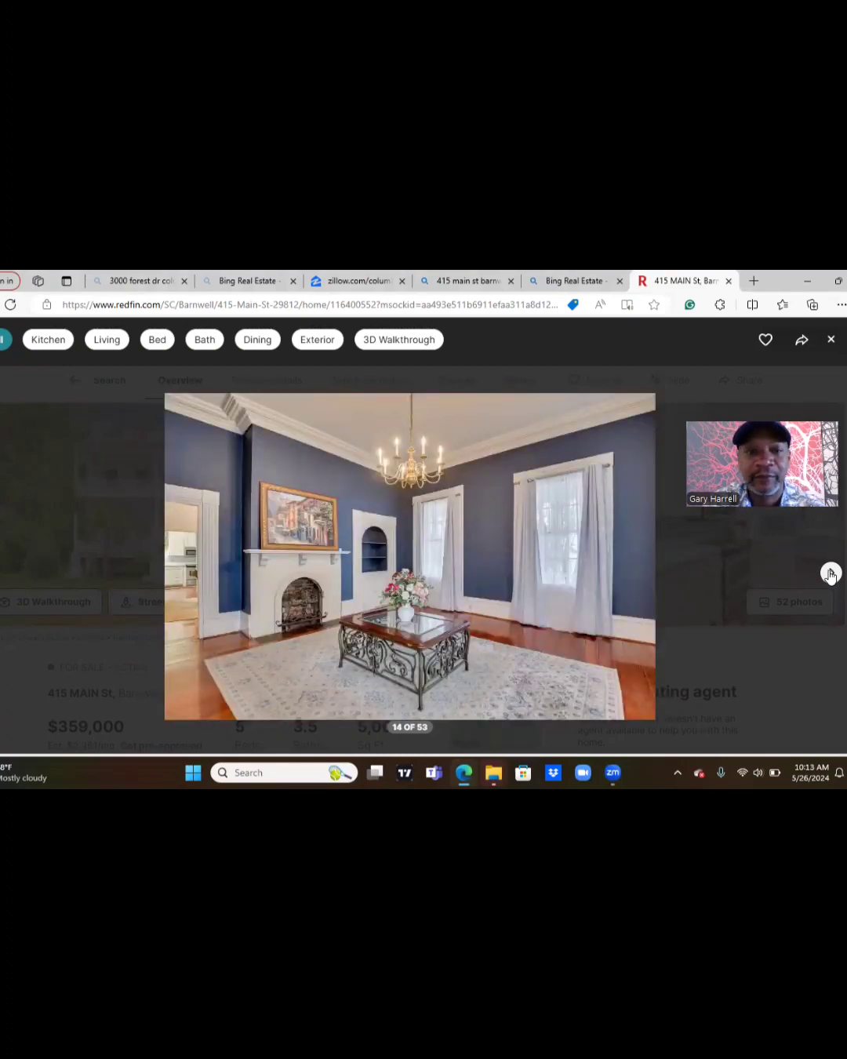
click(830, 574)
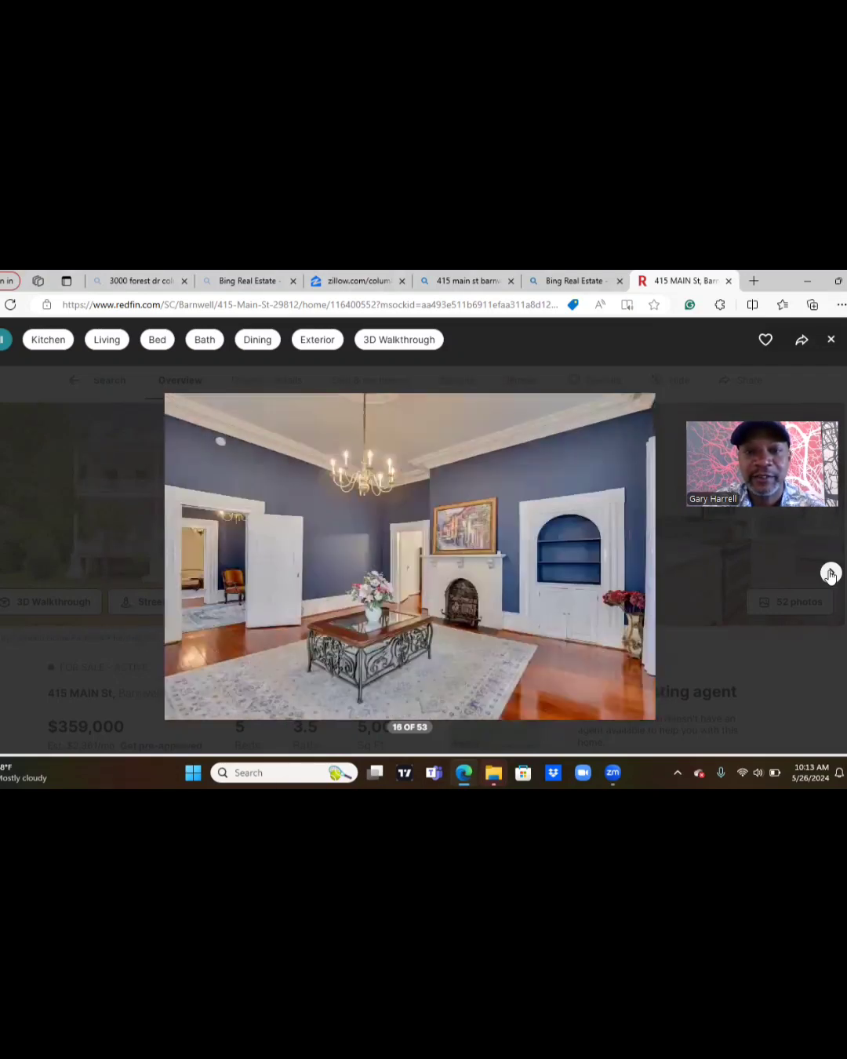
mouse_move(580, 564)
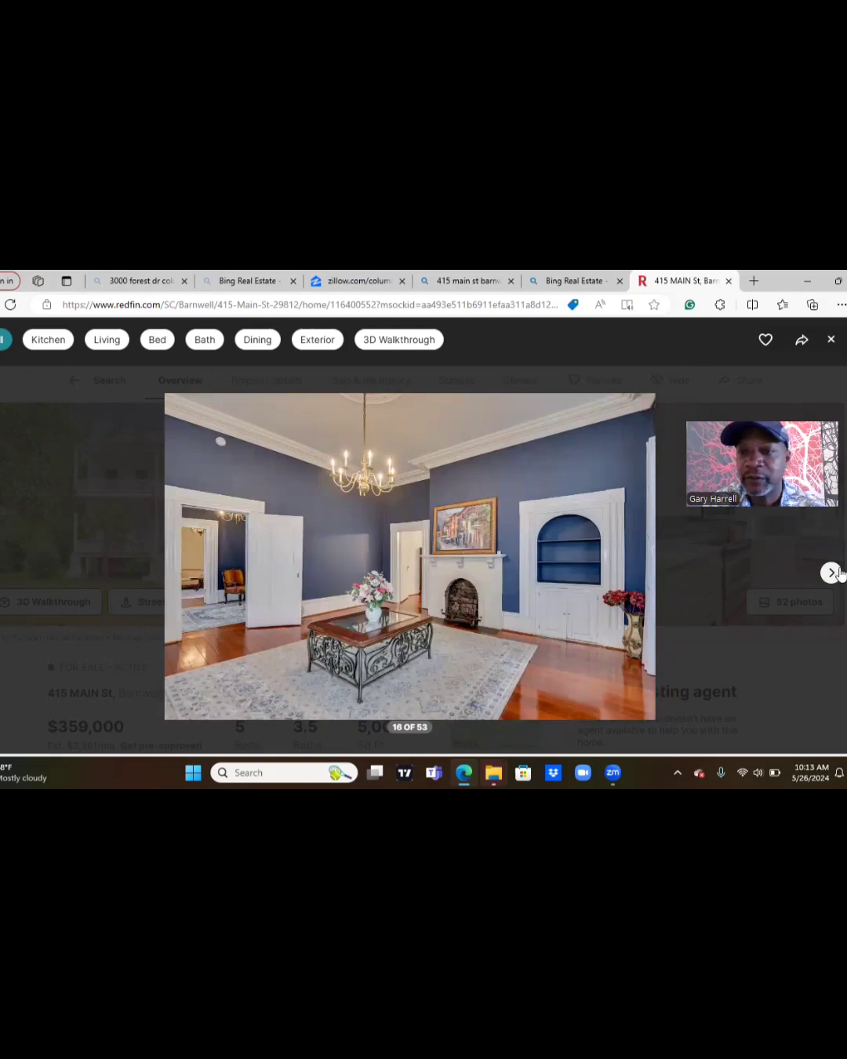
Advance through the dining room photos to photo 18 of 53.
click(831, 572)
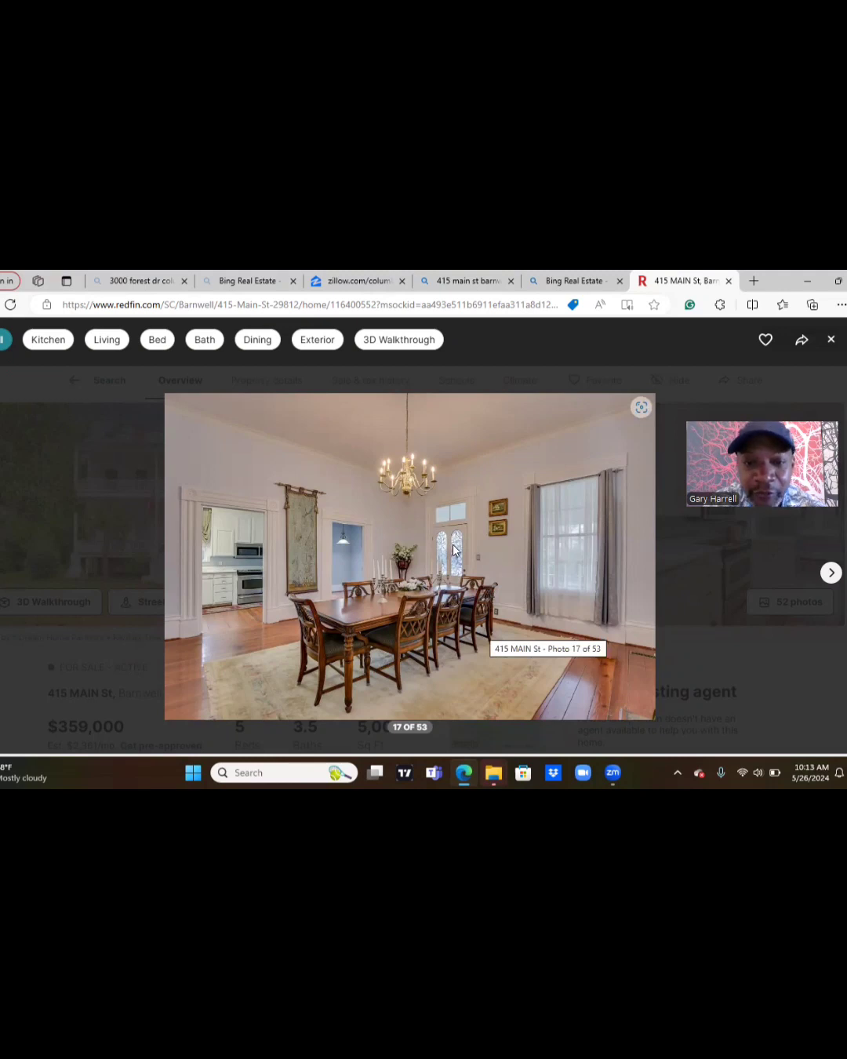
mouse_move(514, 534)
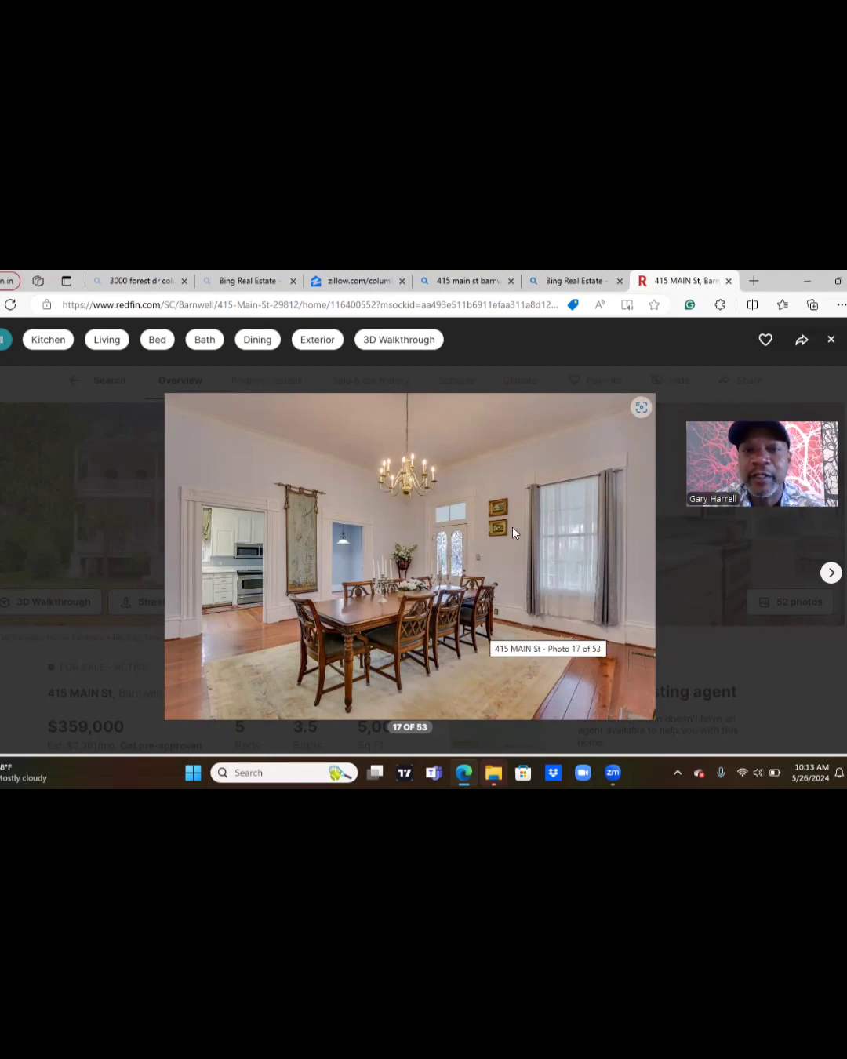
mouse_move(572, 547)
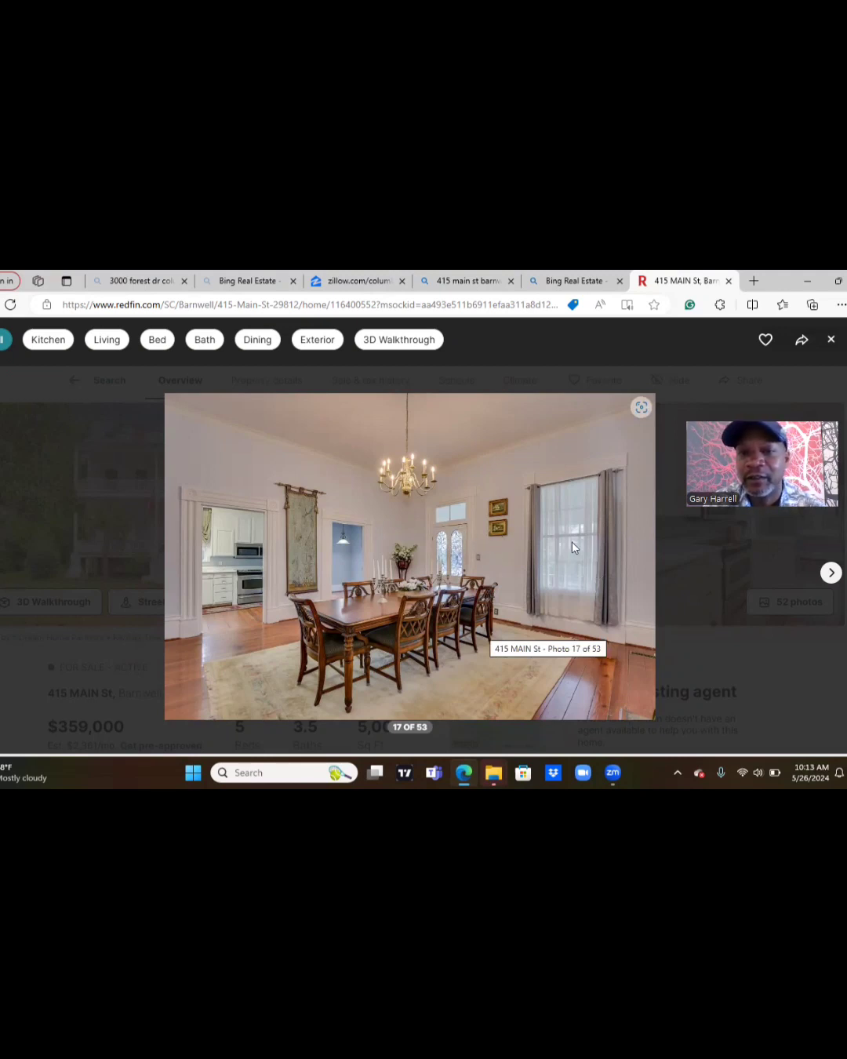
mouse_move(373, 528)
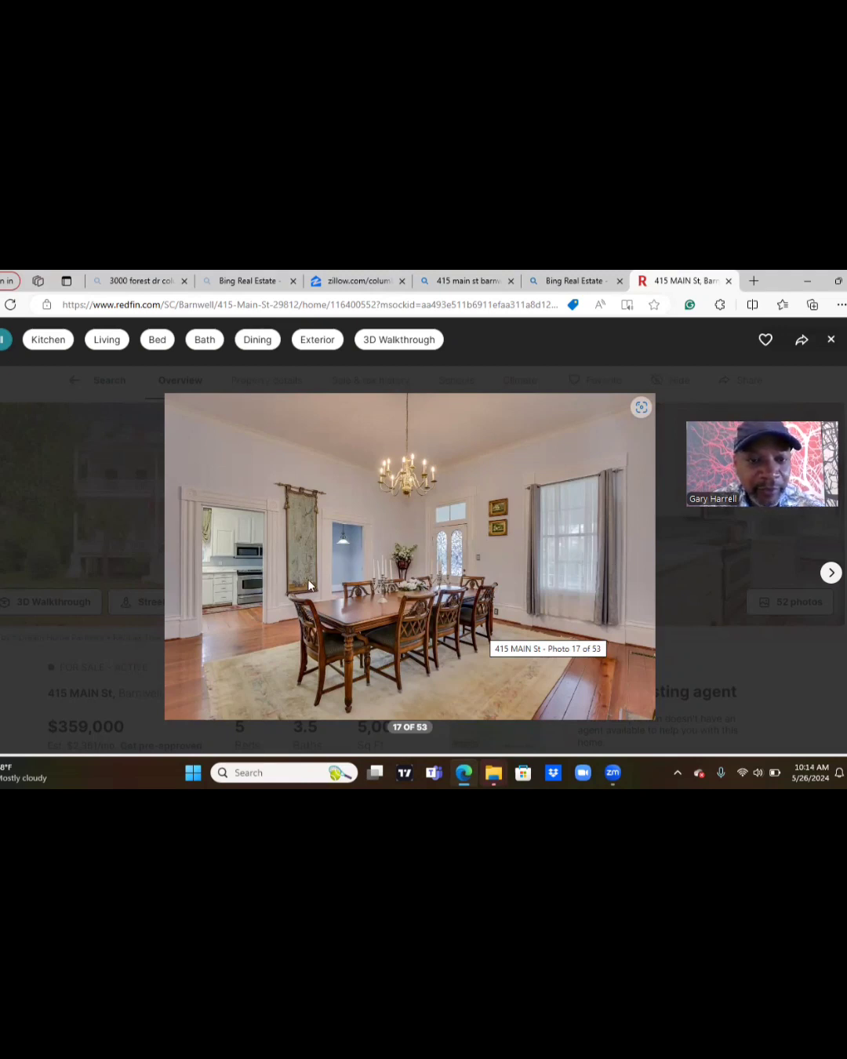
mouse_move(538, 576)
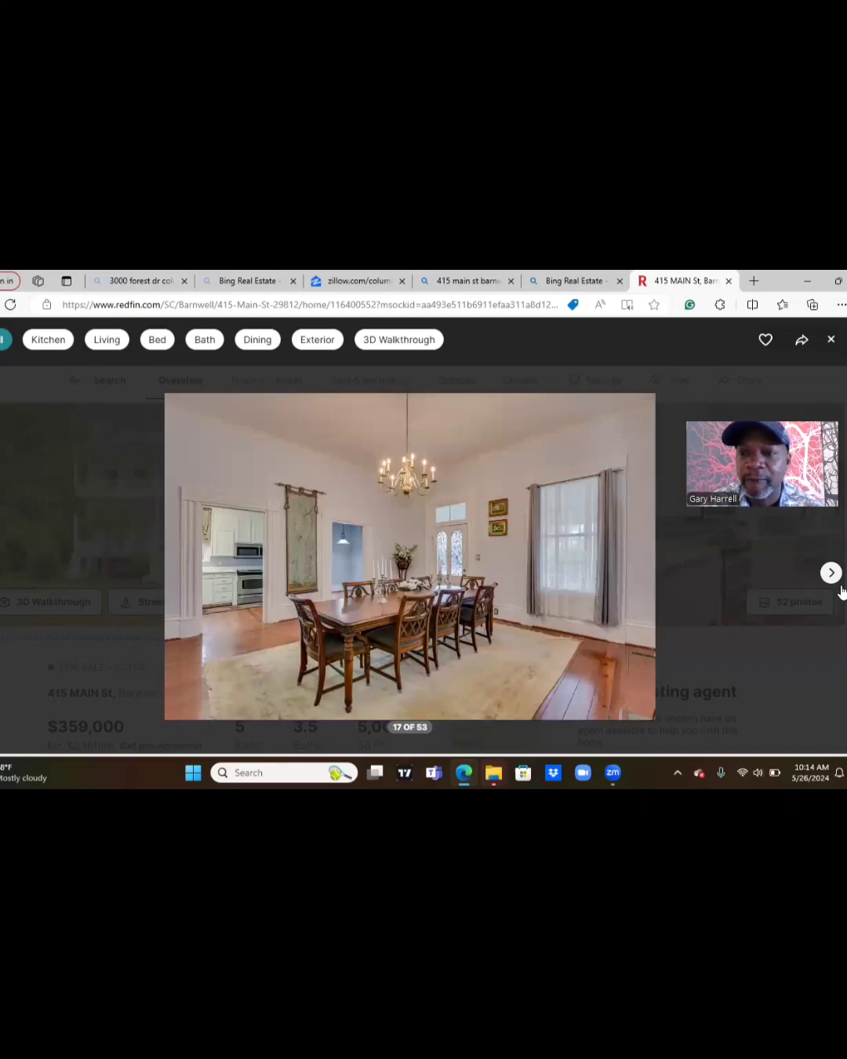
click(831, 572)
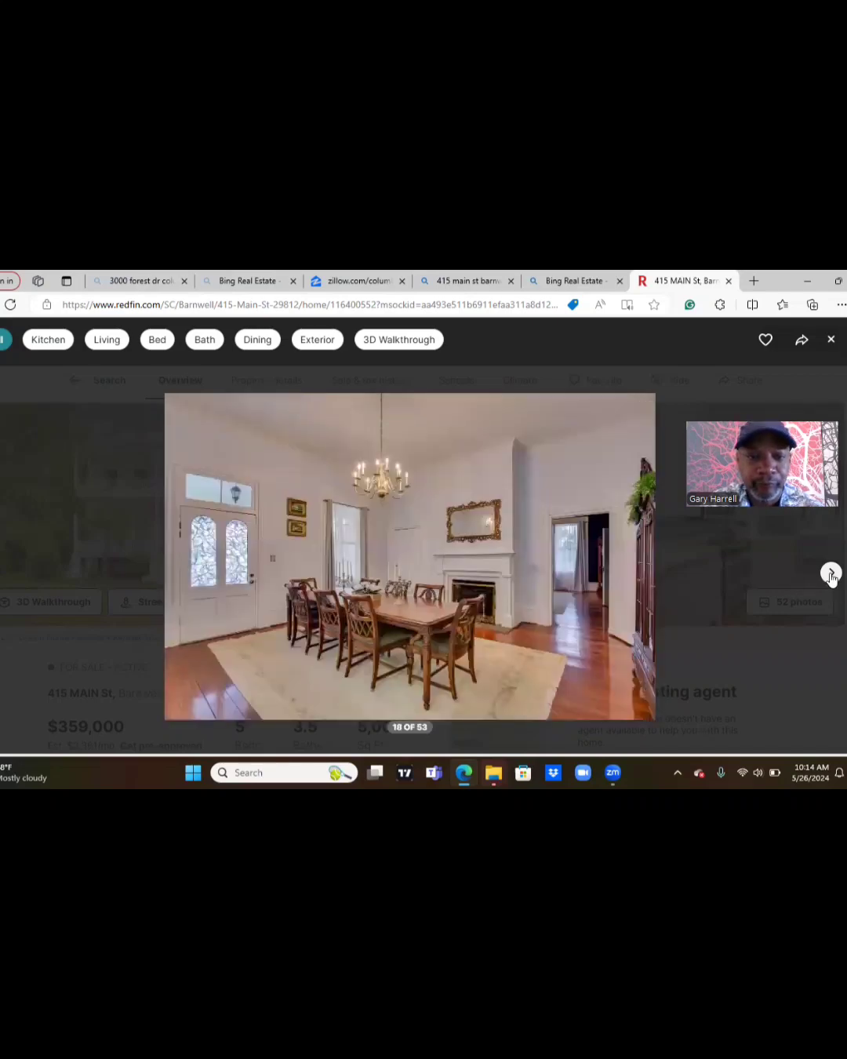
mouse_move(782, 569)
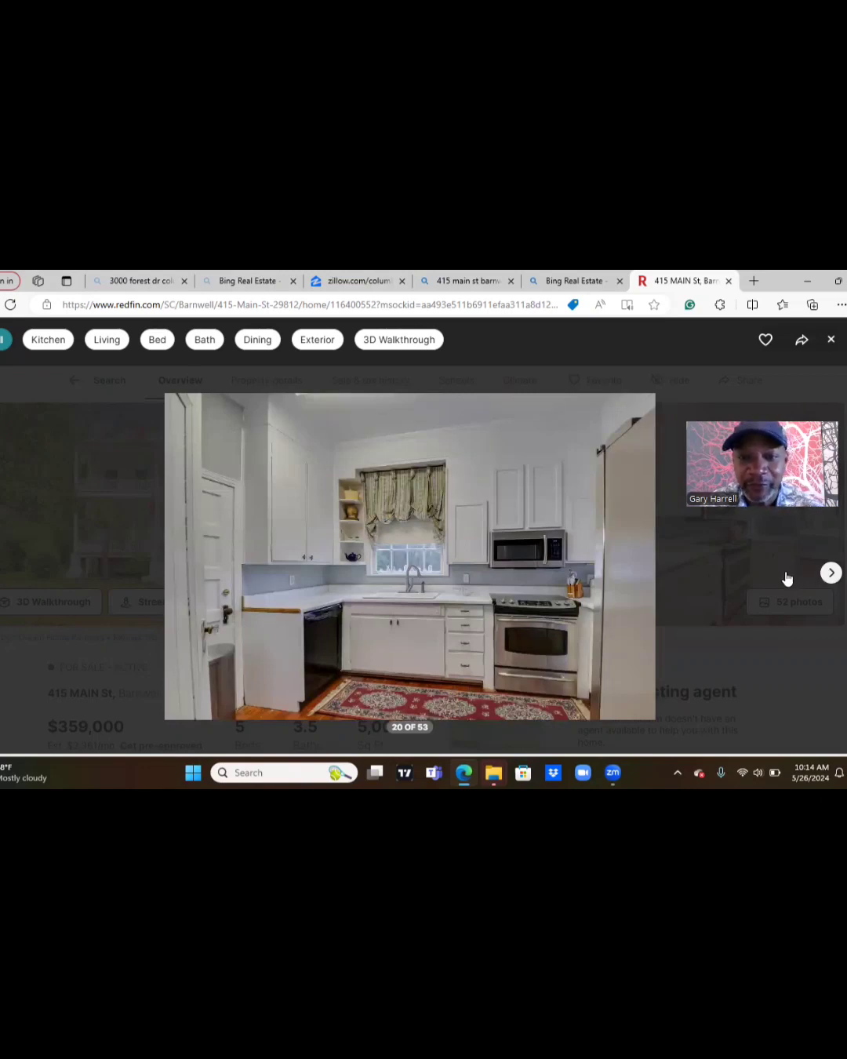
mouse_move(395, 636)
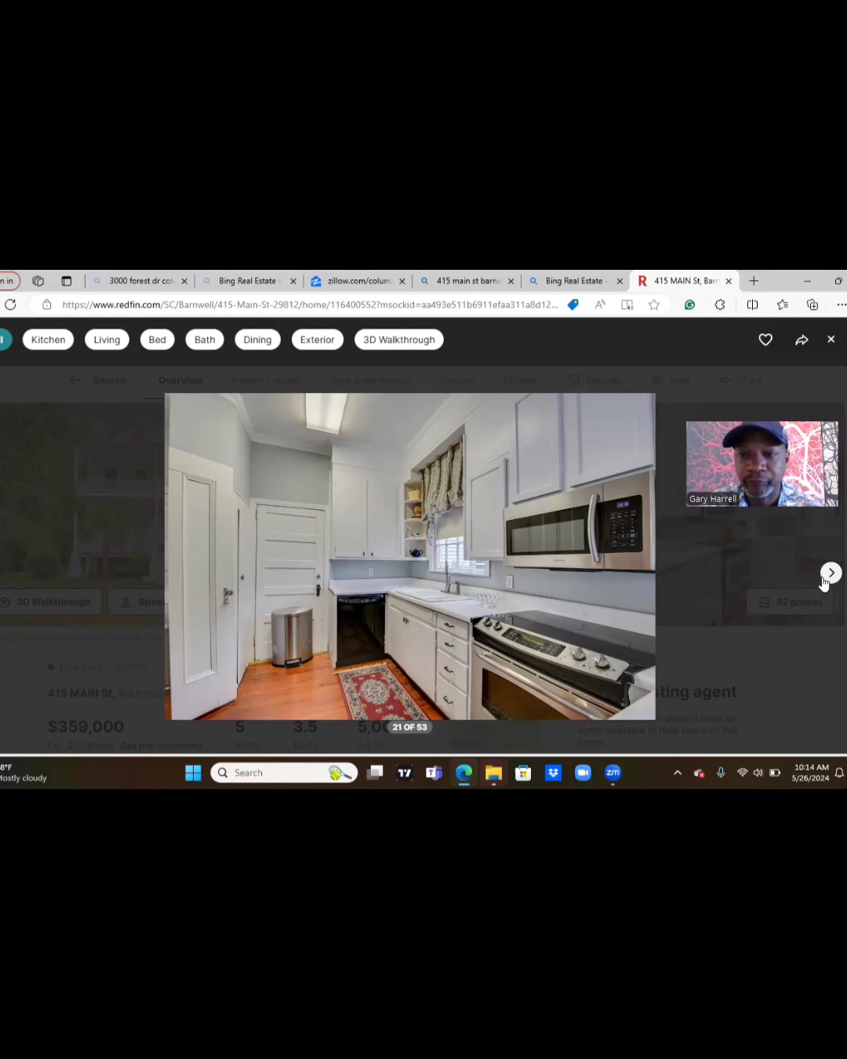
Step past the kitchen photos to photo 24, the living room with blue rug.
click(830, 572)
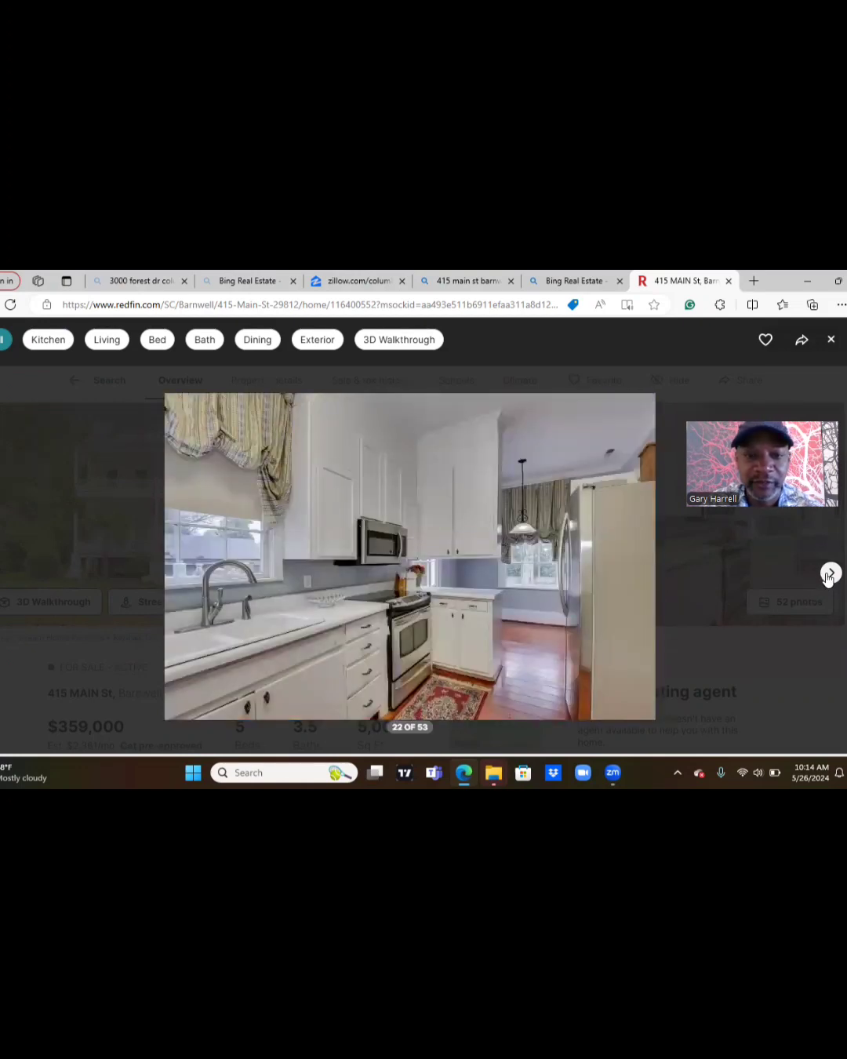
click(829, 574)
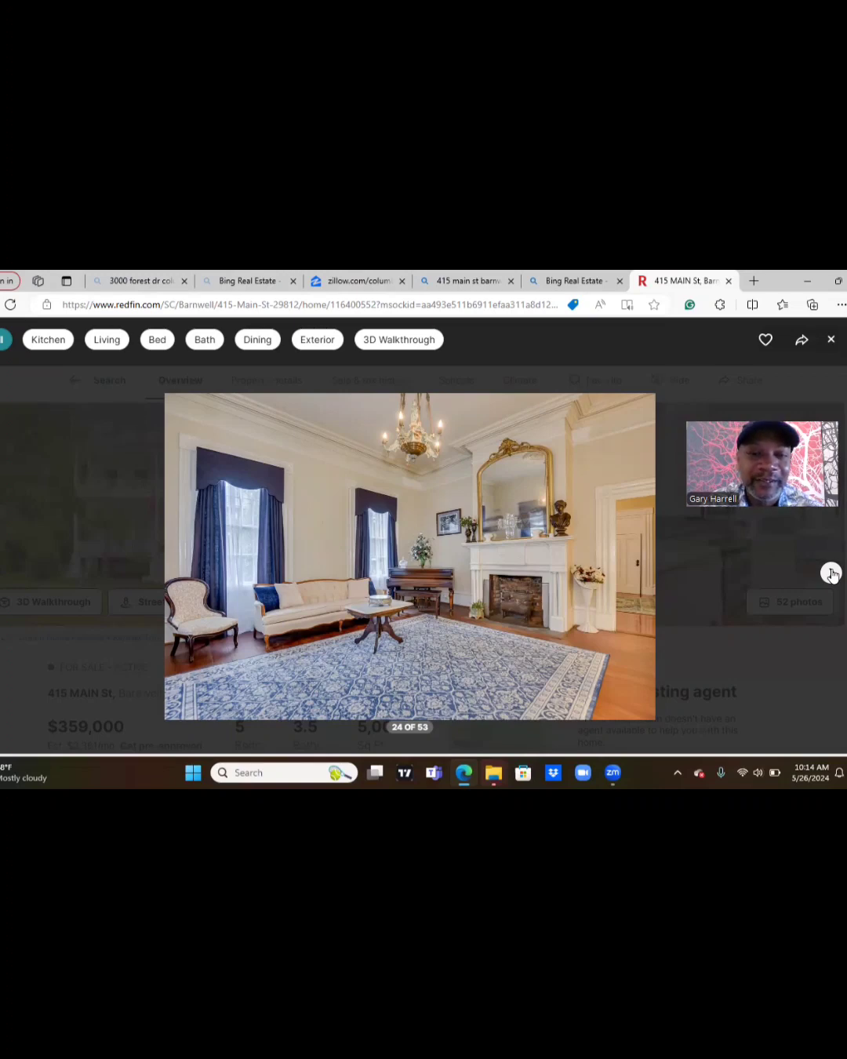
Page past 415 Main St's bathroom, billiard room and four-poster bedroom photos to photo 50.
click(647, 564)
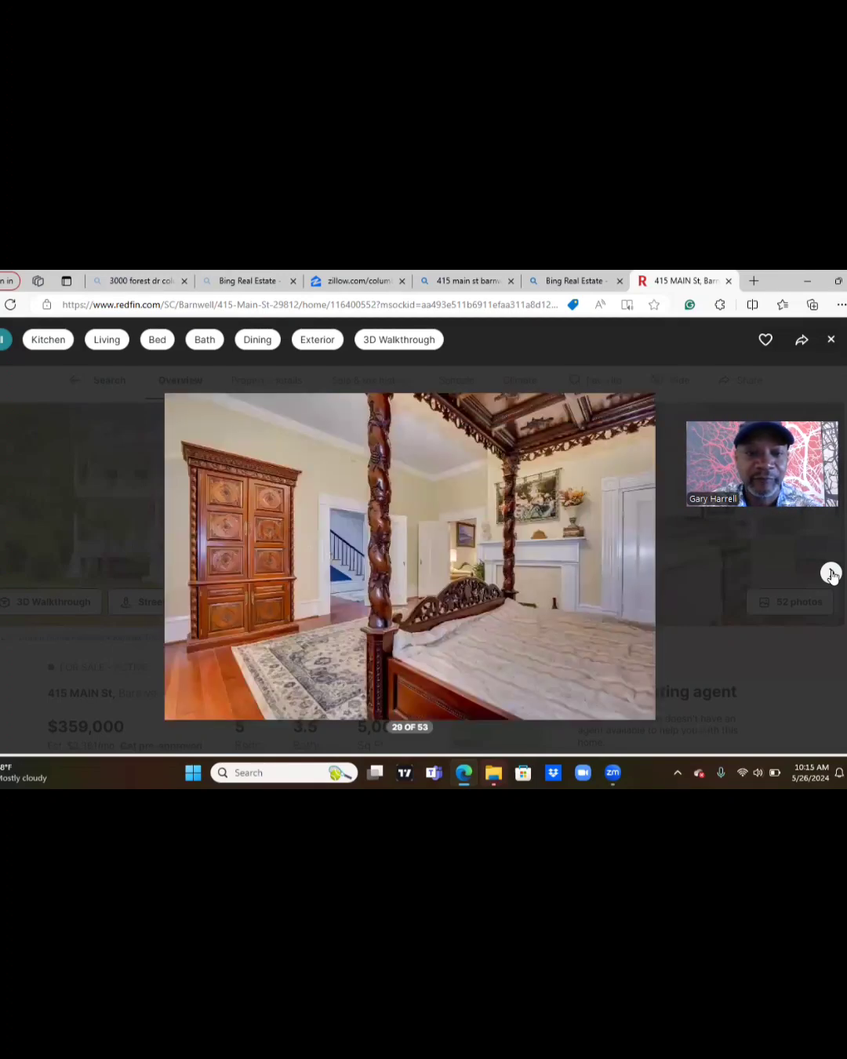
click(643, 555)
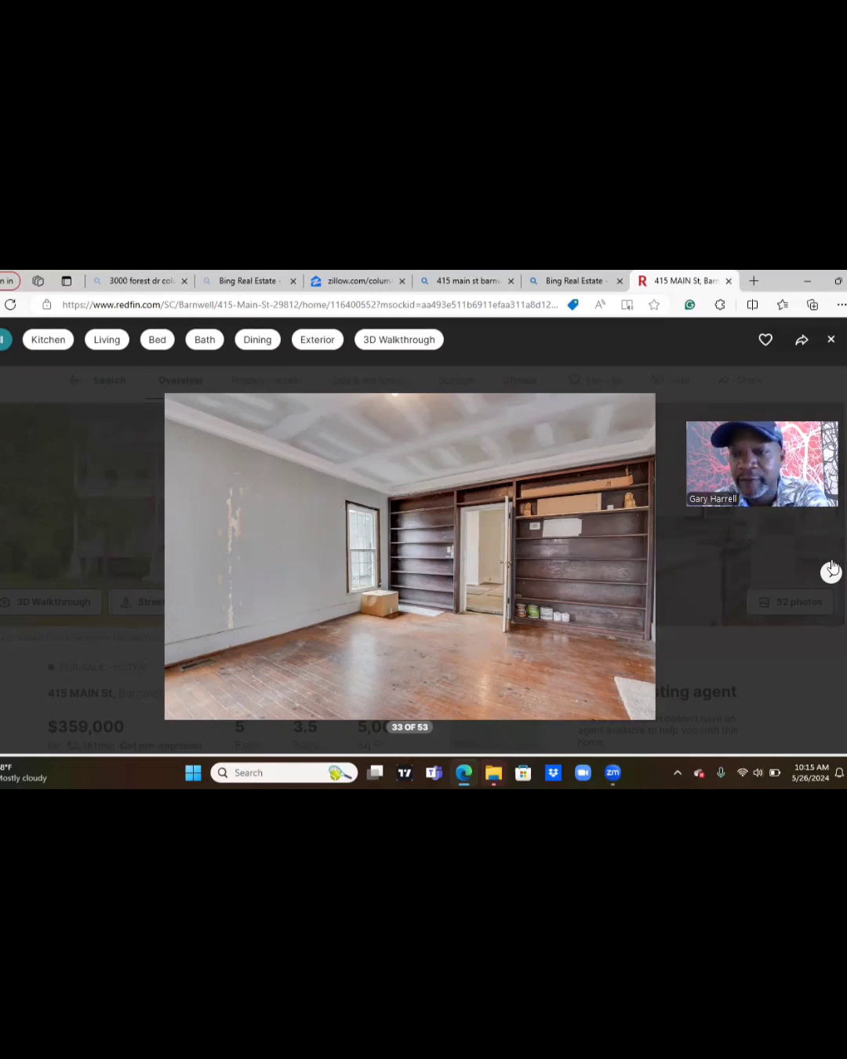
click(832, 572)
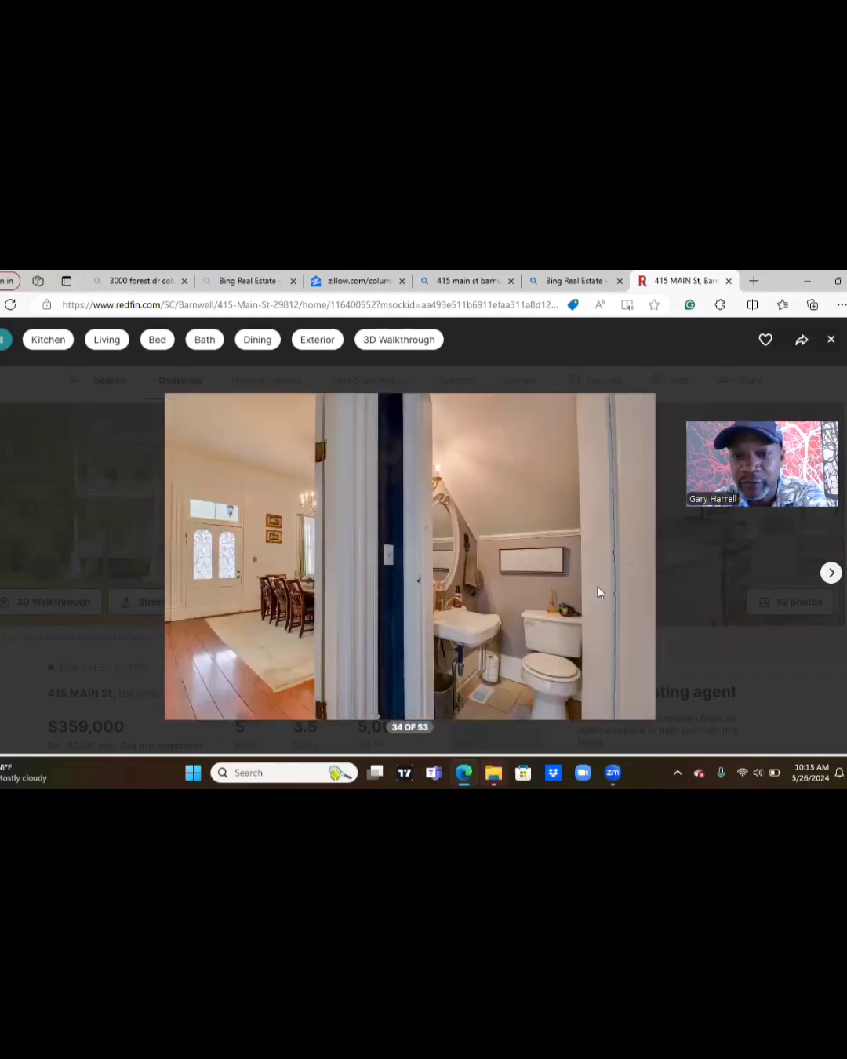
click(831, 573)
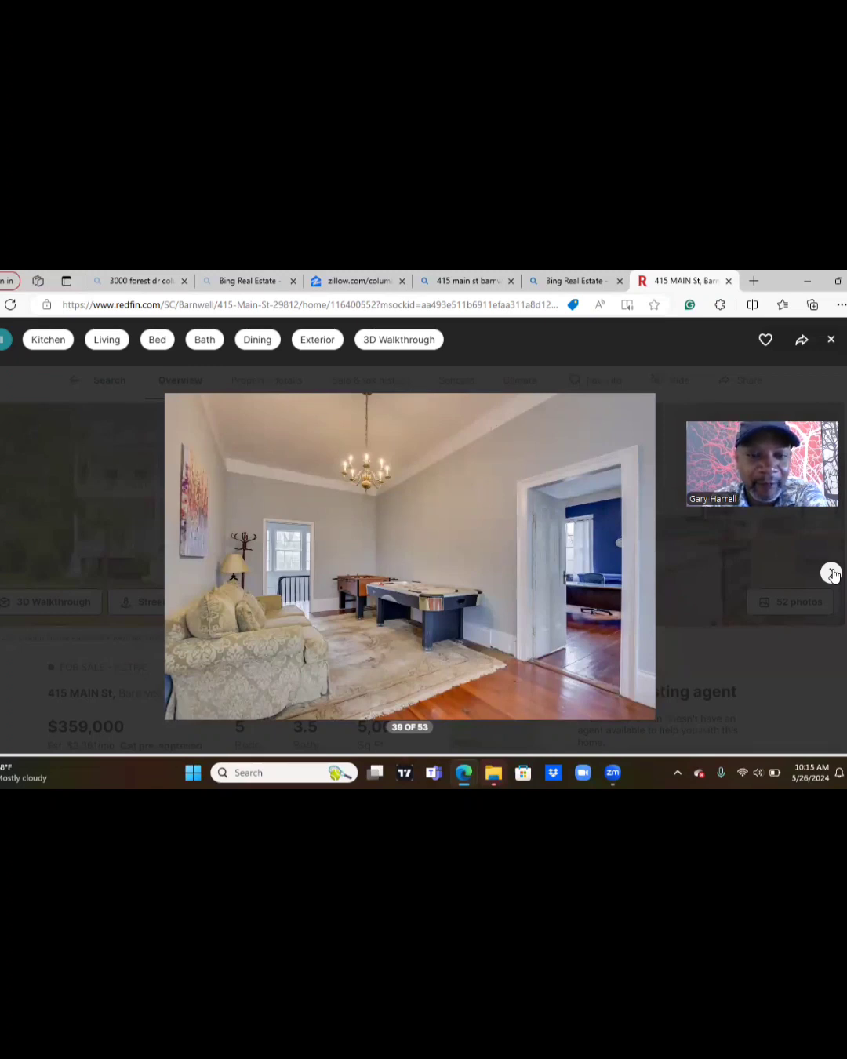
click(831, 572)
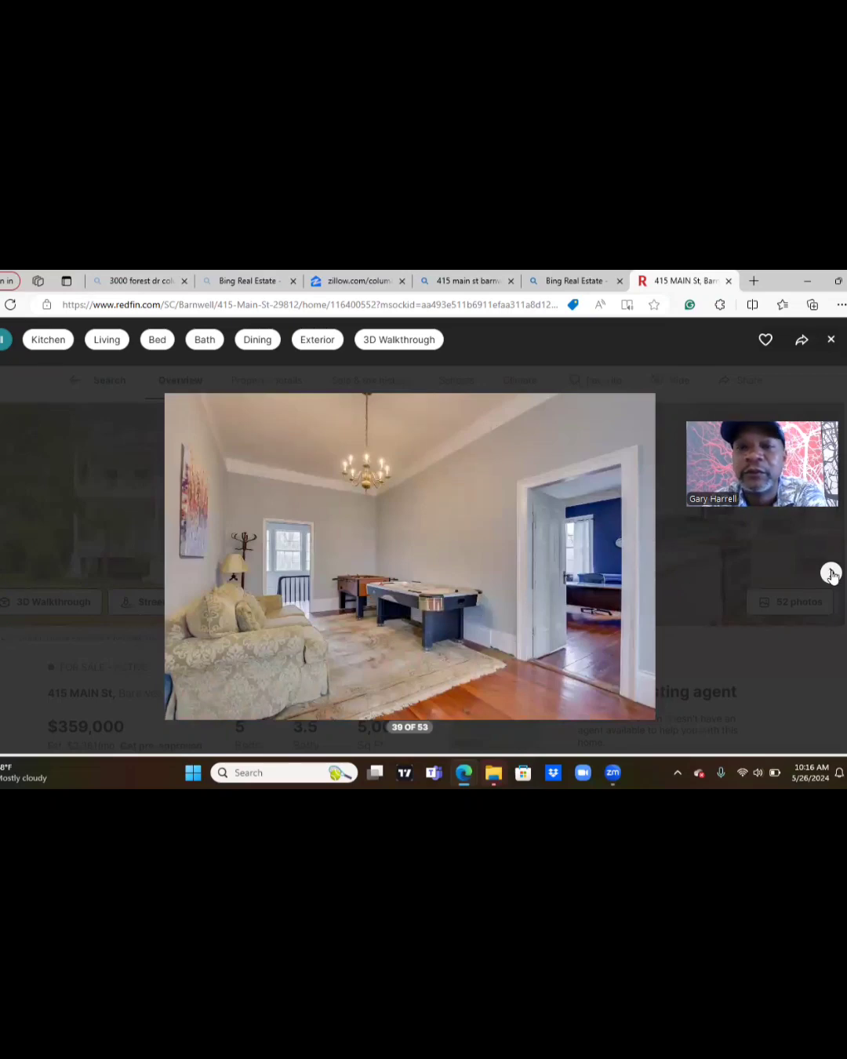
click(831, 572)
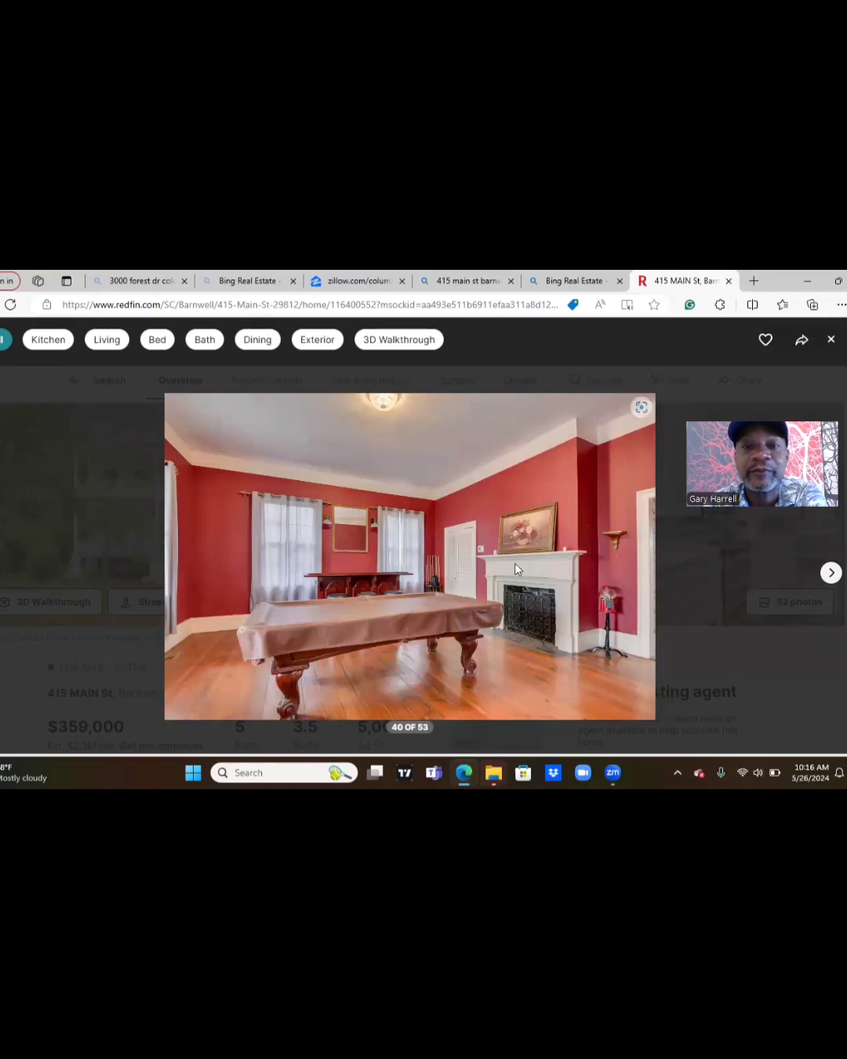
mouse_move(555, 545)
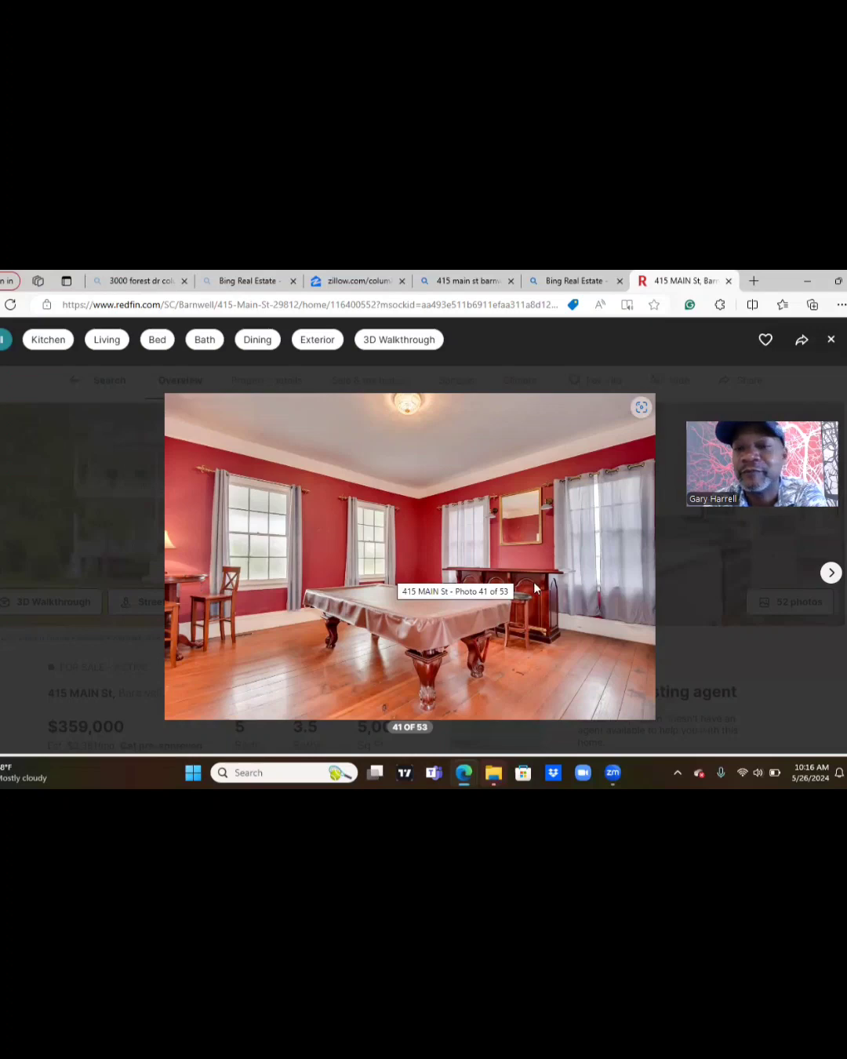
click(831, 572)
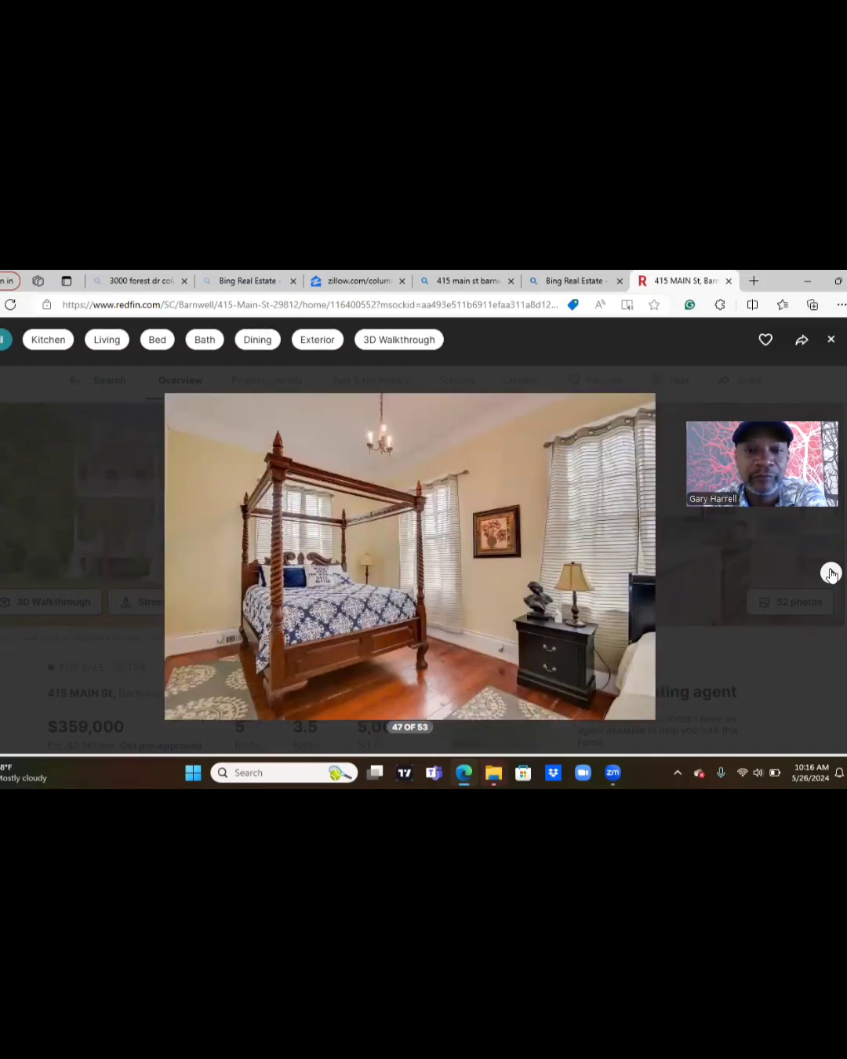
click(651, 557)
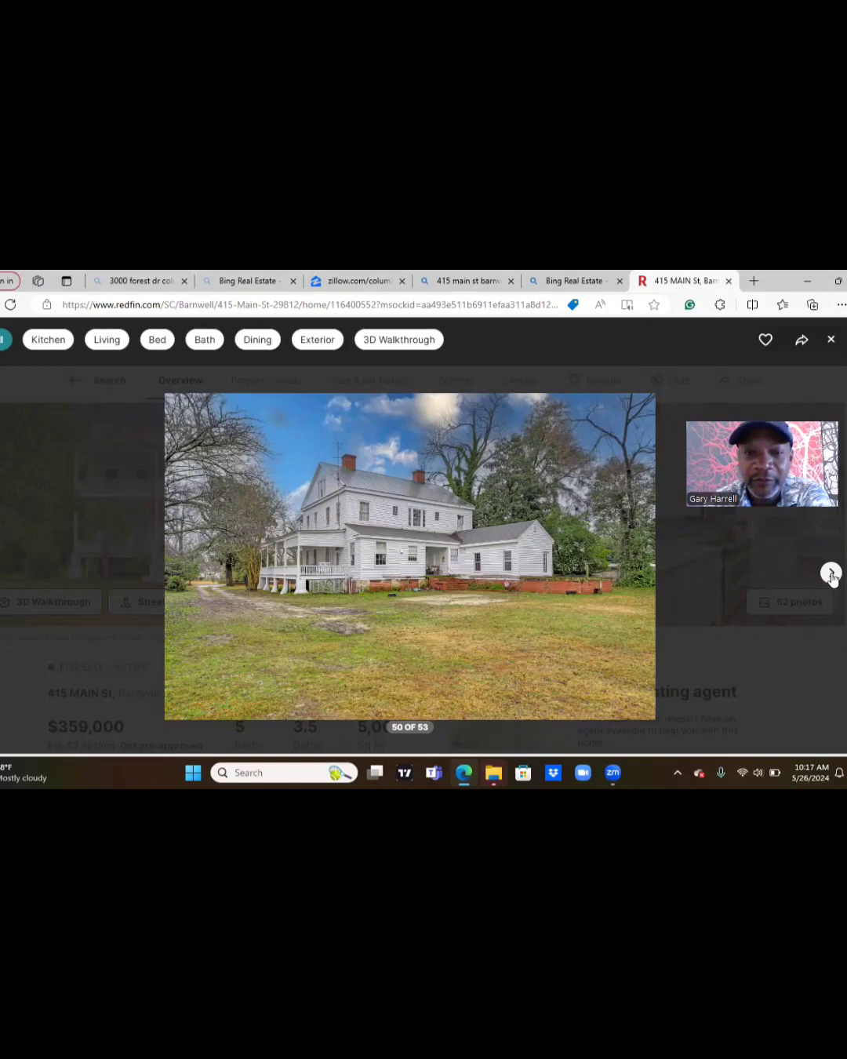
Advance to the final photo, 53 of 53, the tin-roofed brick outbuilding.
click(831, 574)
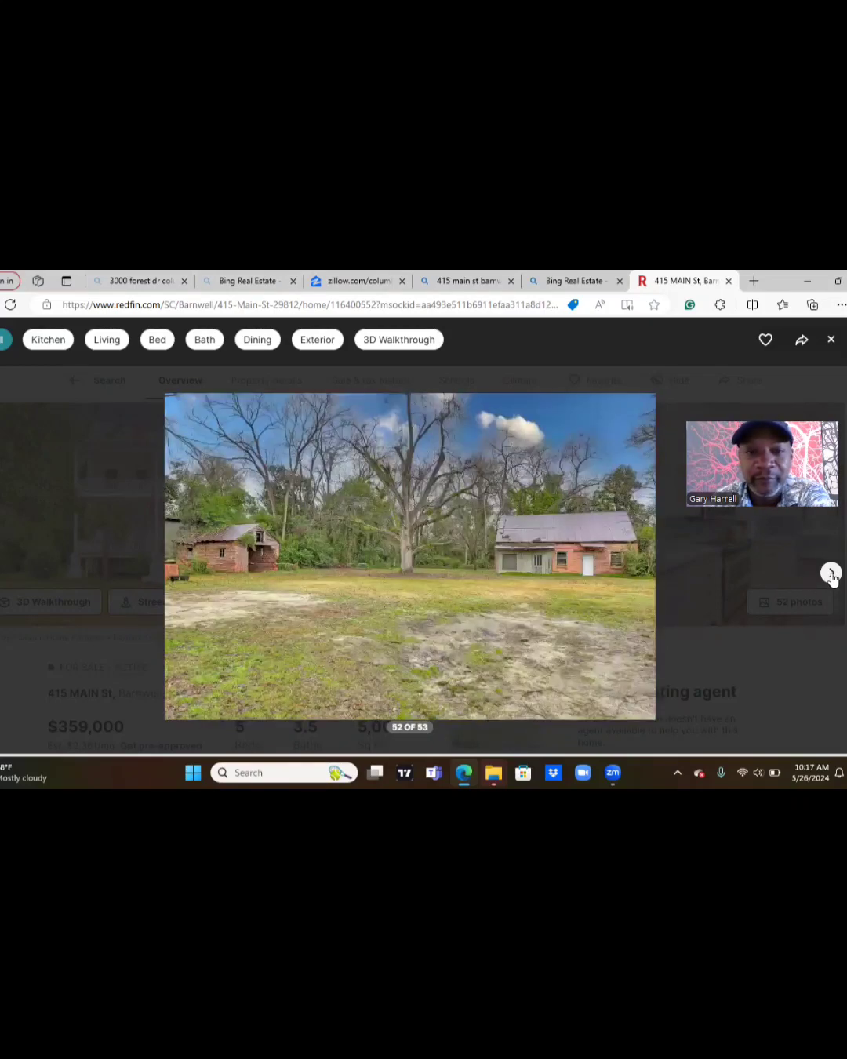
click(830, 572)
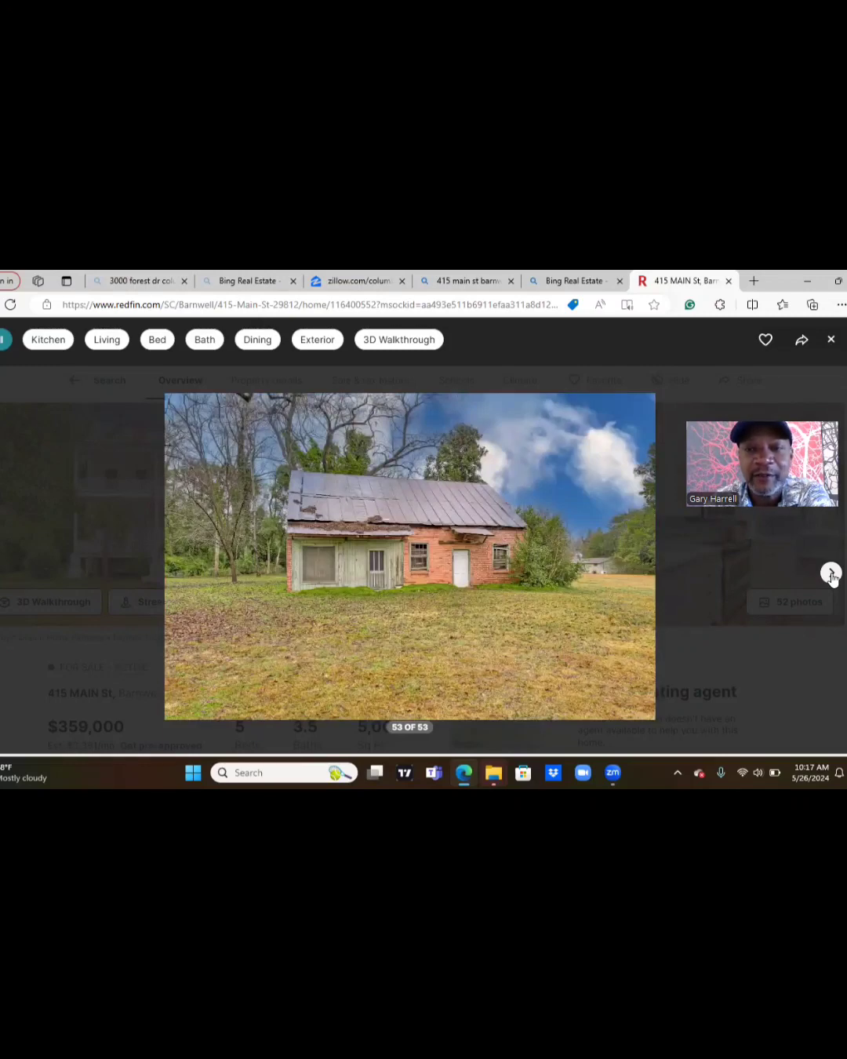
click(831, 572)
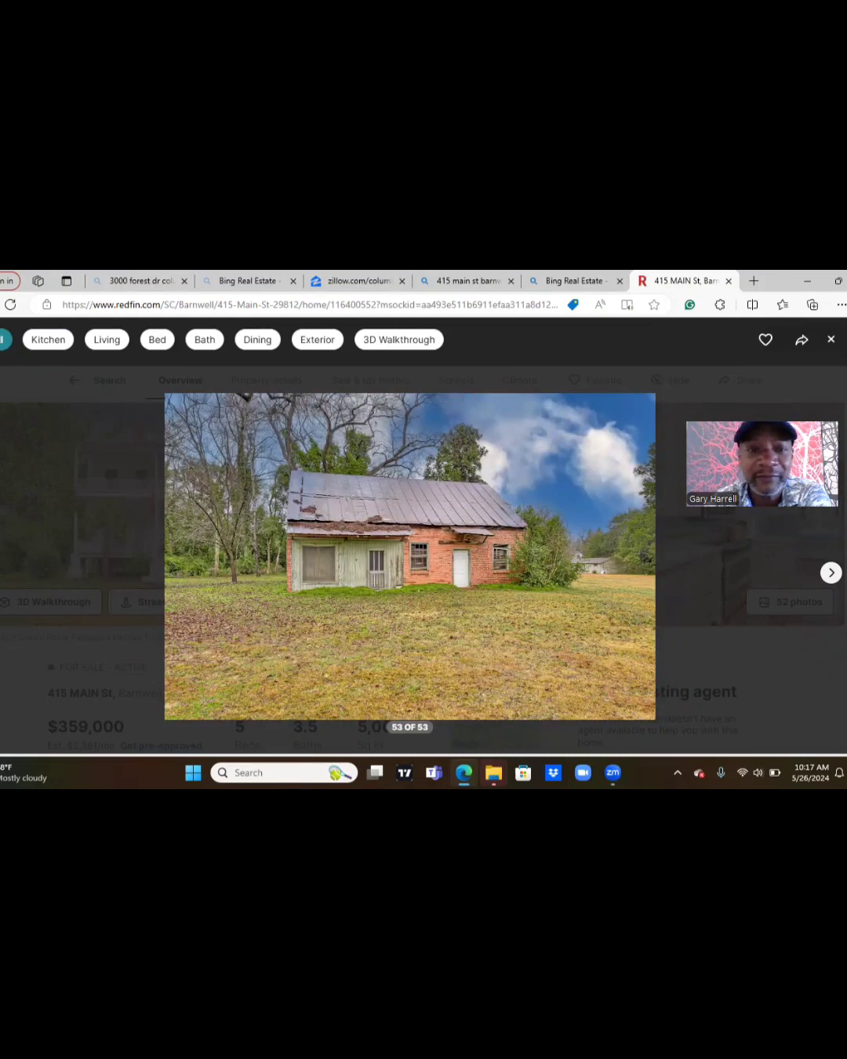
mouse_move(45, 518)
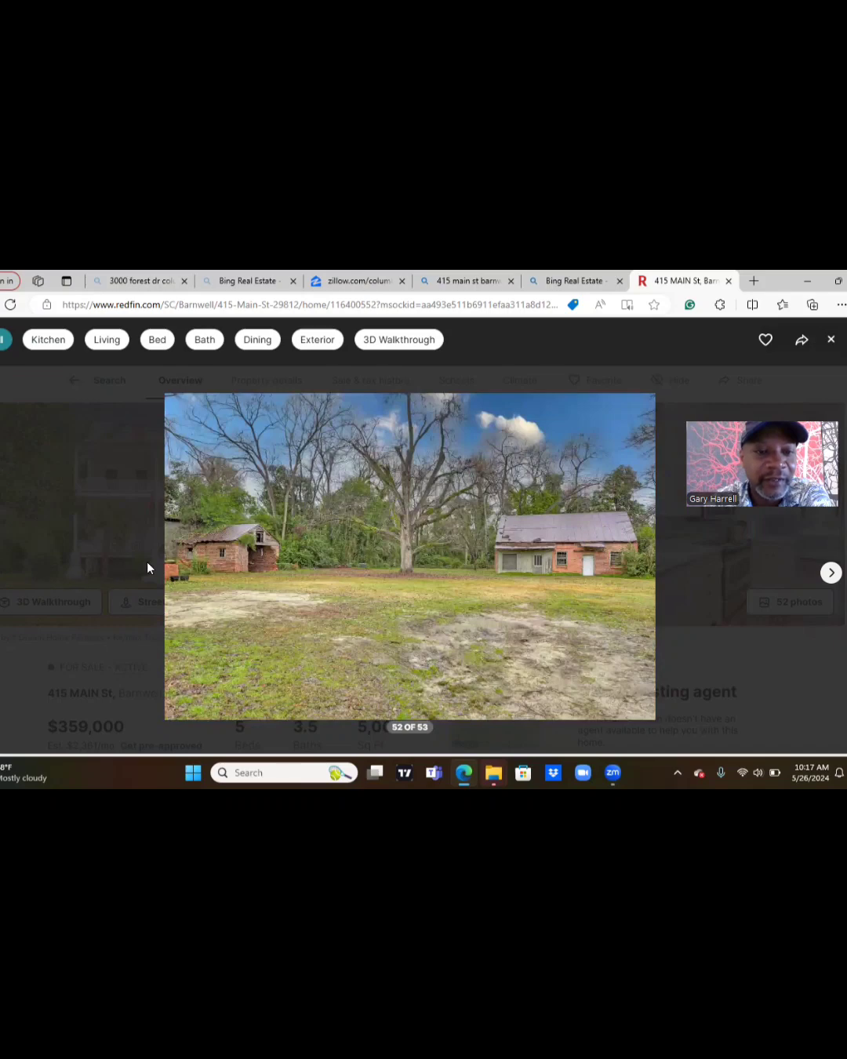
mouse_move(239, 557)
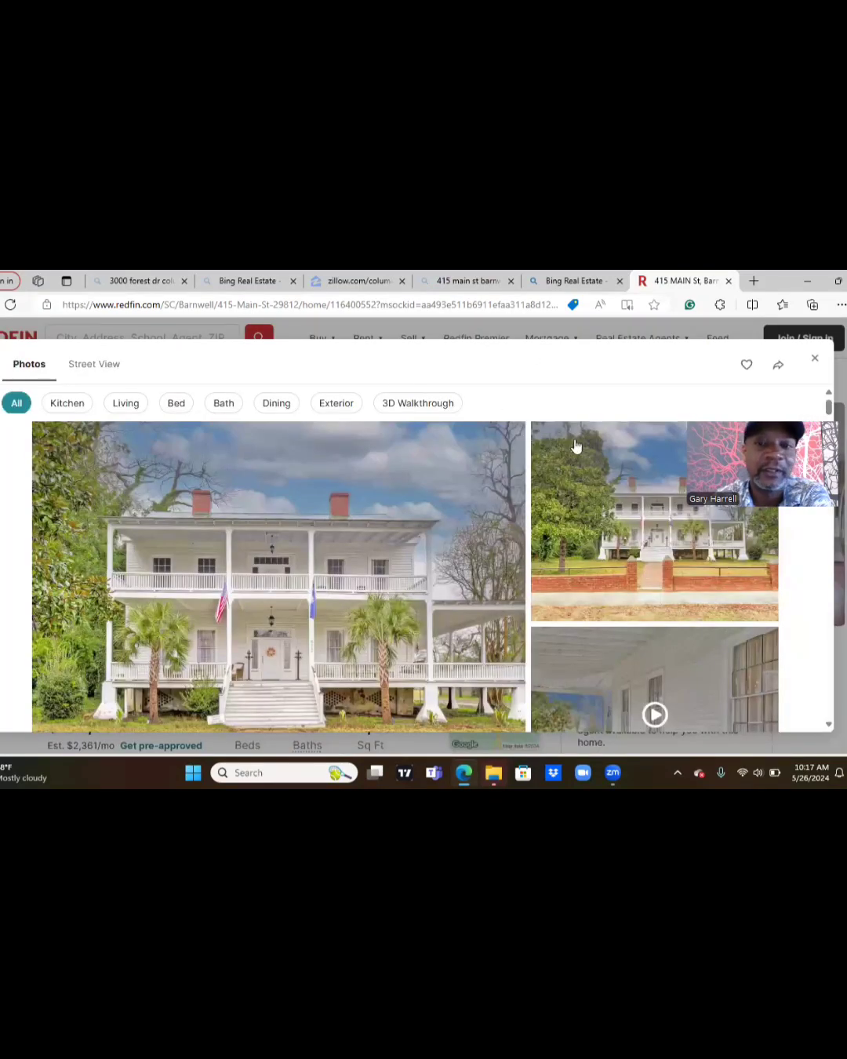
mouse_move(626, 503)
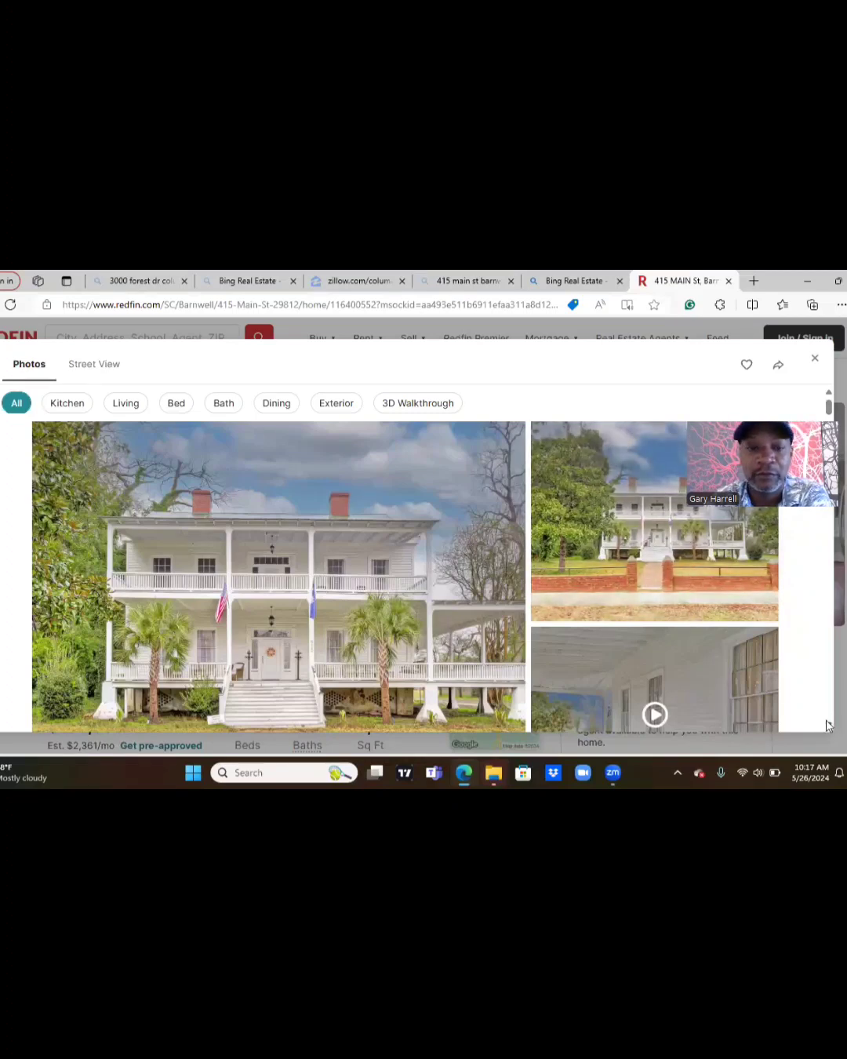
Close the 415 Main St photo viewer and return to the listing page.
scroll(down, 3)
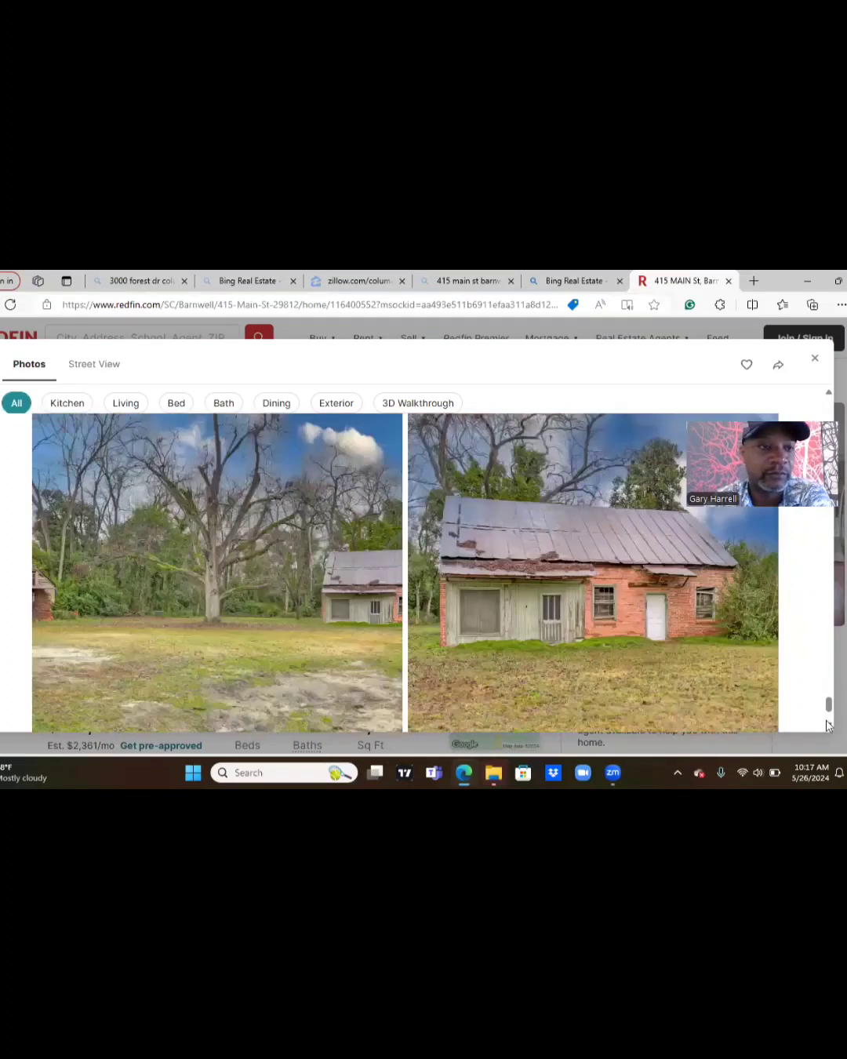
scroll(down, 3)
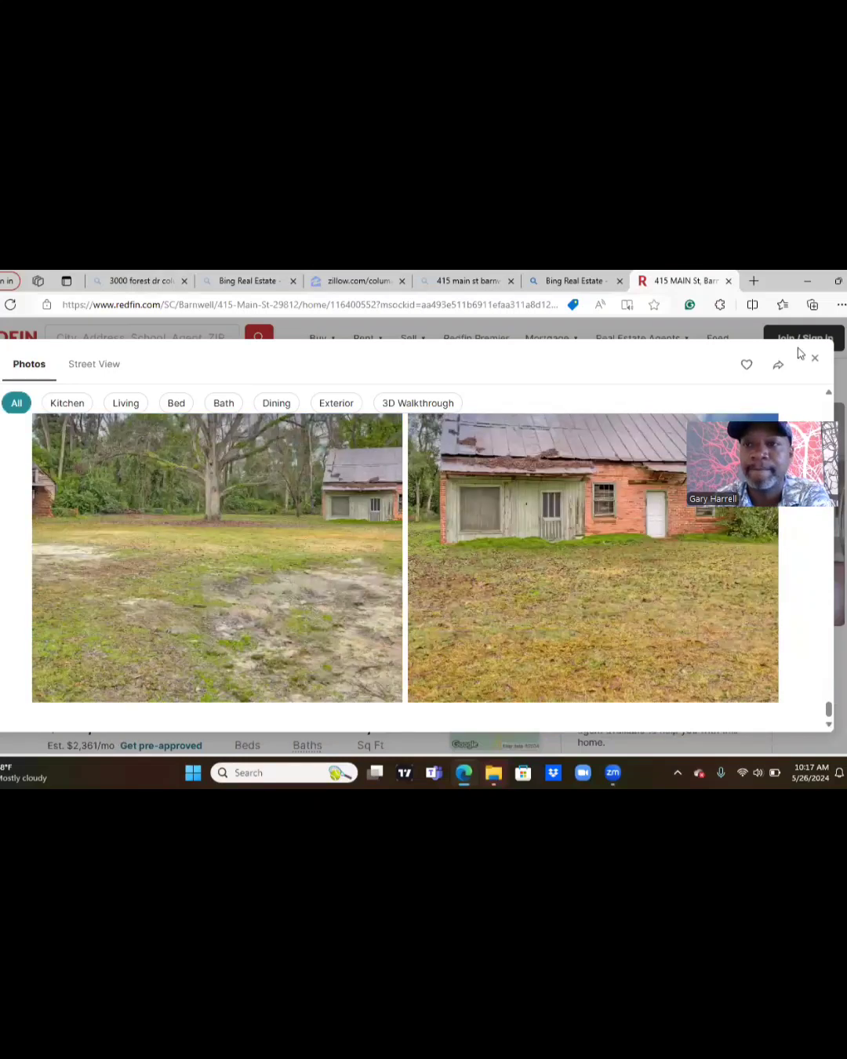
click(814, 356)
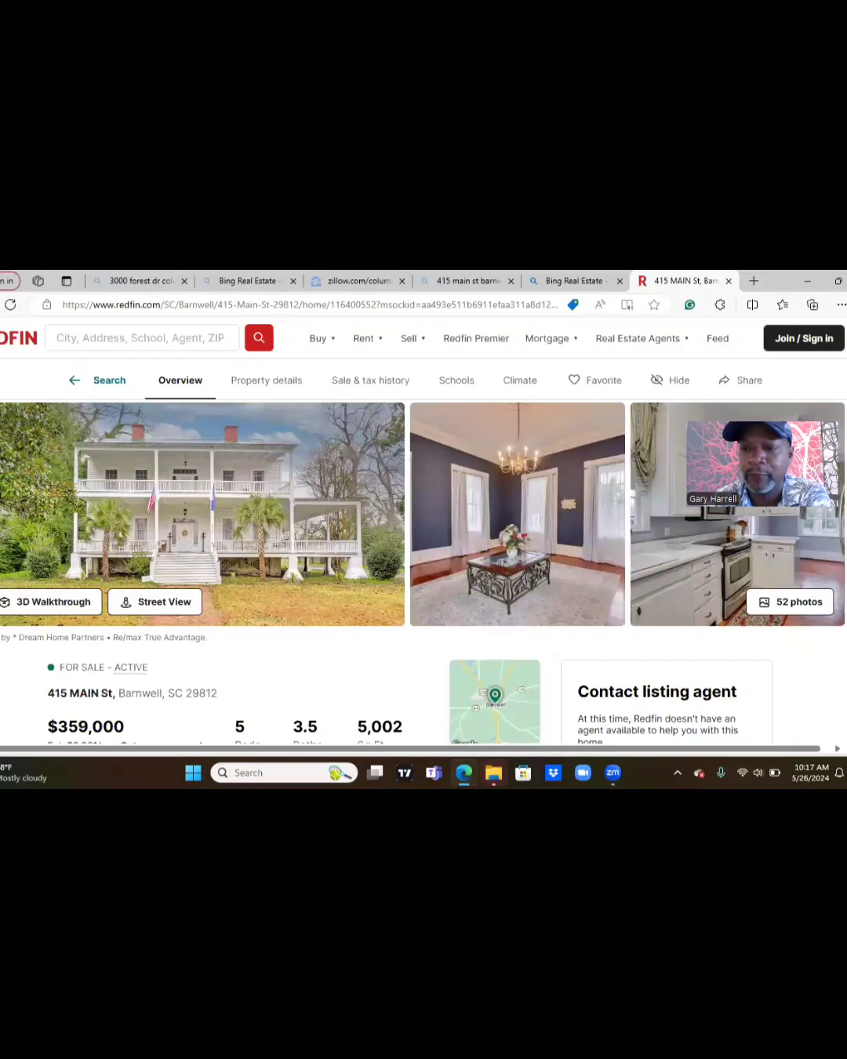
Expand the full About this home description and scroll through it.
scroll(down, 3)
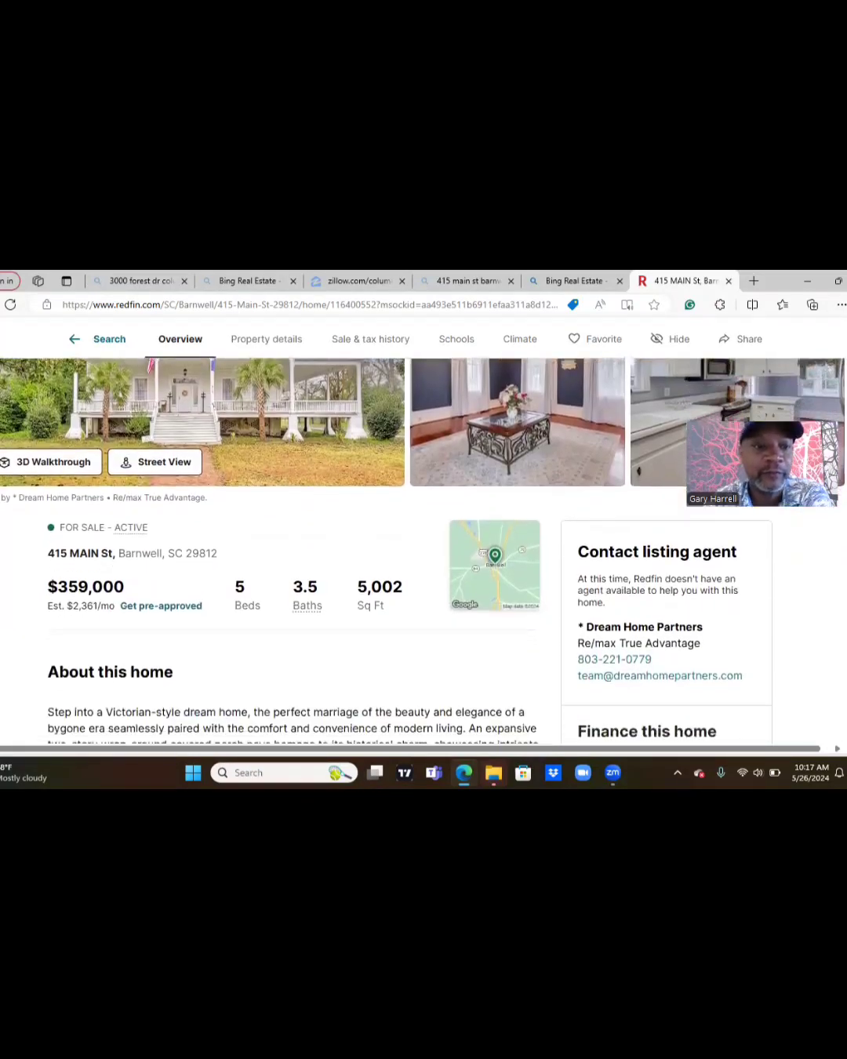
scroll(down, 3)
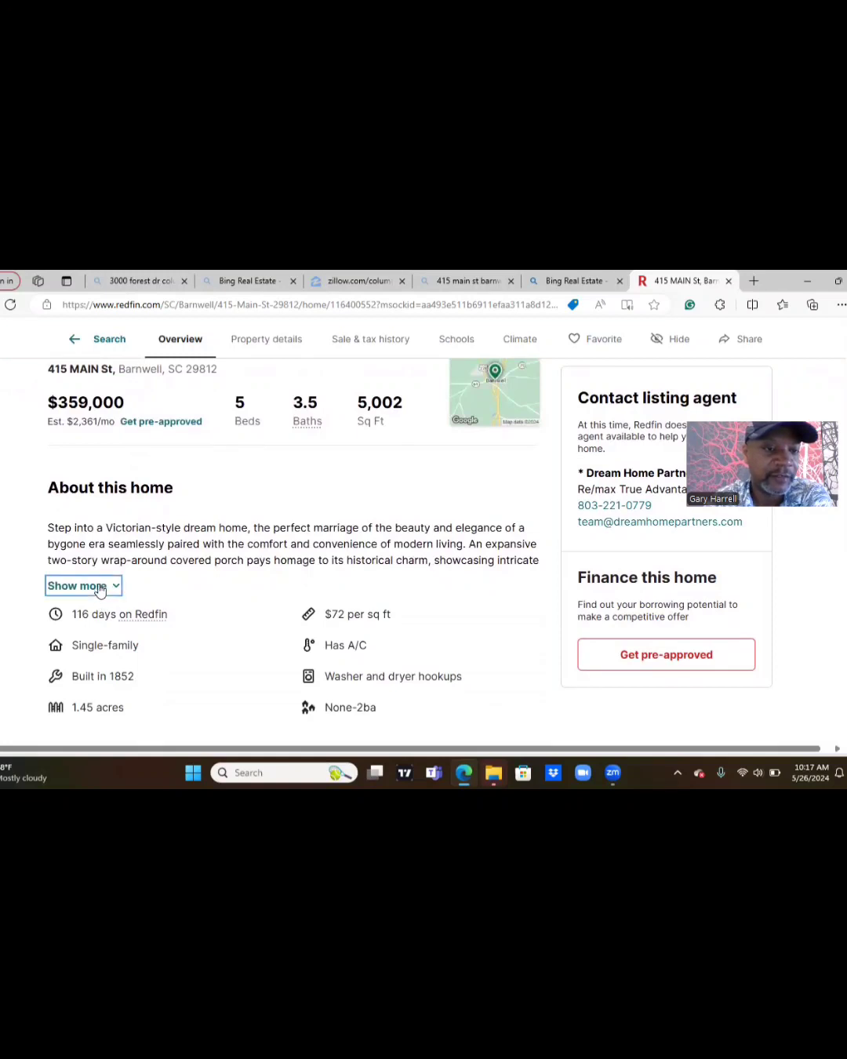
click(83, 586)
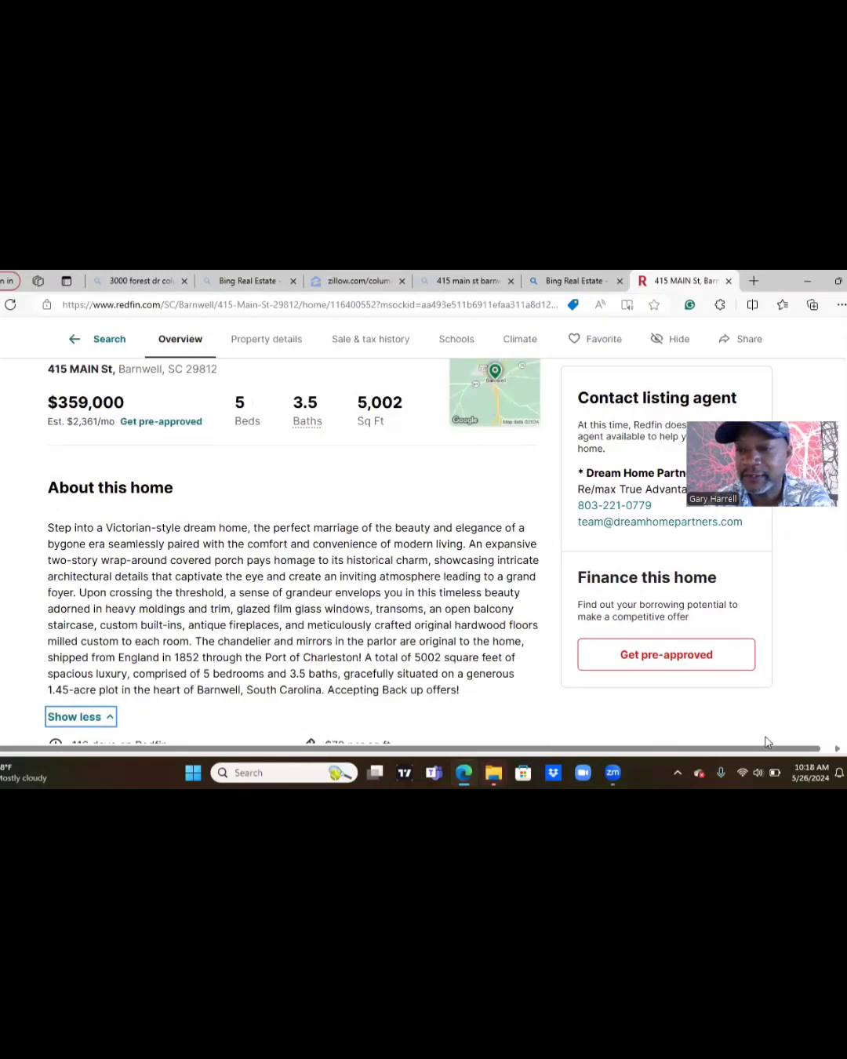
scroll(down, 3)
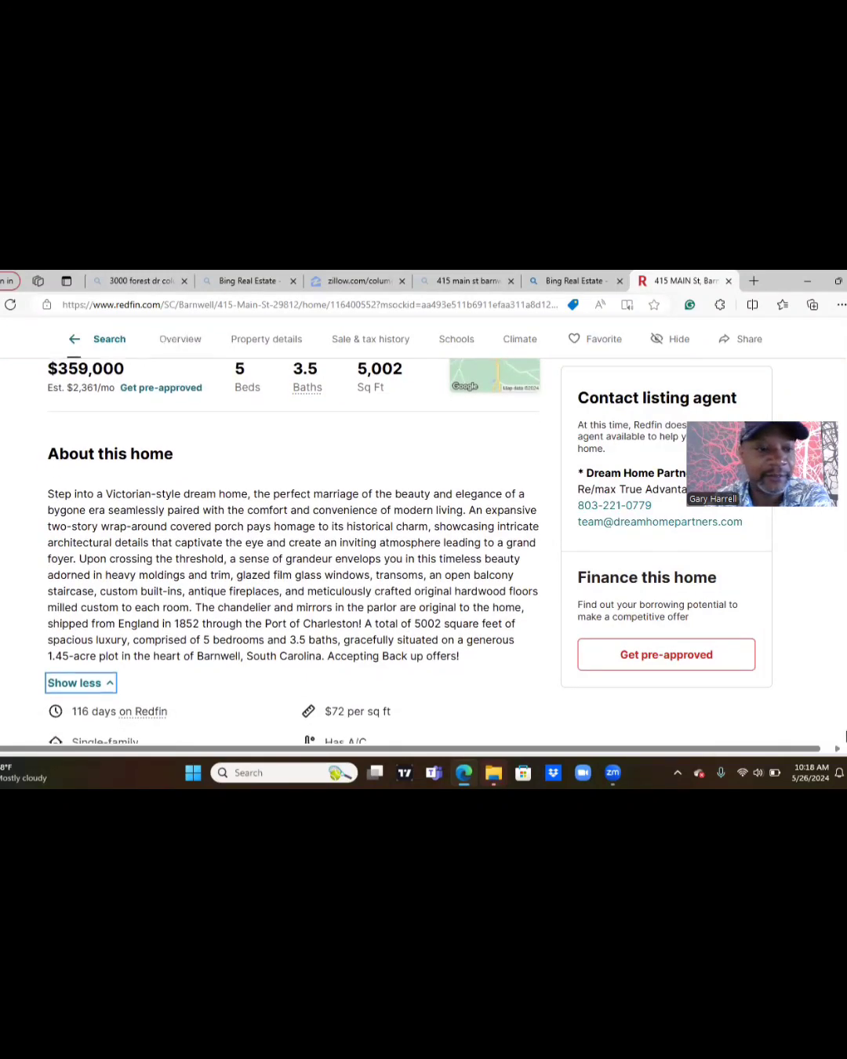
scroll(down, 3)
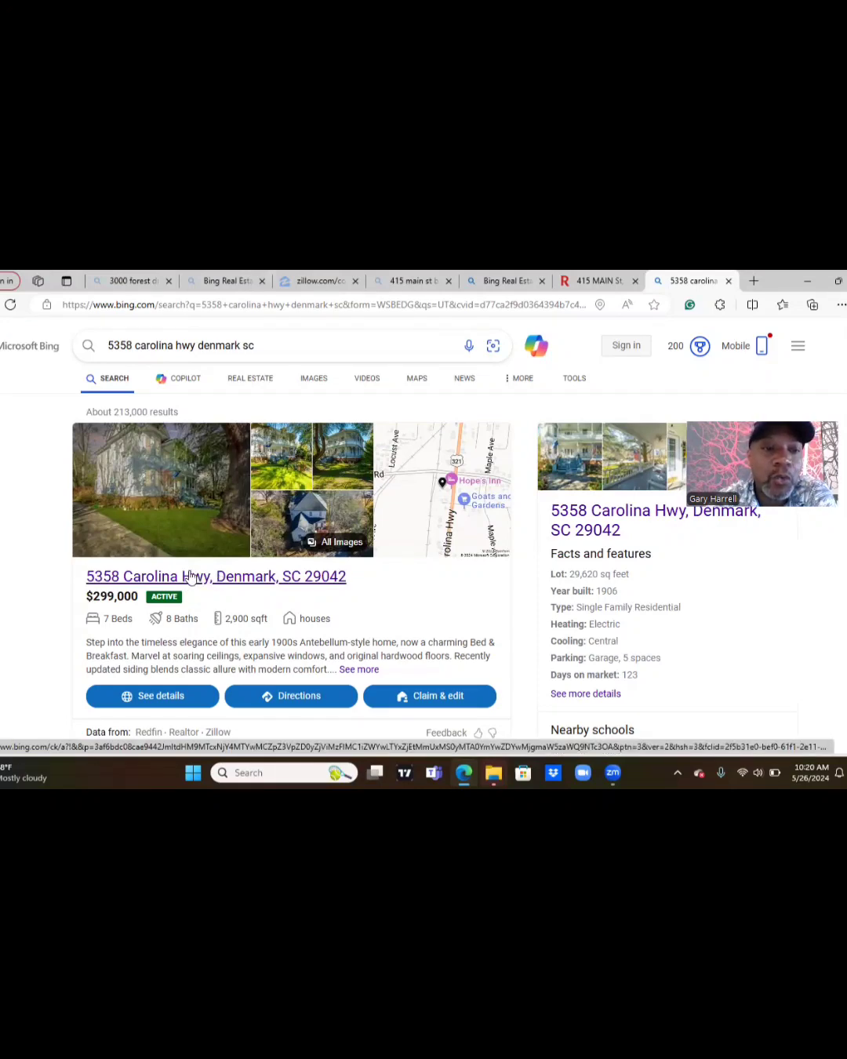
click(215, 576)
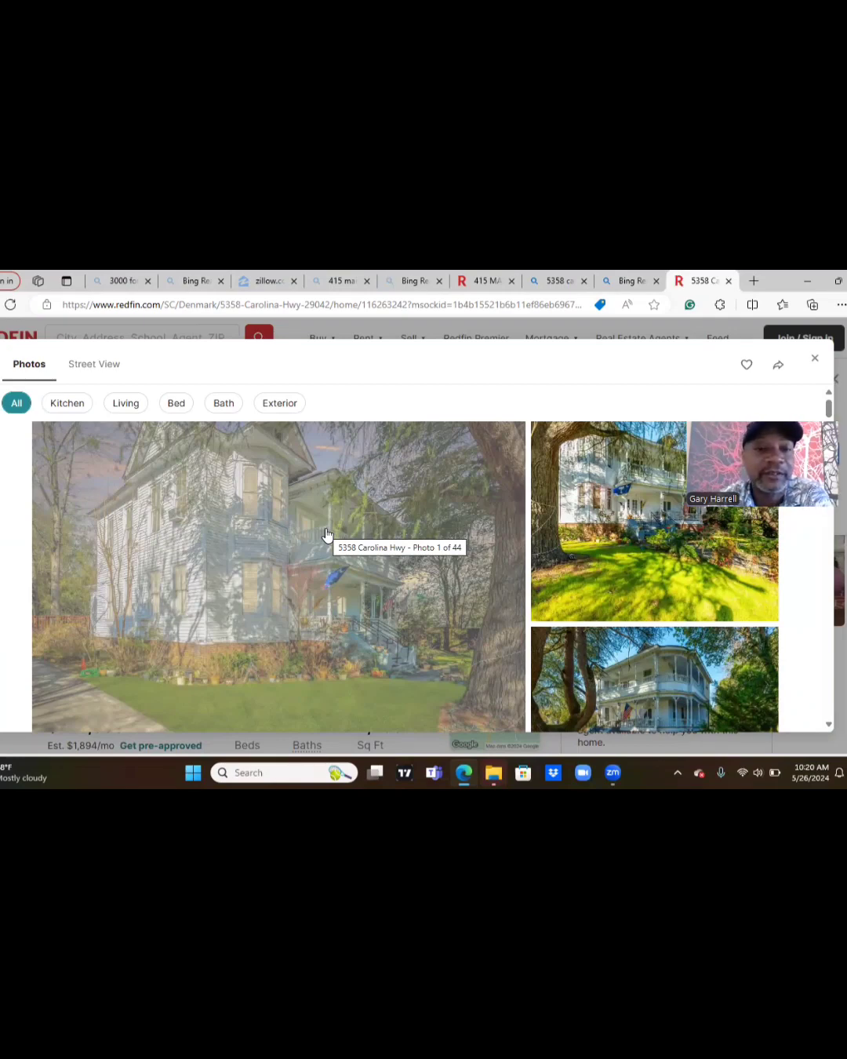
mouse_move(533, 578)
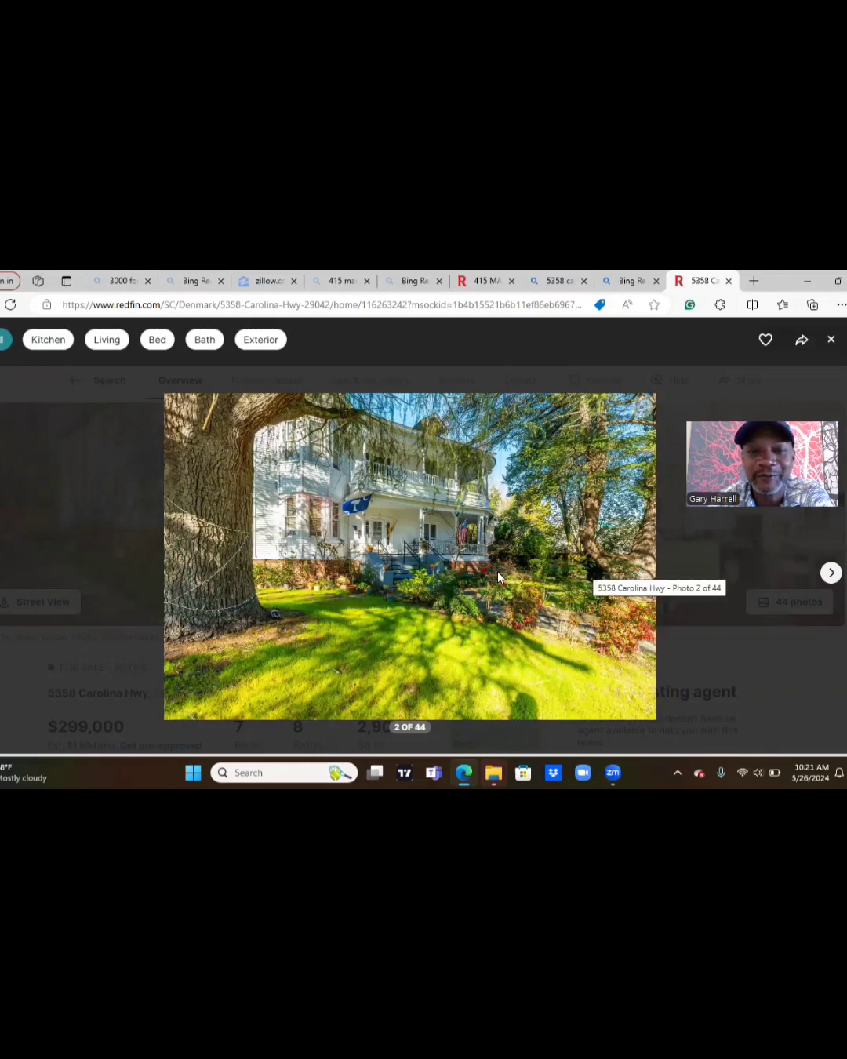
mouse_move(831, 573)
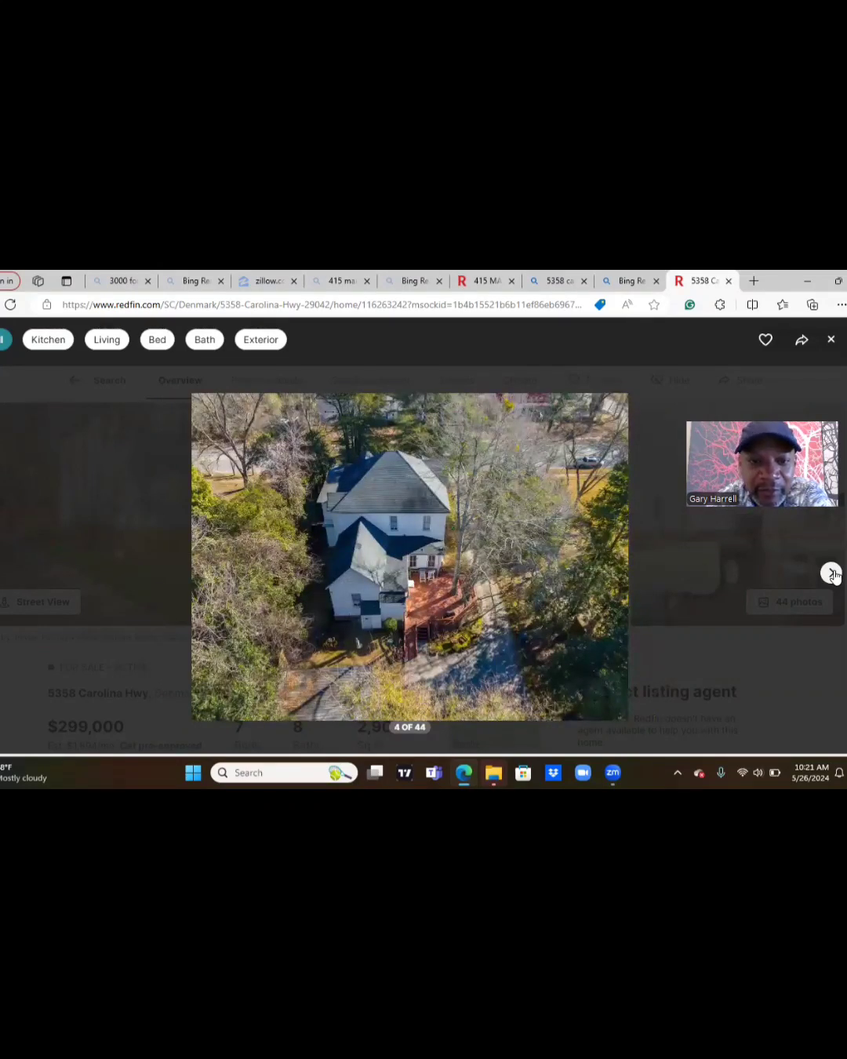
Advance past the porch and front door photos to photo 9 of 44.
click(832, 574)
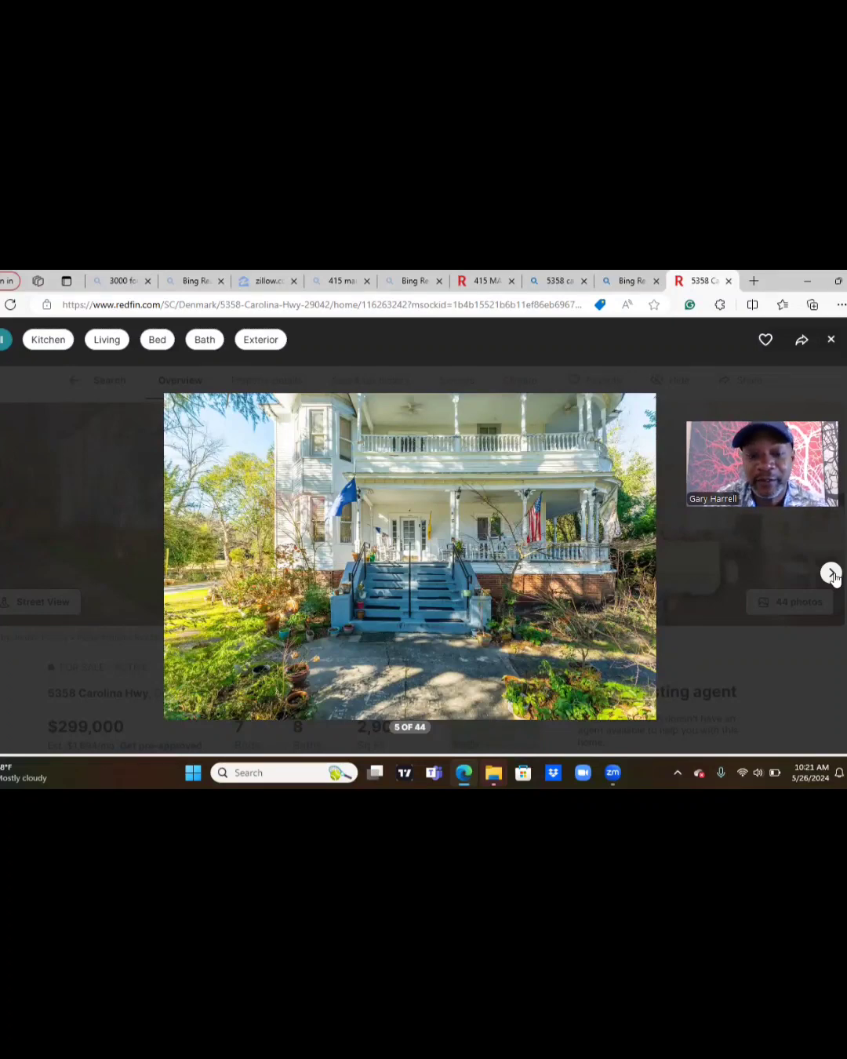
click(831, 574)
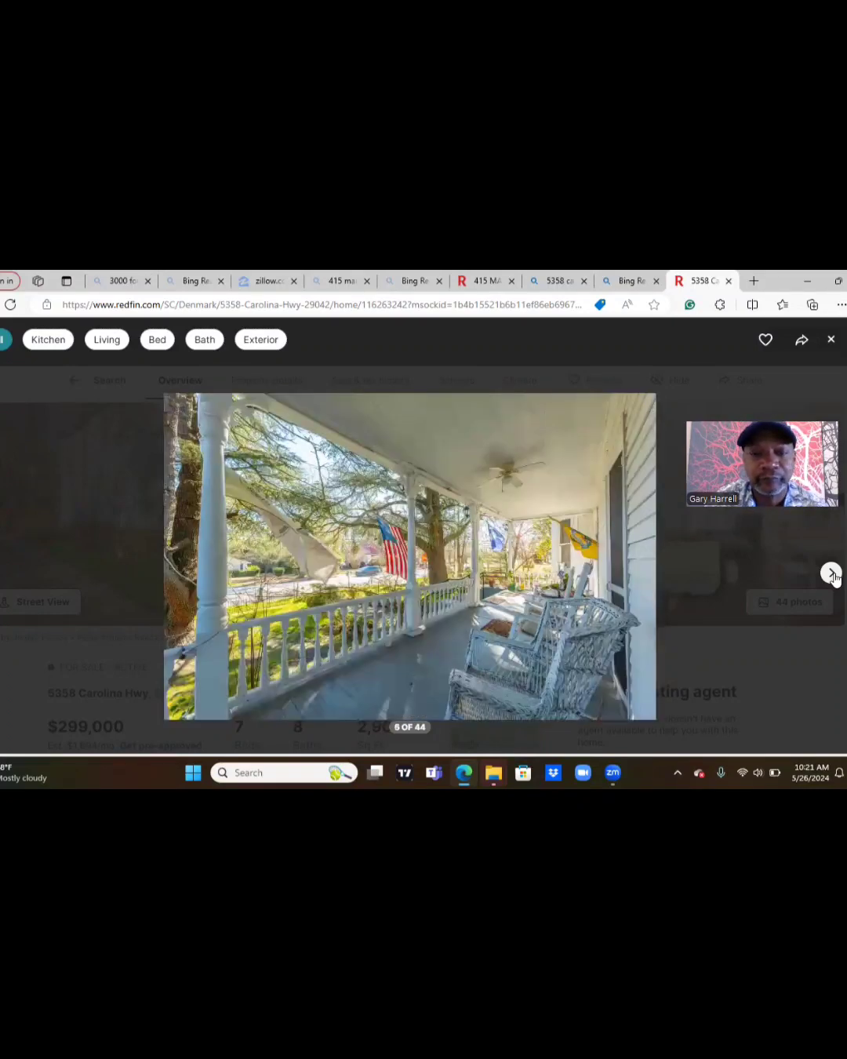
click(831, 573)
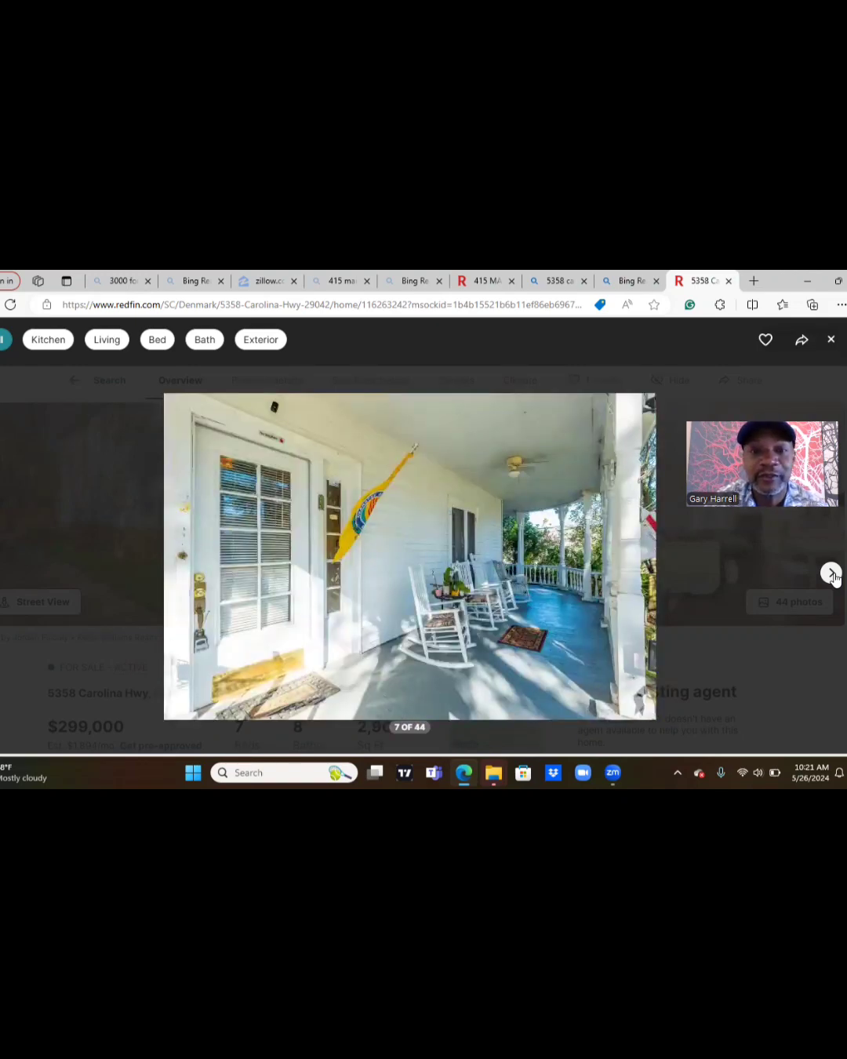
click(831, 573)
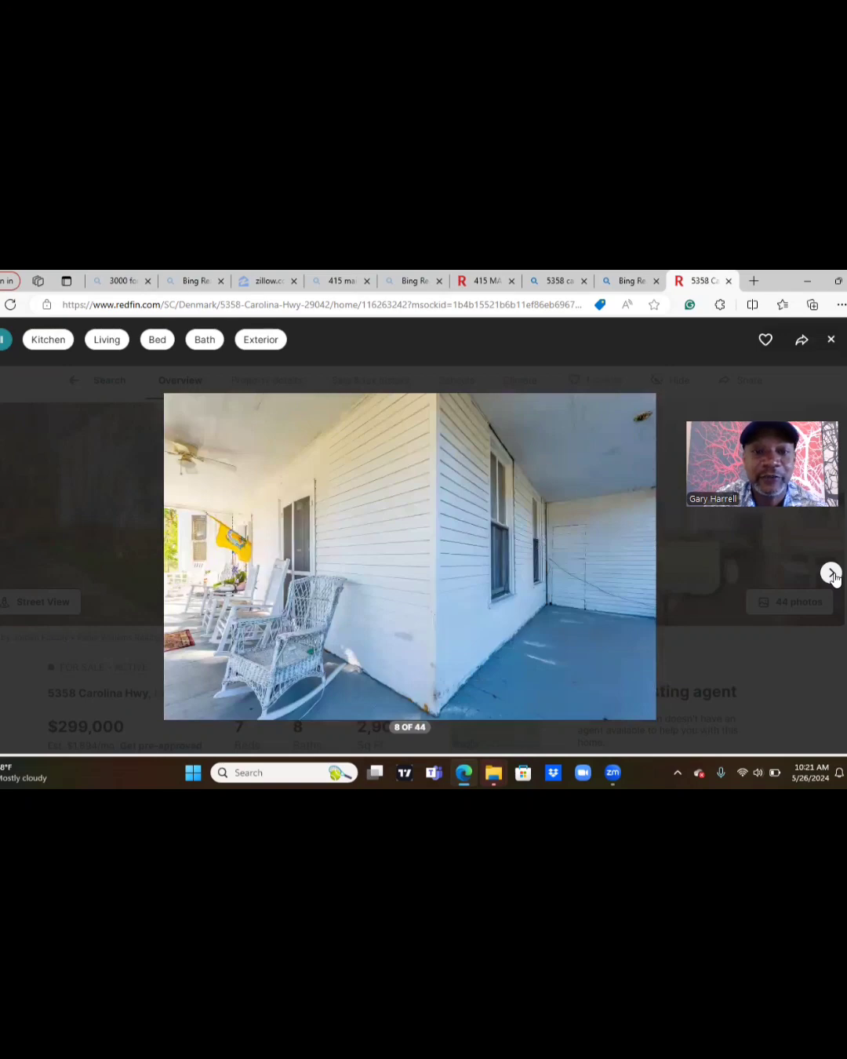
click(830, 572)
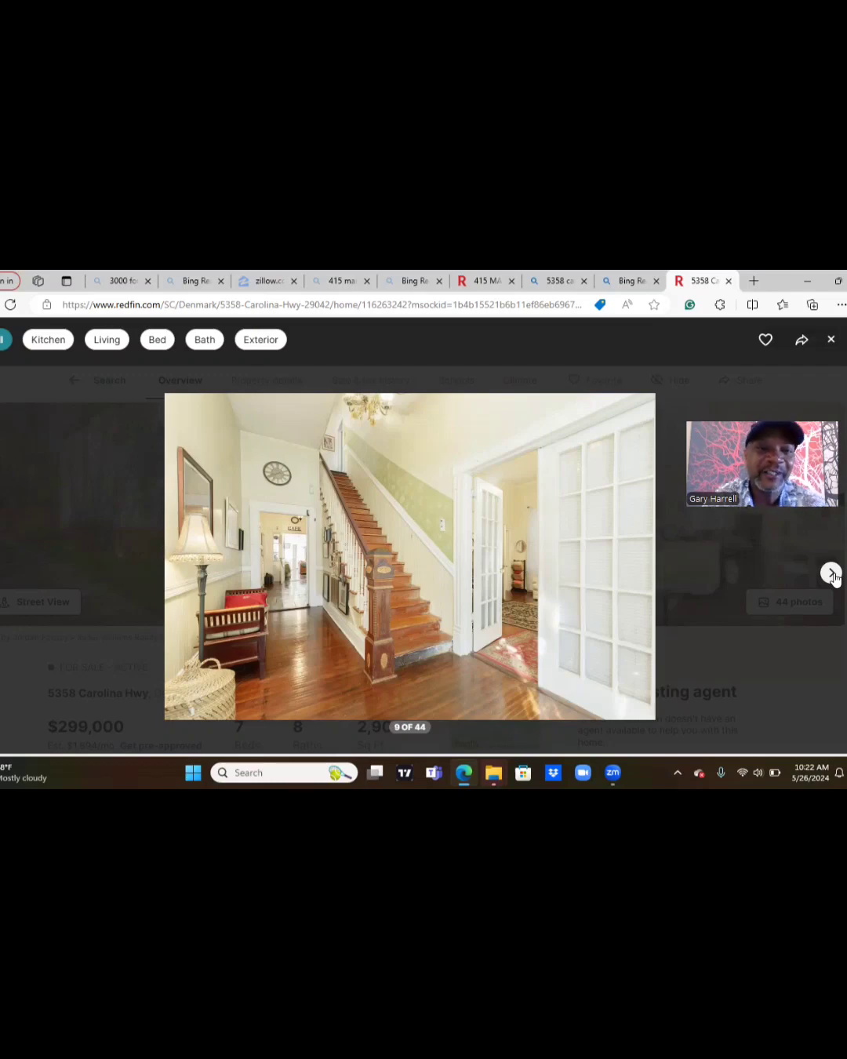
Page past living room, hallway, kitchen and bedroom photos to the pink-bedspread bedroom, photo 20.
click(830, 573)
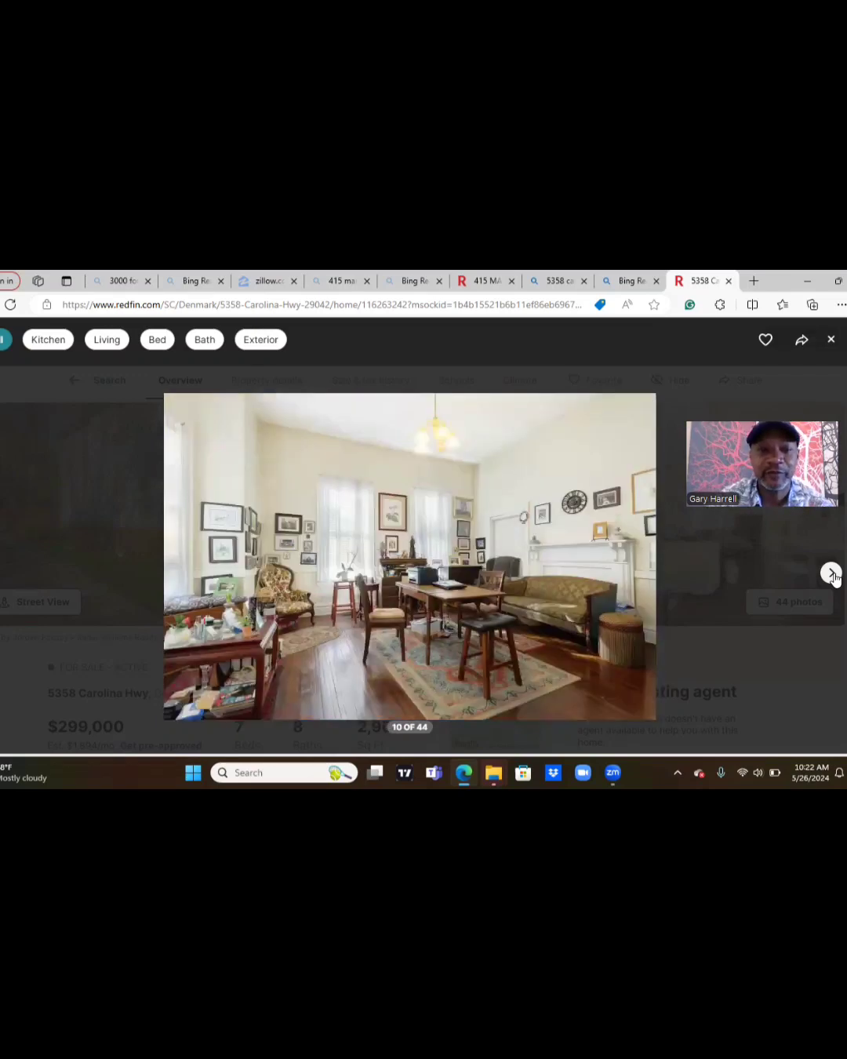
click(832, 574)
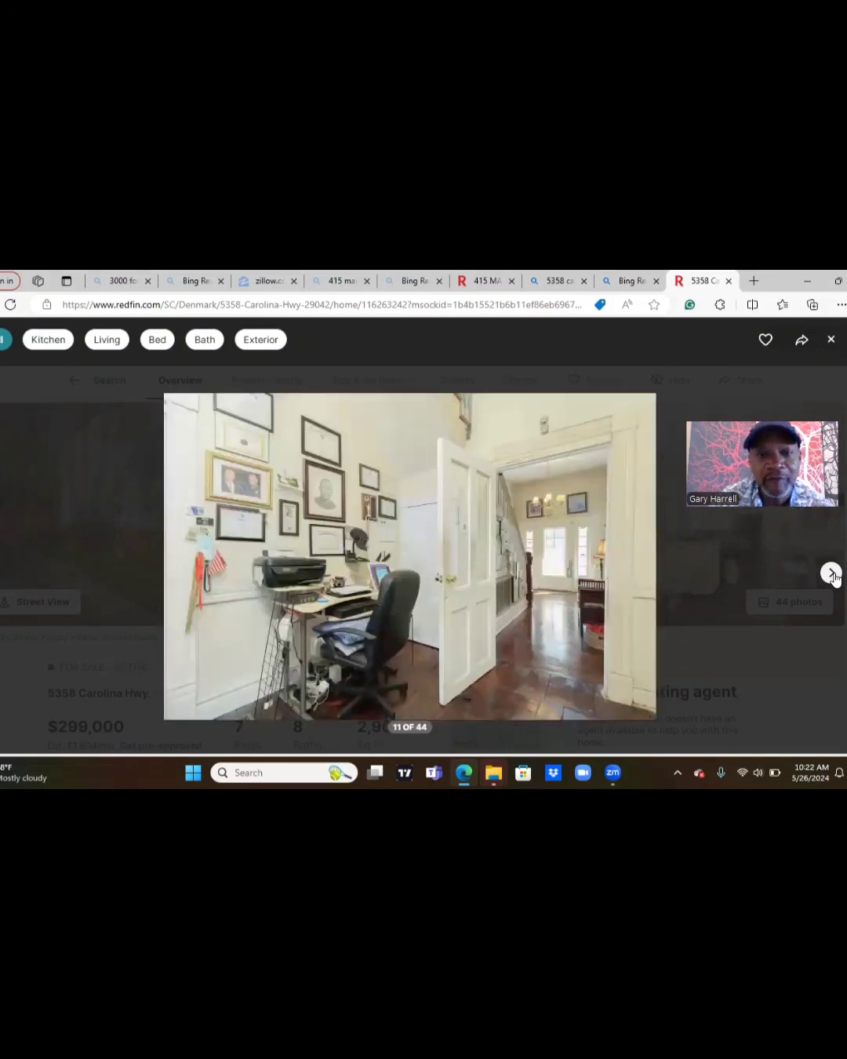
click(831, 573)
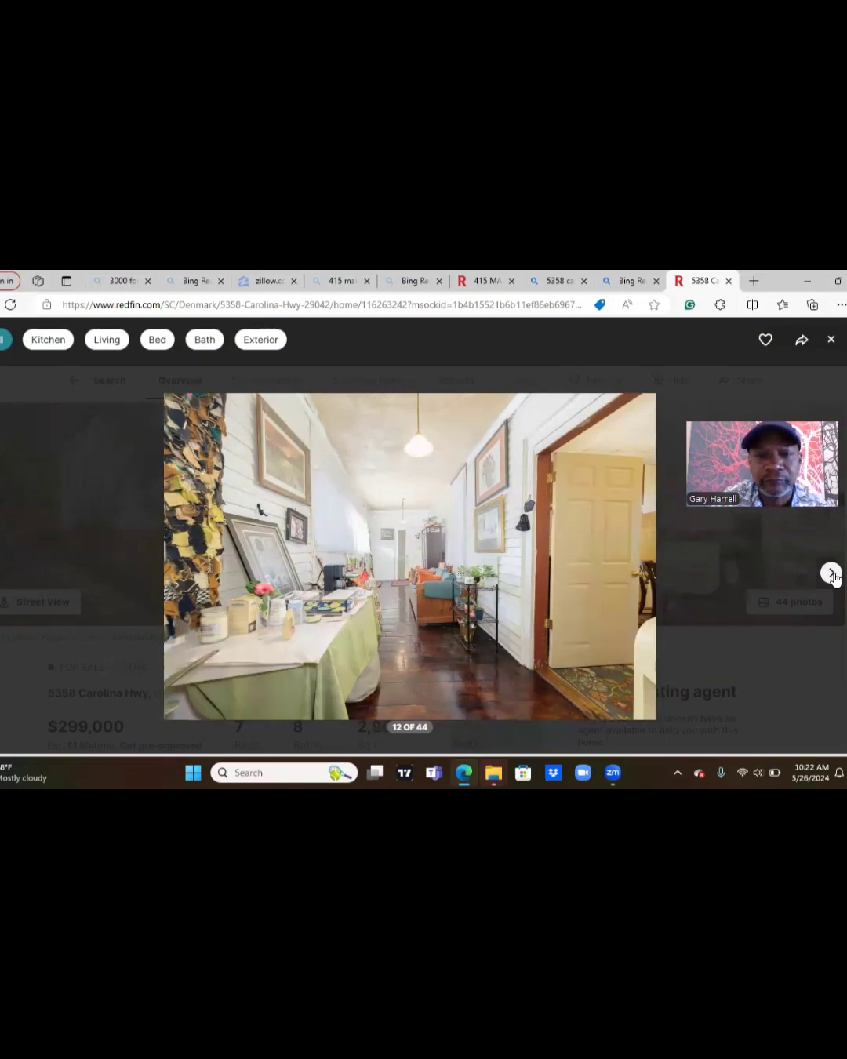
click(831, 574)
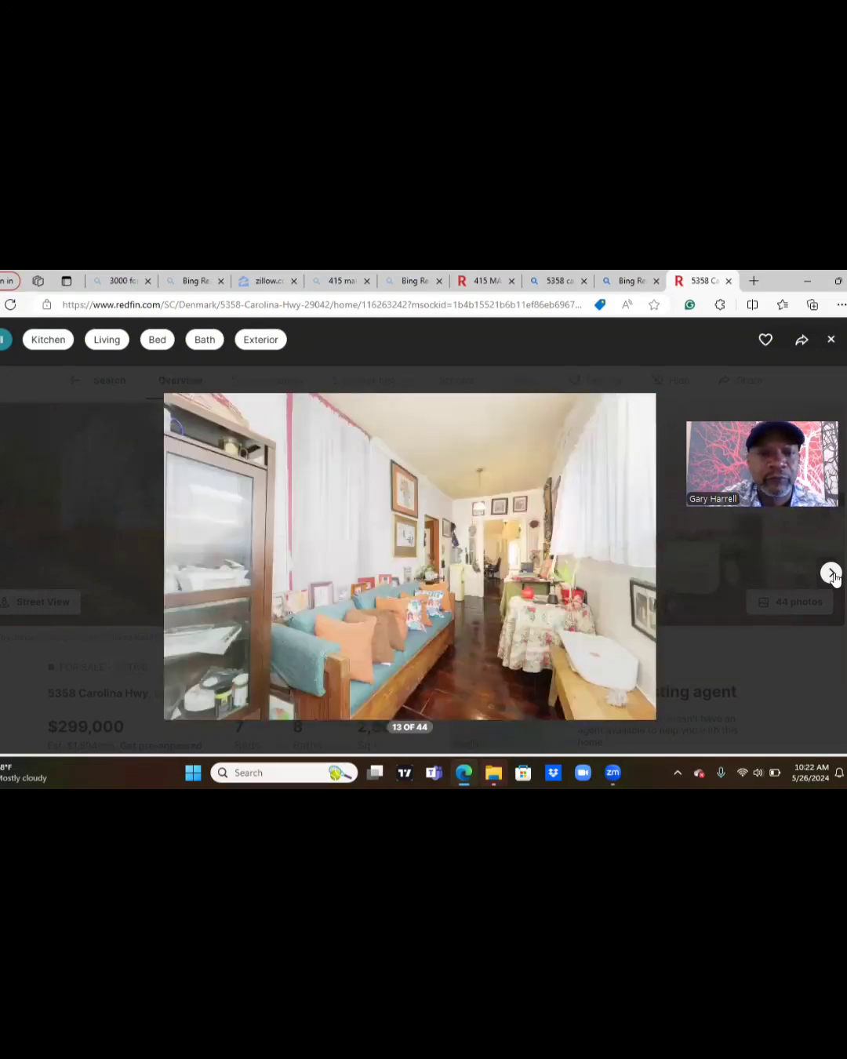
click(832, 572)
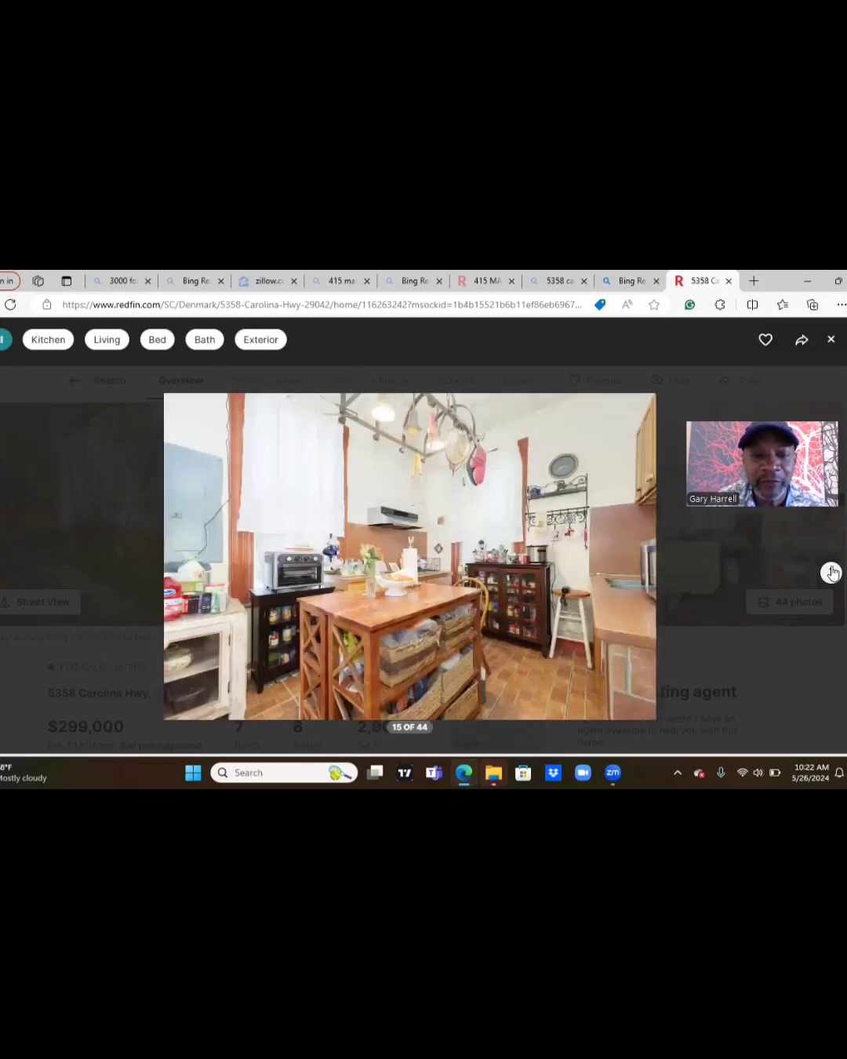
mouse_move(432, 613)
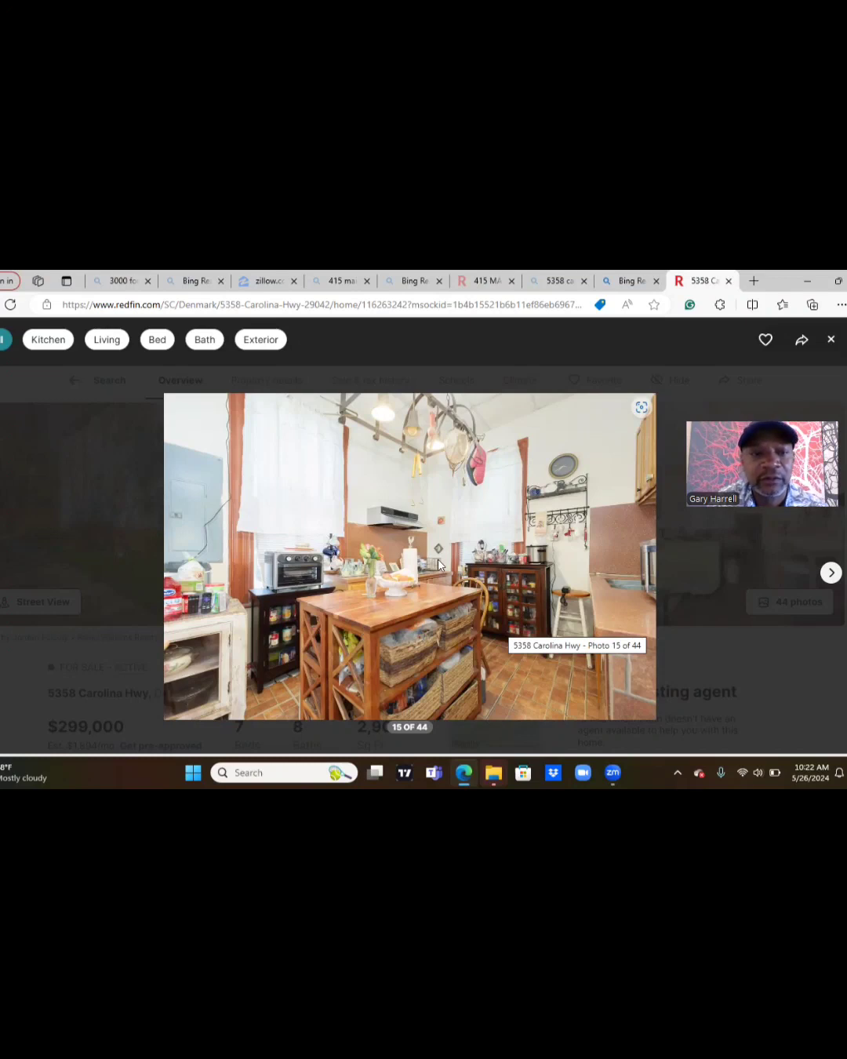
mouse_move(453, 596)
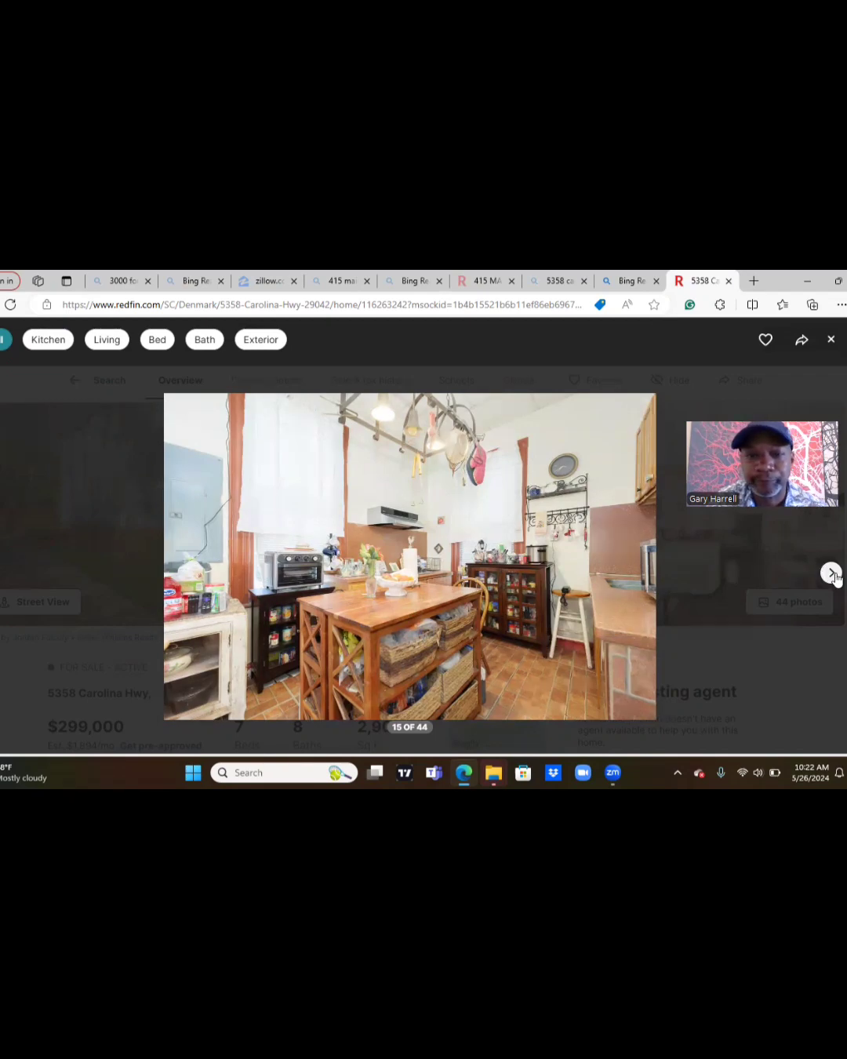
click(831, 573)
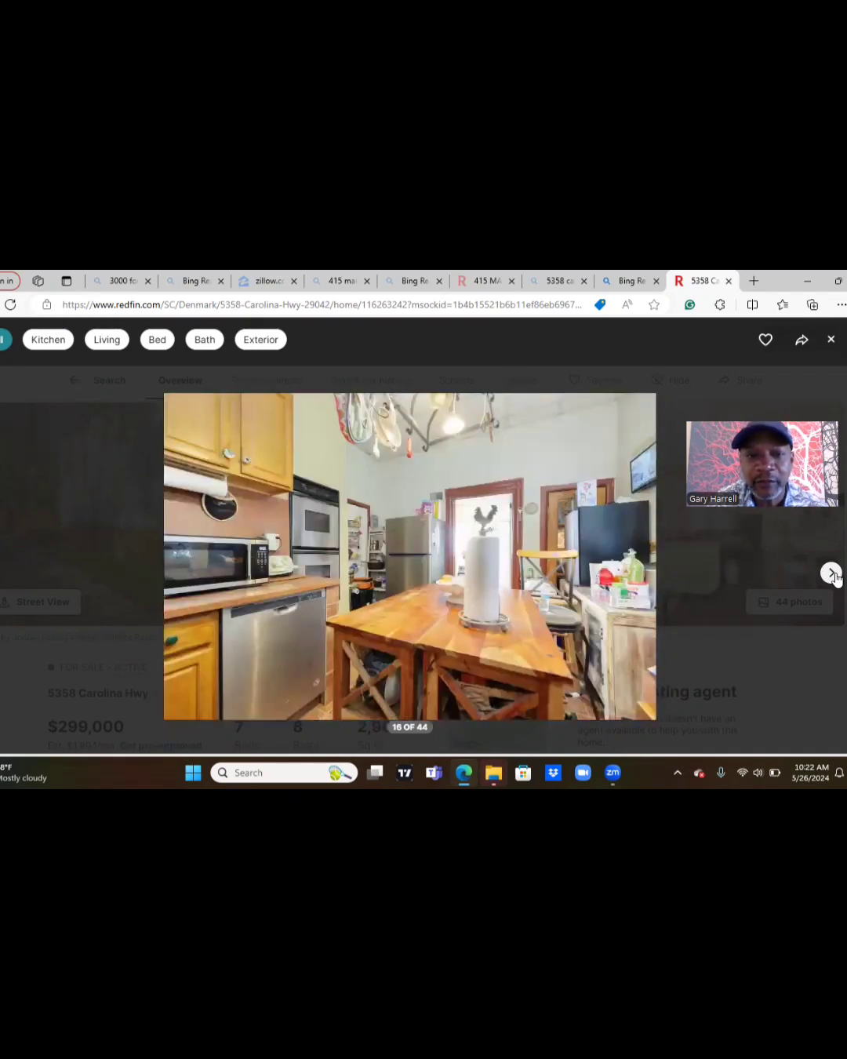
mouse_move(262, 617)
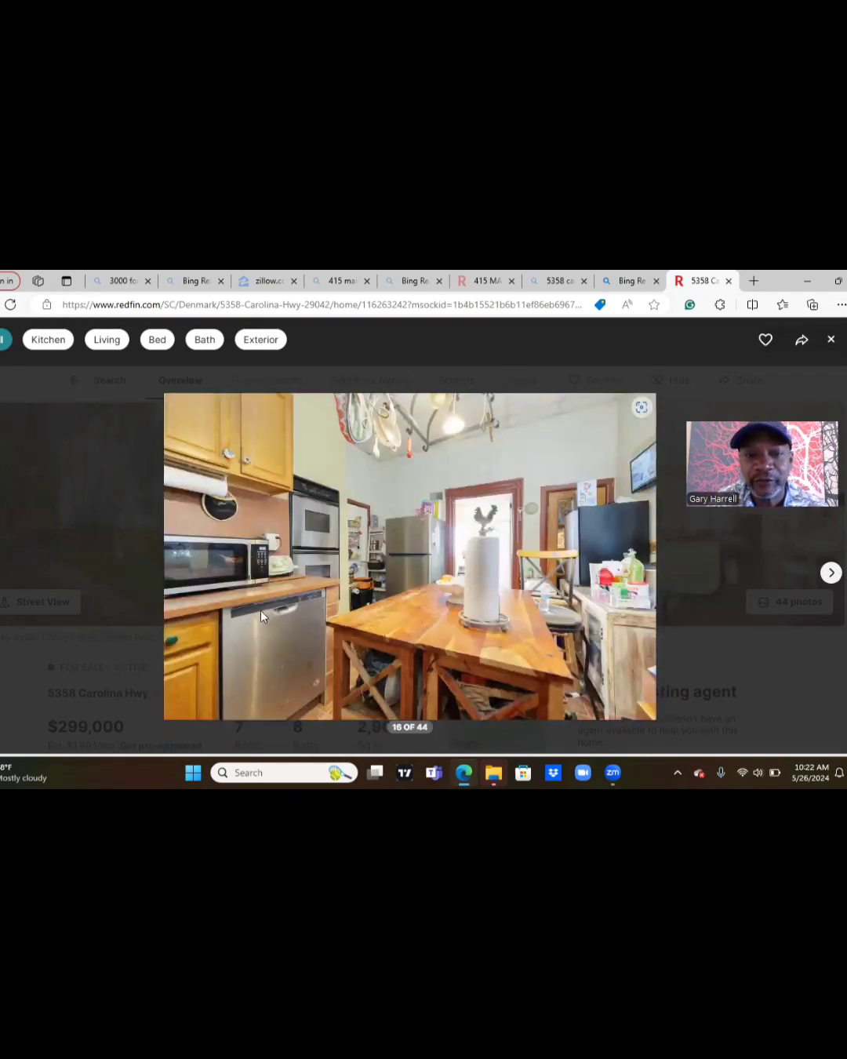
mouse_move(411, 548)
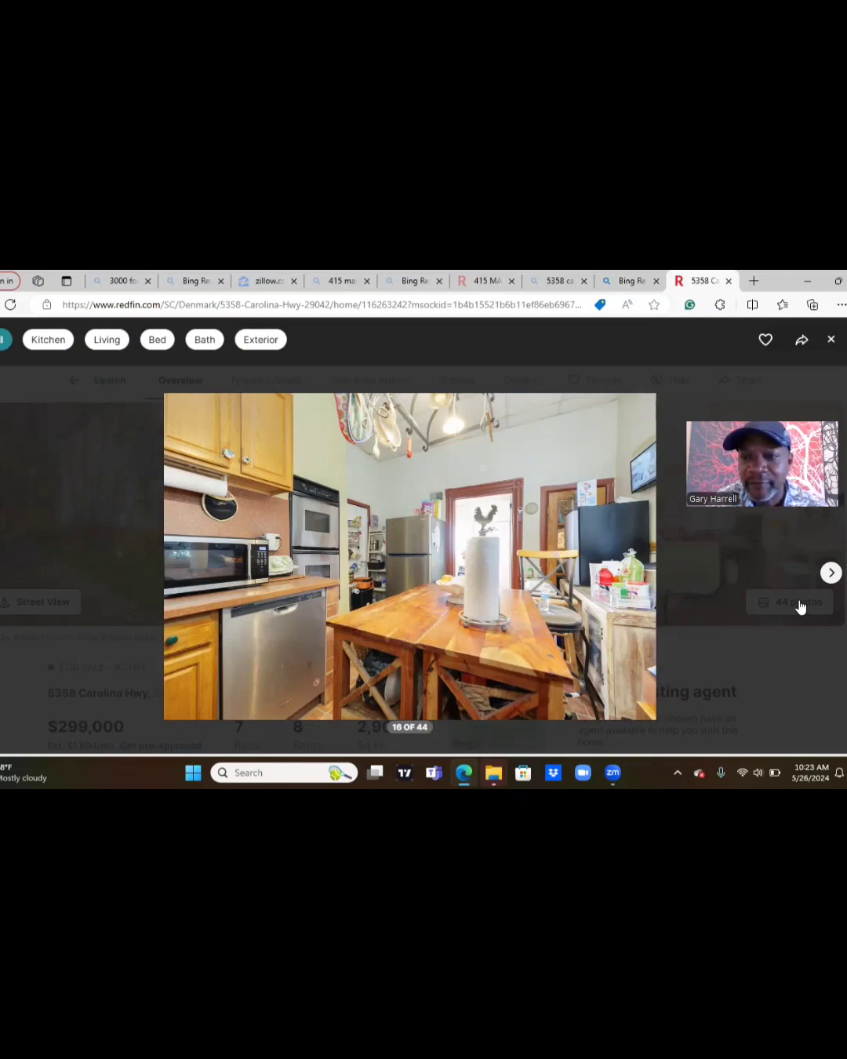
click(831, 572)
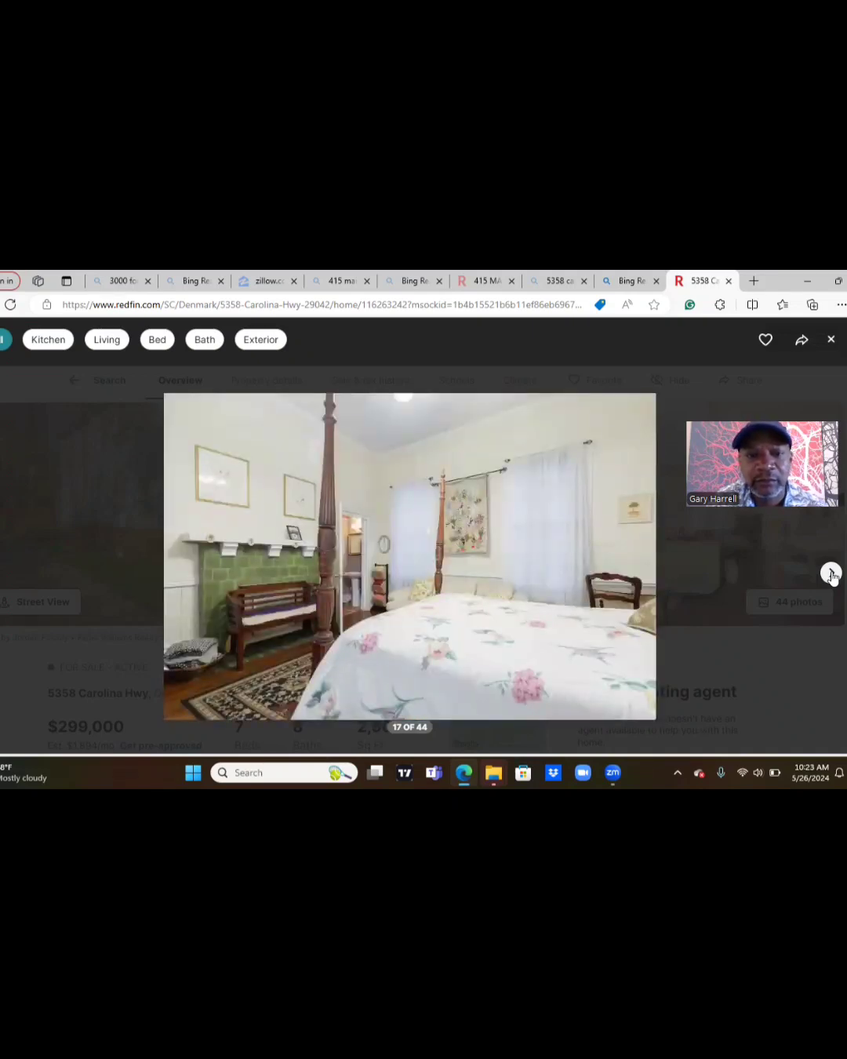
click(831, 573)
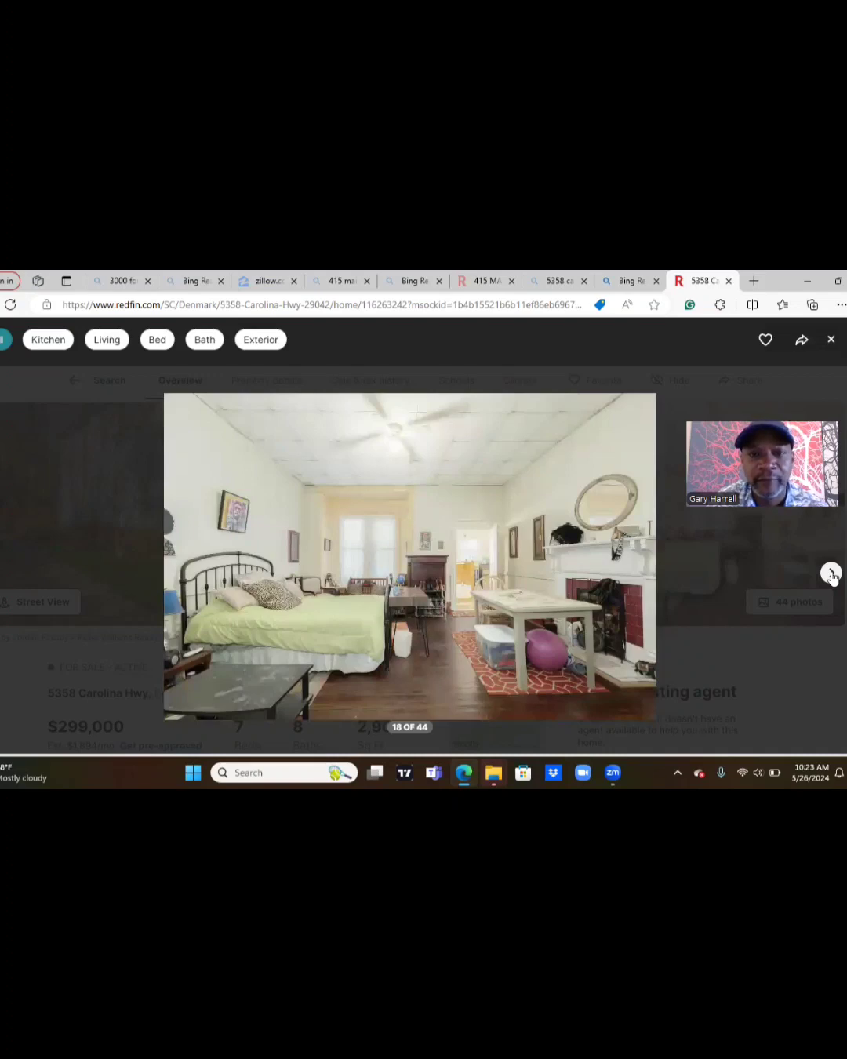
click(831, 572)
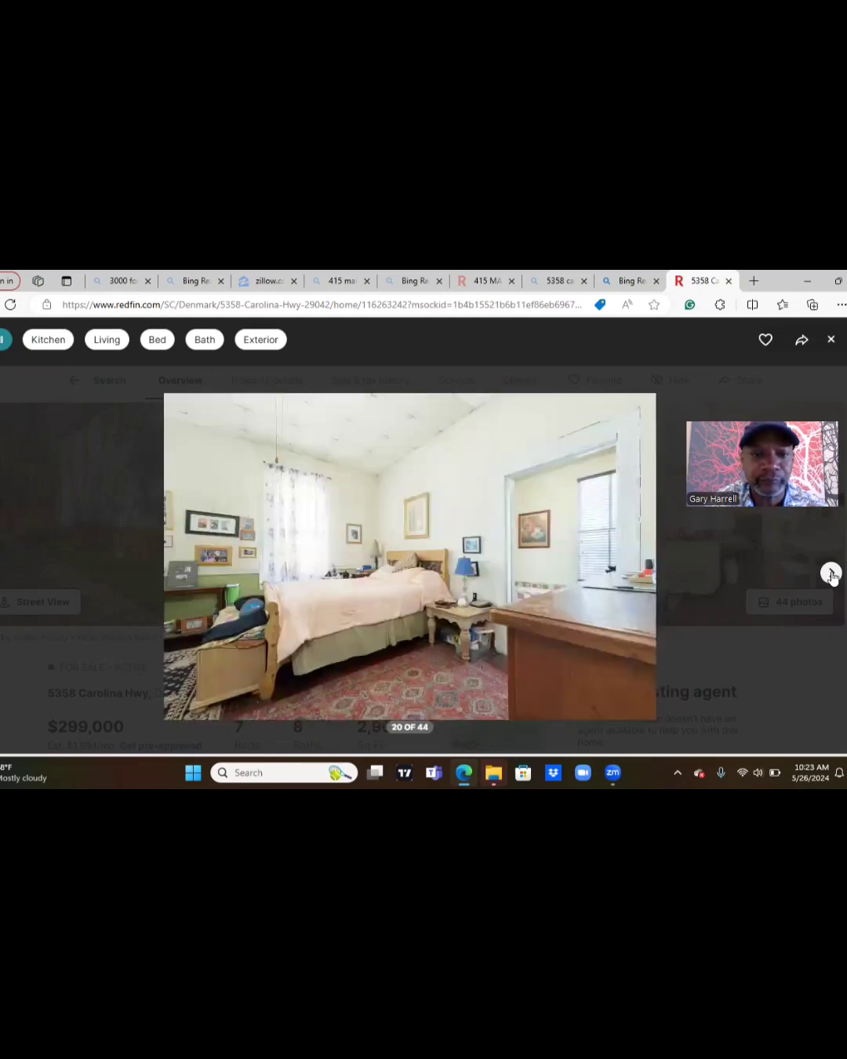
Advance past the tiled-tub bathroom to photo 23 of 44, the chandelier dining room.
click(831, 573)
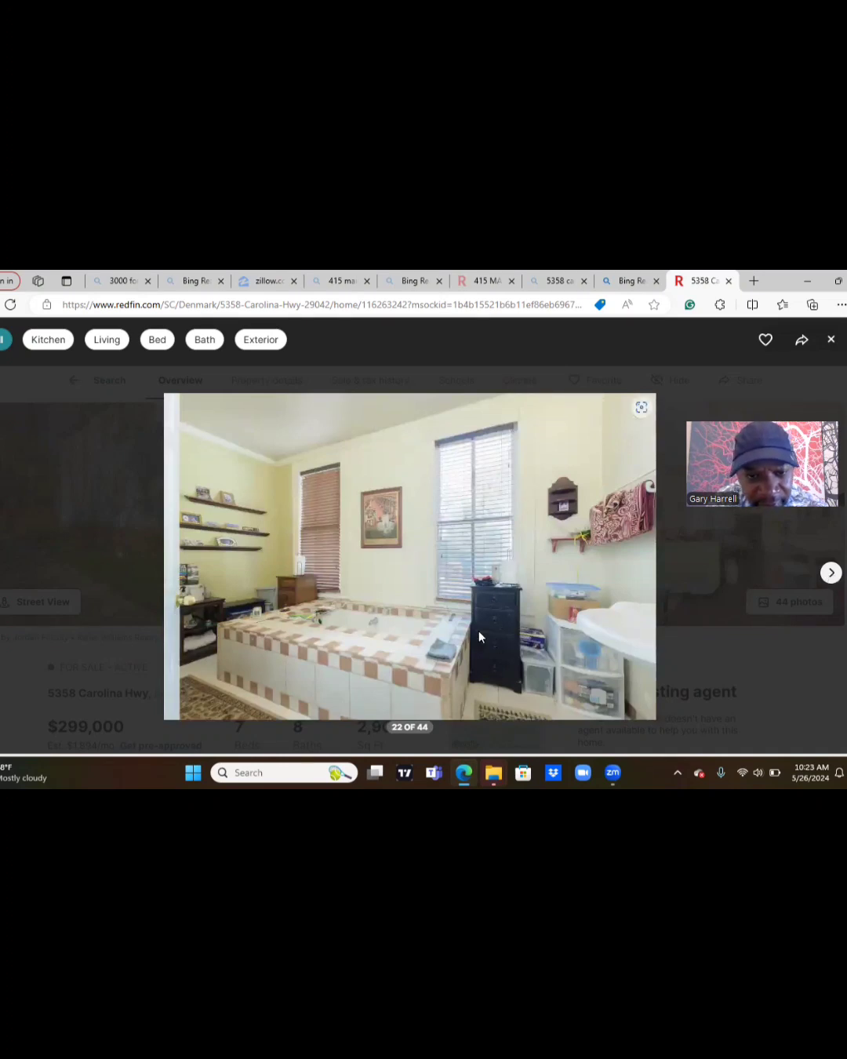
mouse_move(641, 601)
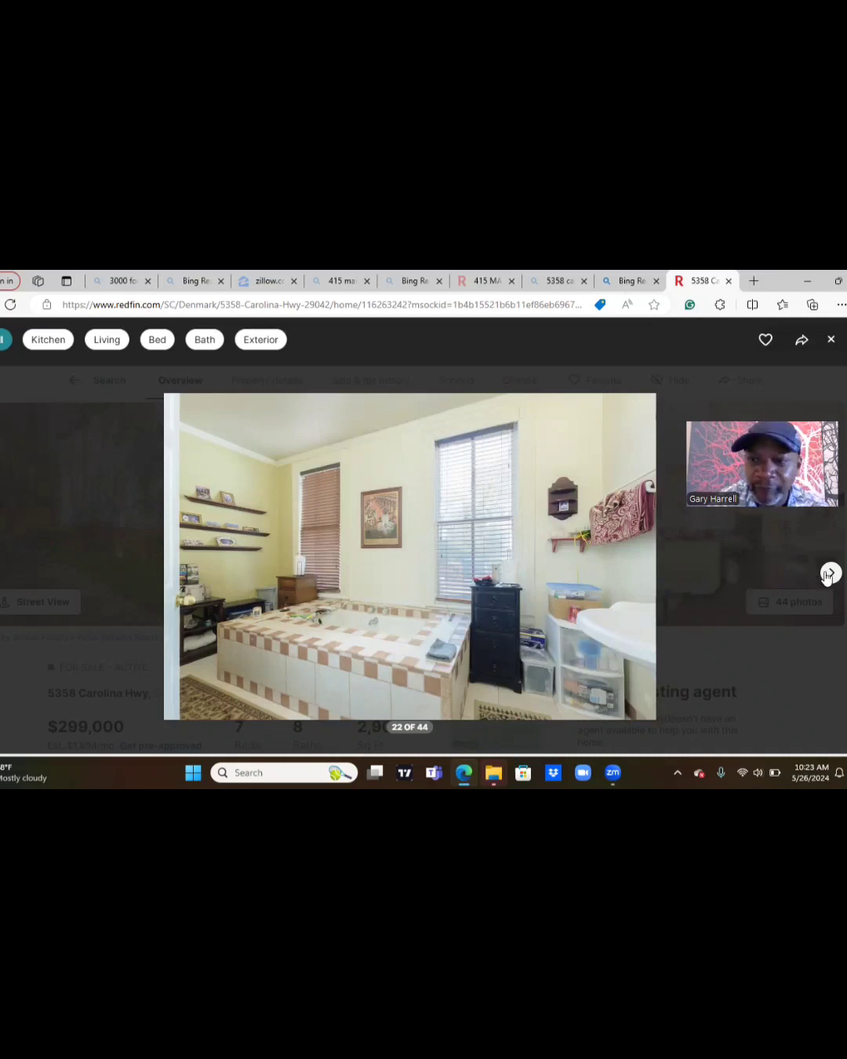
click(830, 573)
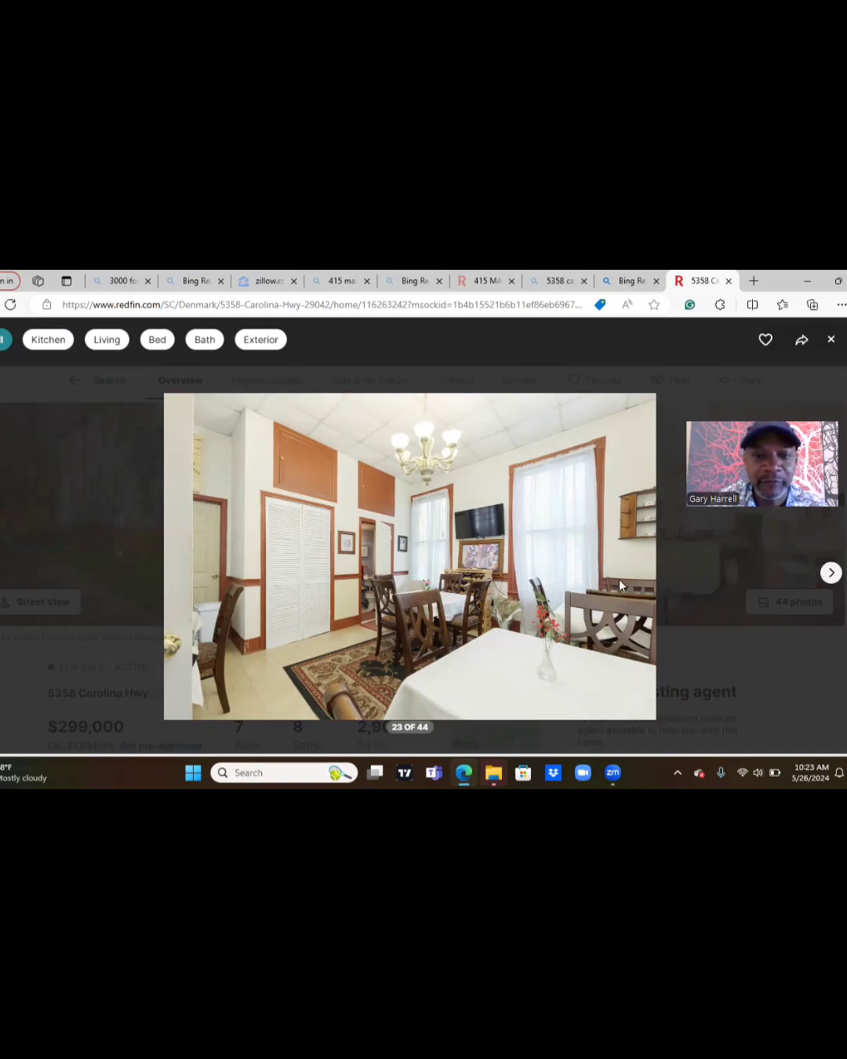
mouse_move(799, 568)
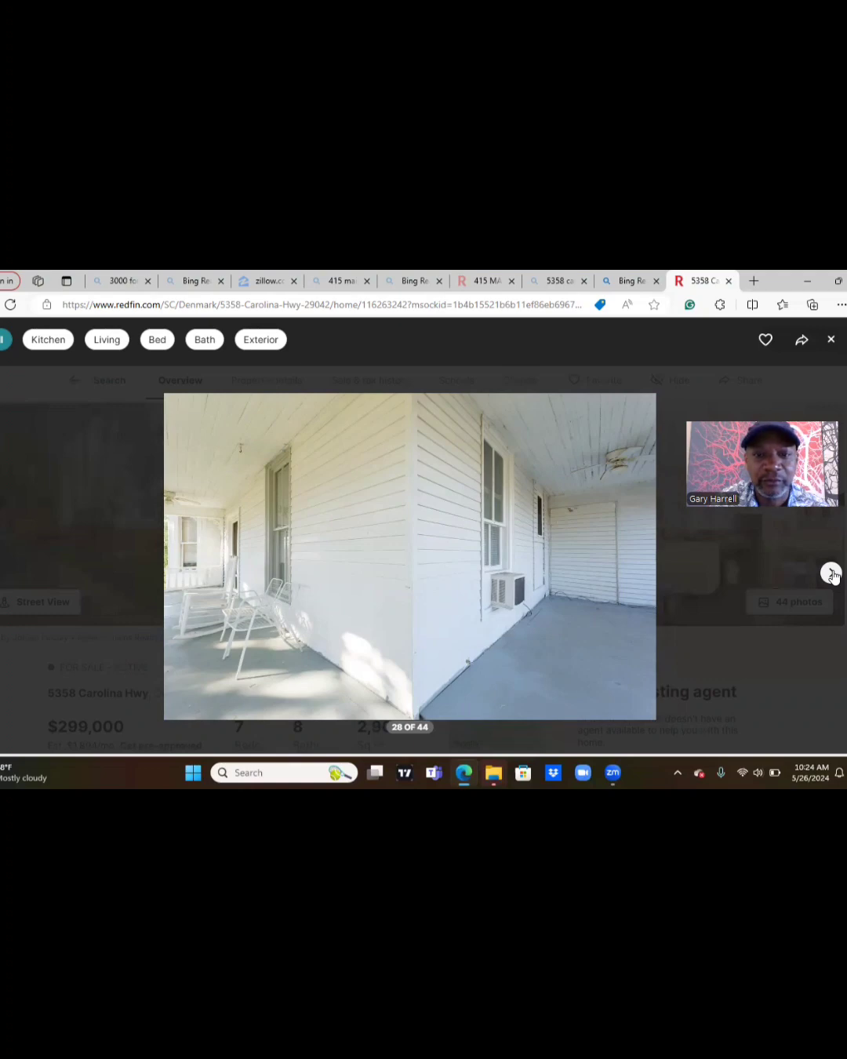
Page through more bedroom and bathroom photos to the rear wooden deck, photo 37.
click(830, 573)
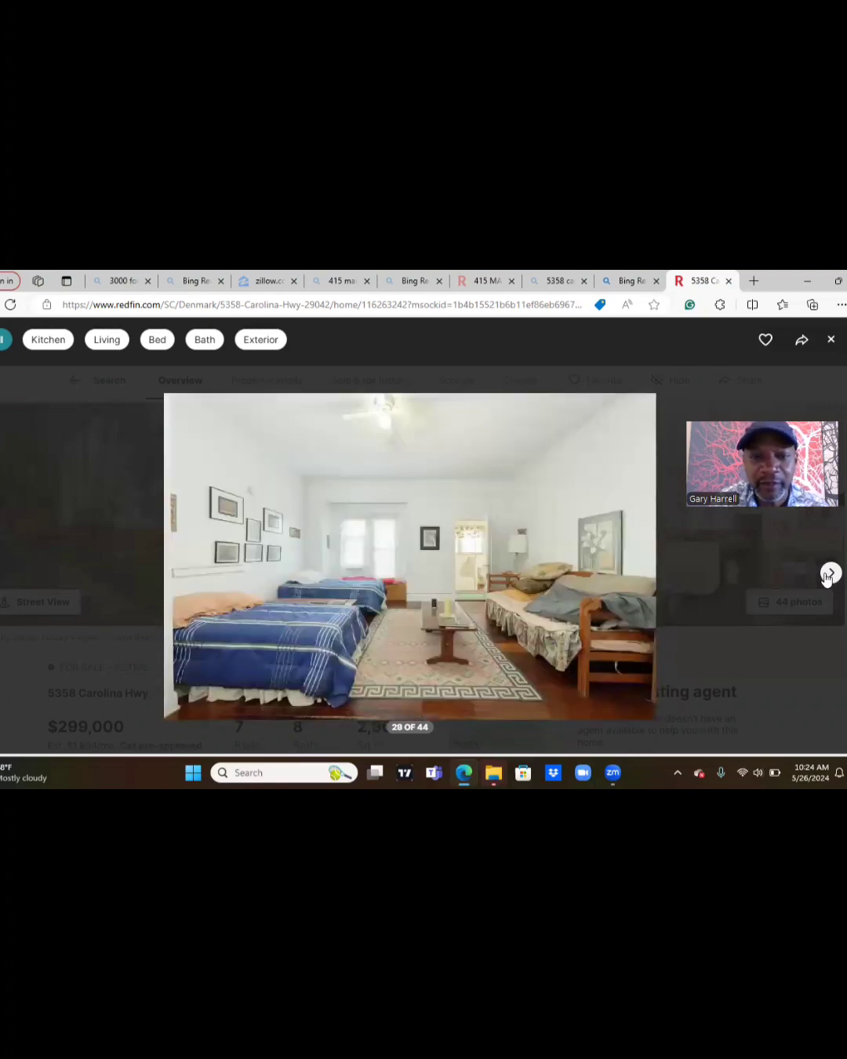
mouse_move(614, 604)
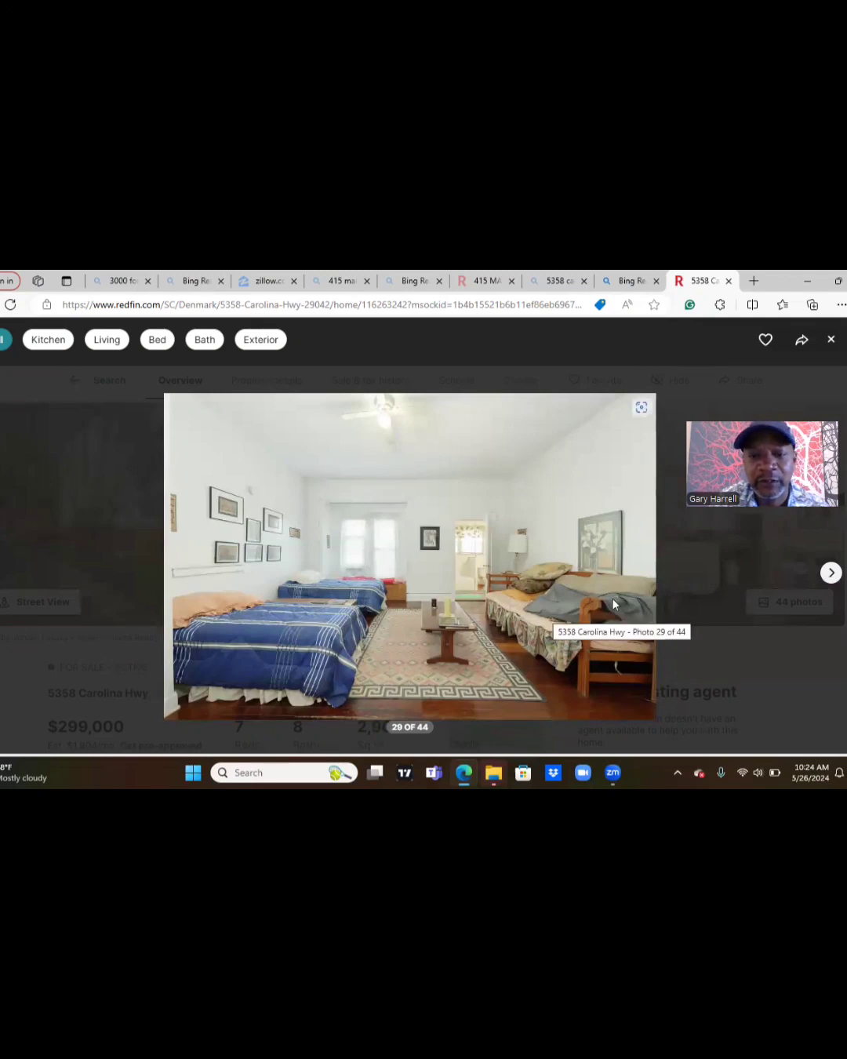
mouse_move(316, 610)
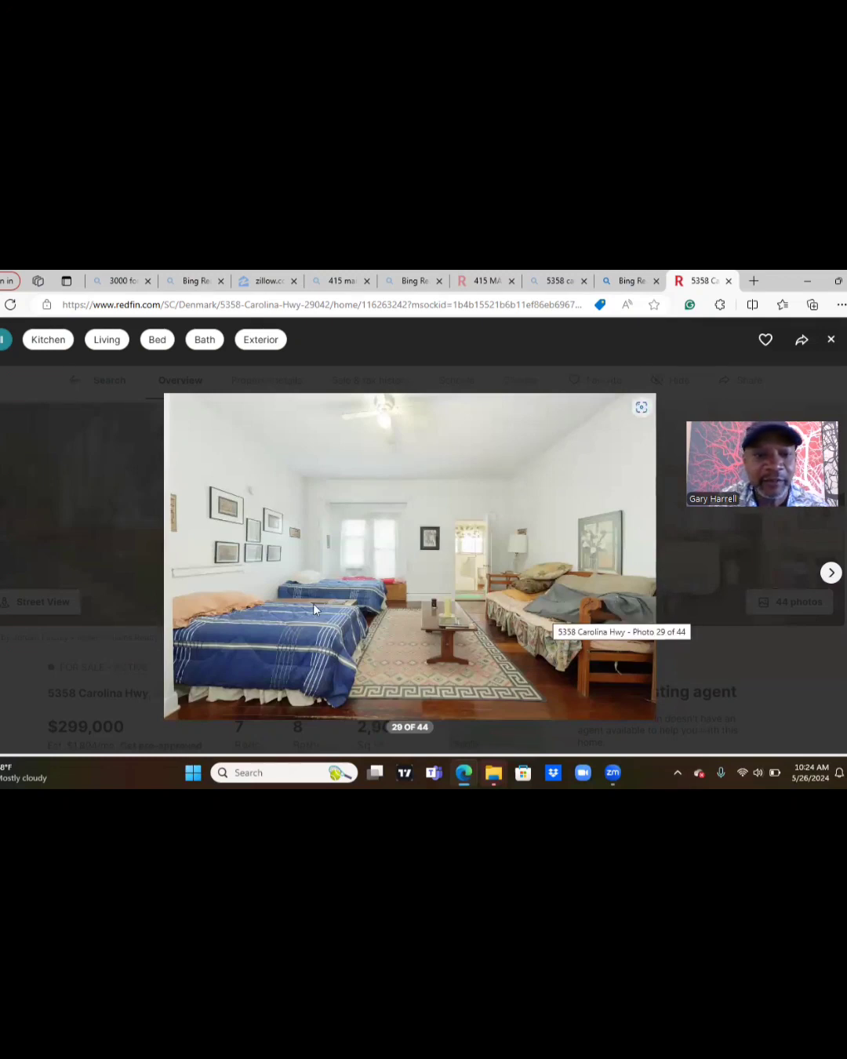
mouse_move(692, 573)
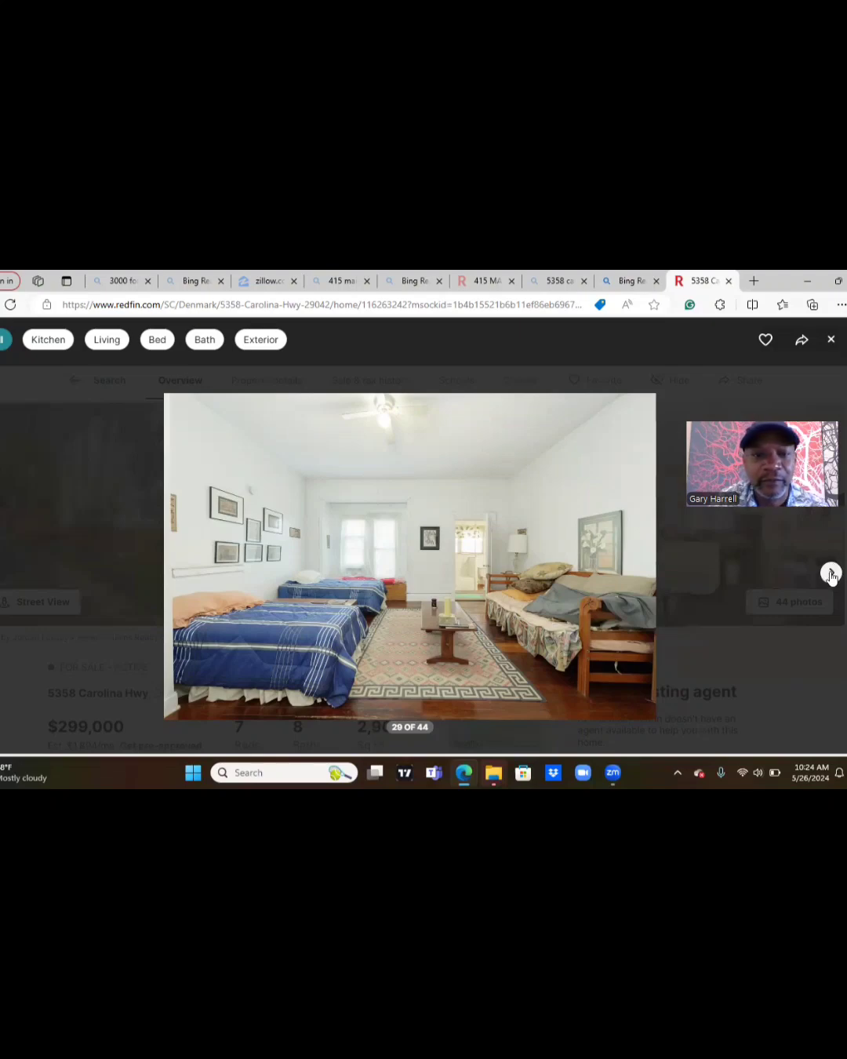
click(831, 573)
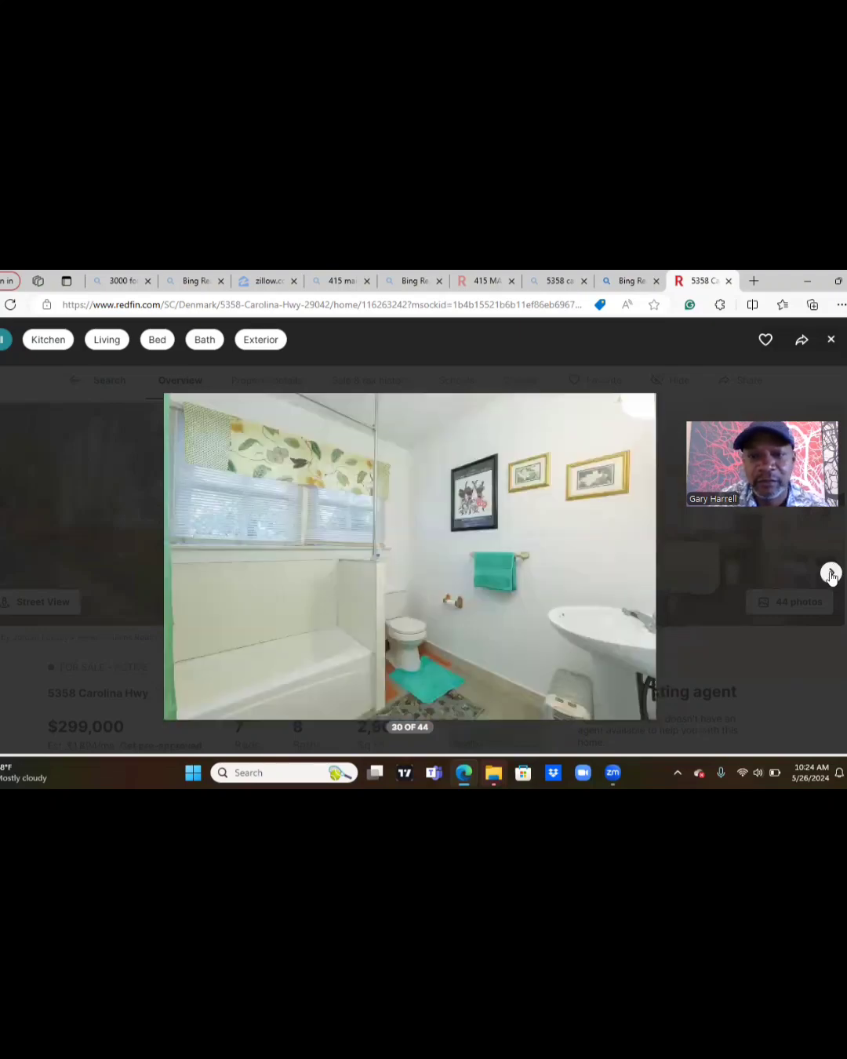
click(832, 574)
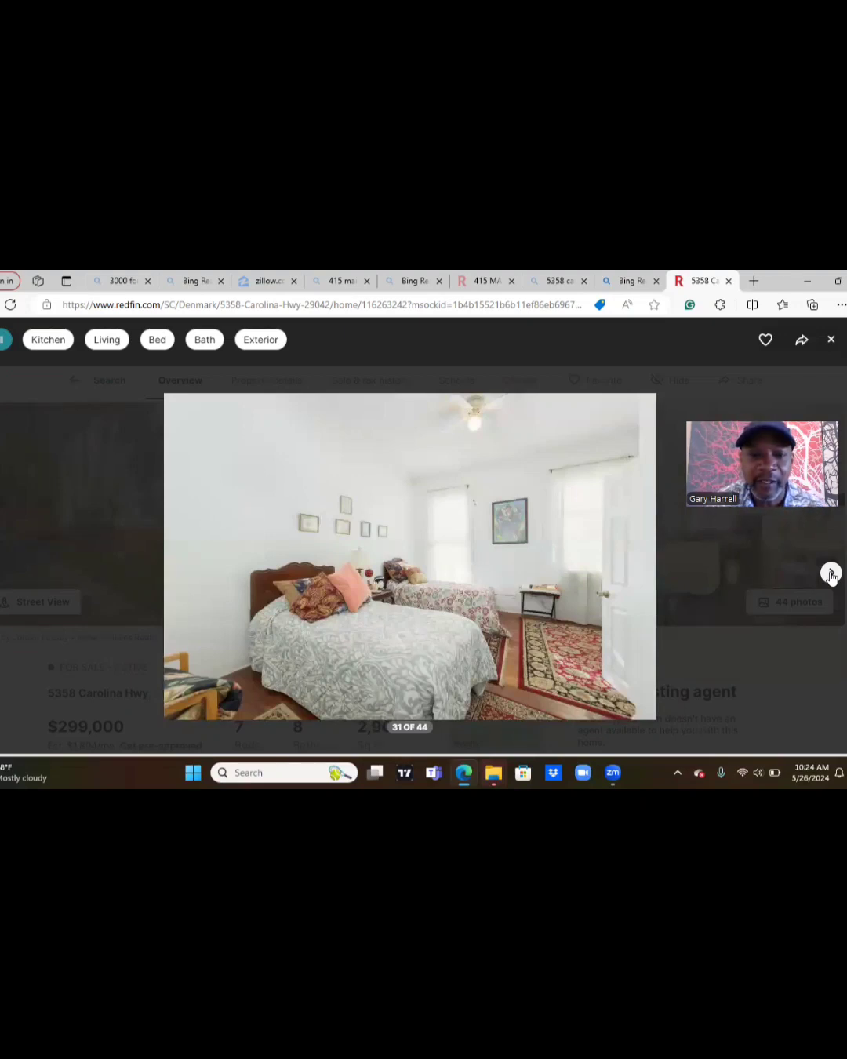
click(831, 573)
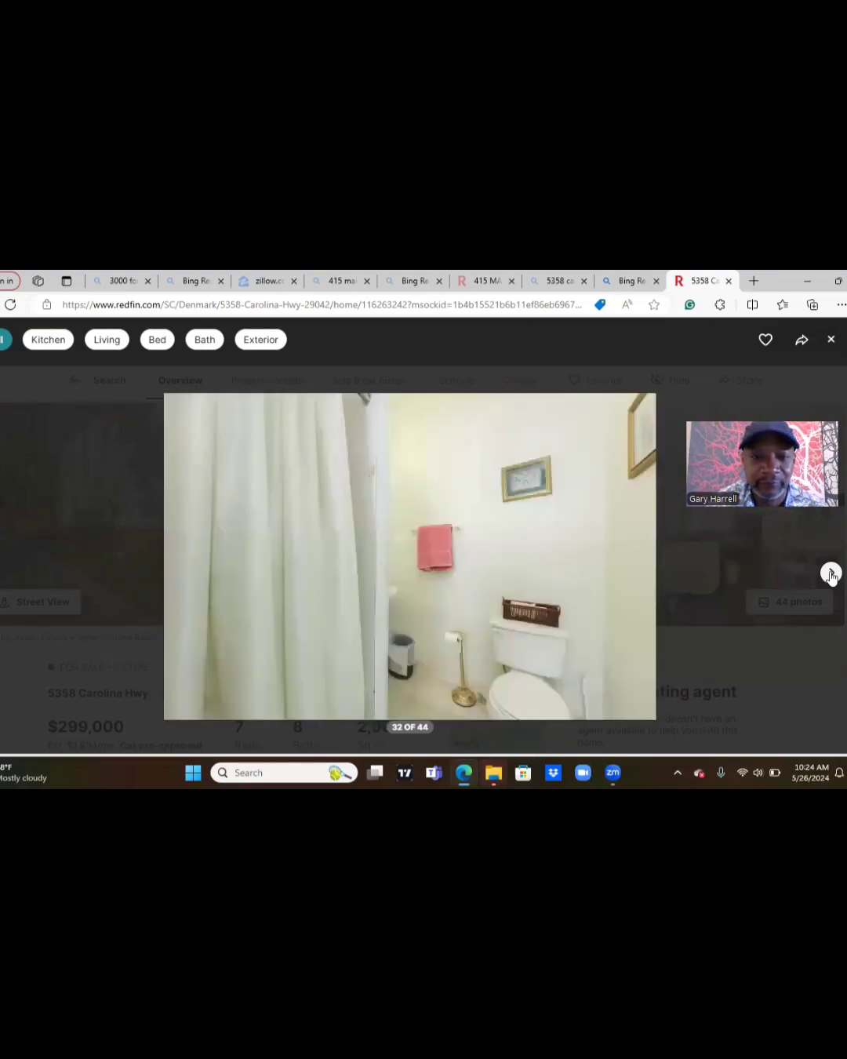
click(831, 574)
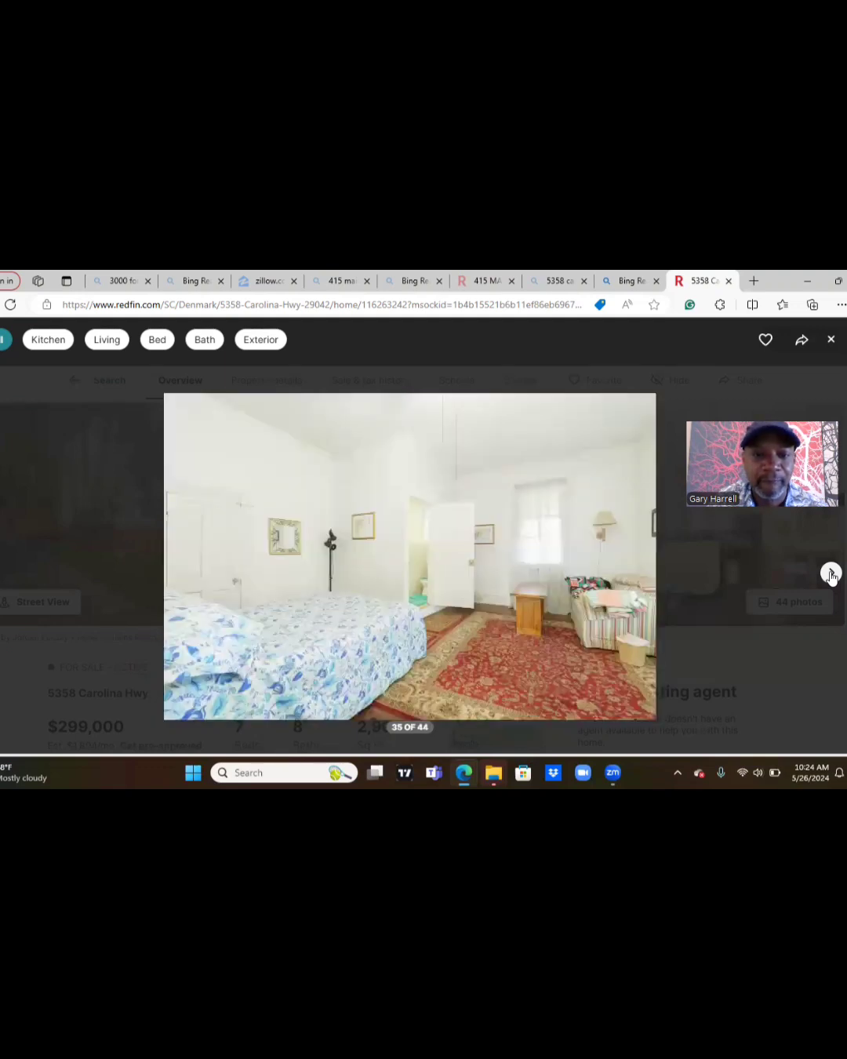
click(831, 573)
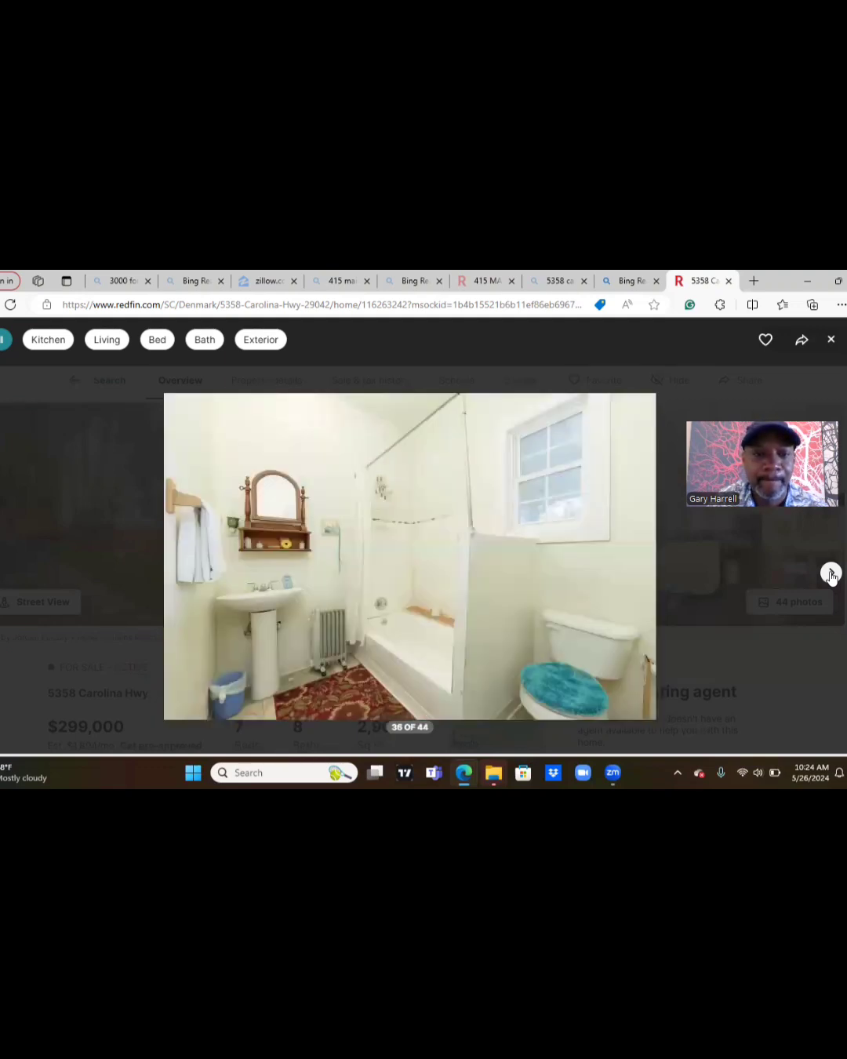
click(830, 573)
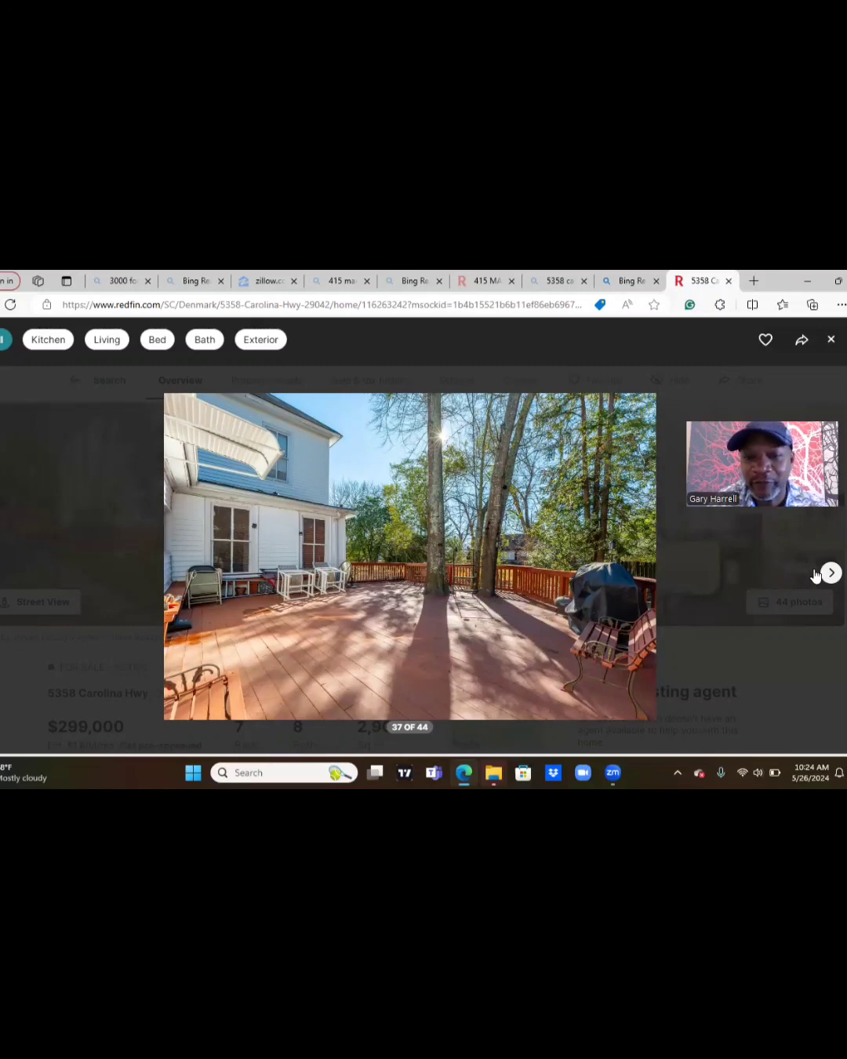
Cycle past the carport and metal garage photos back to photo 1, leaving the viewer.
click(830, 572)
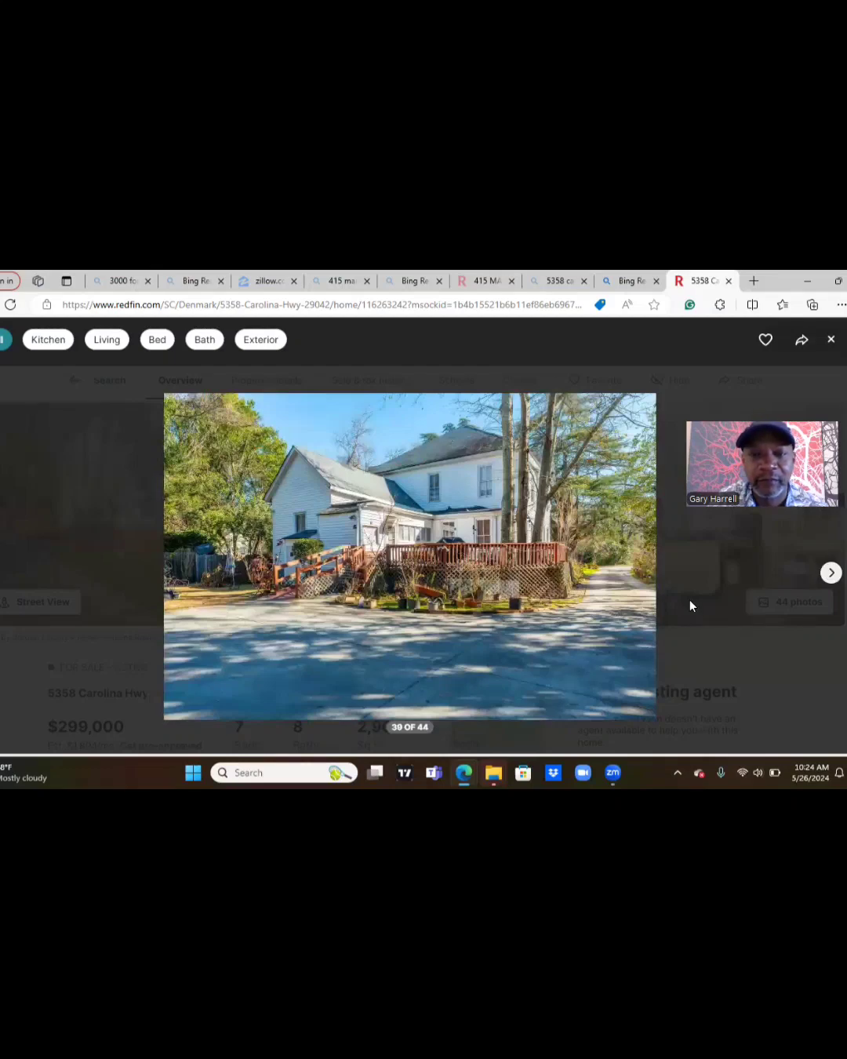
mouse_move(238, 687)
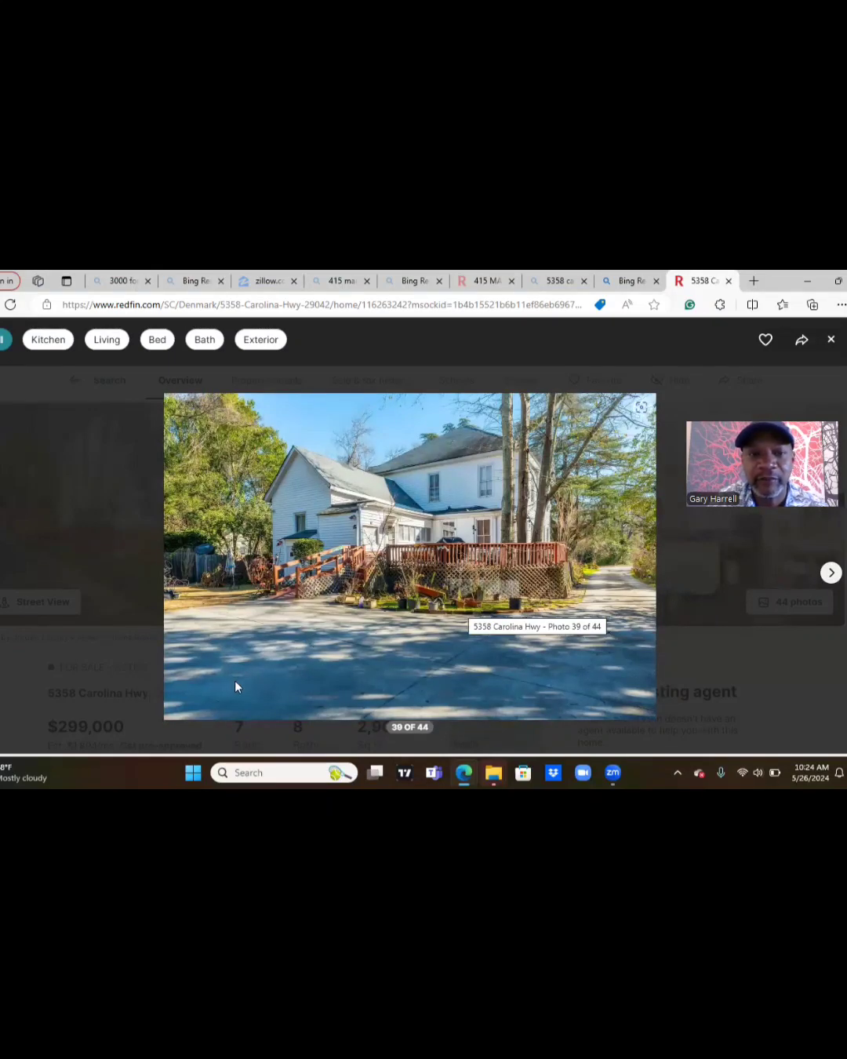
mouse_move(318, 629)
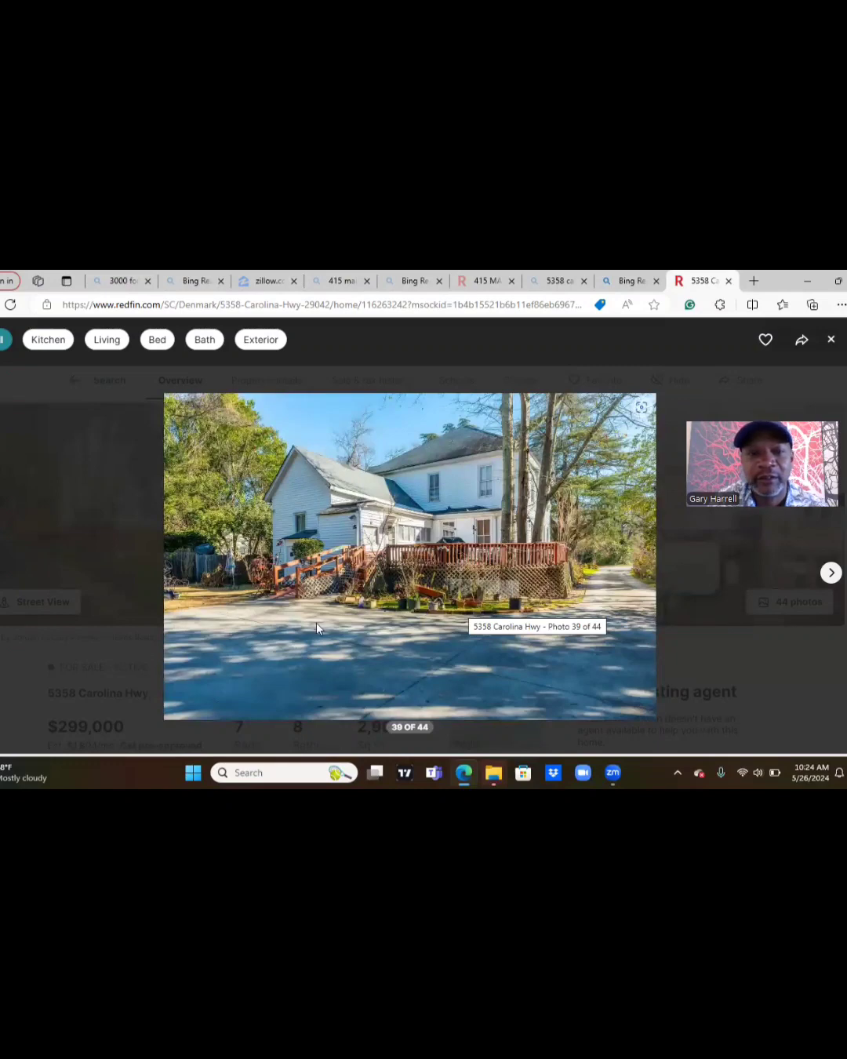
mouse_move(517, 681)
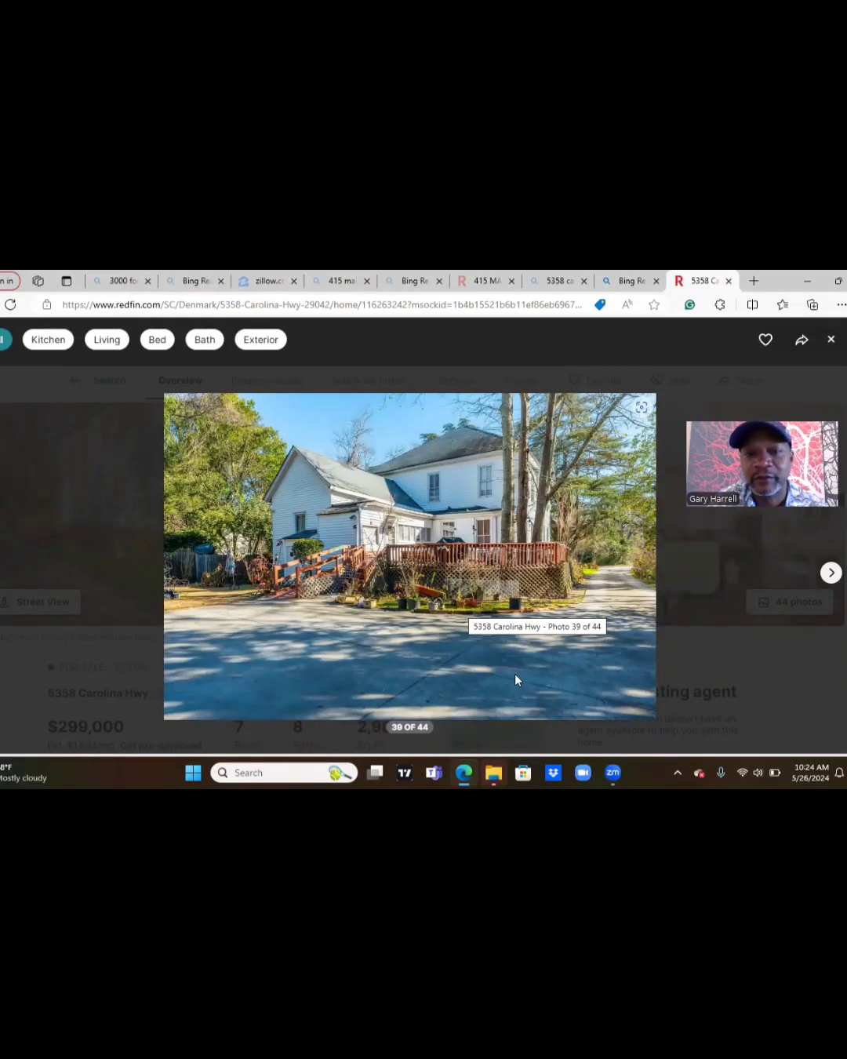
mouse_move(506, 657)
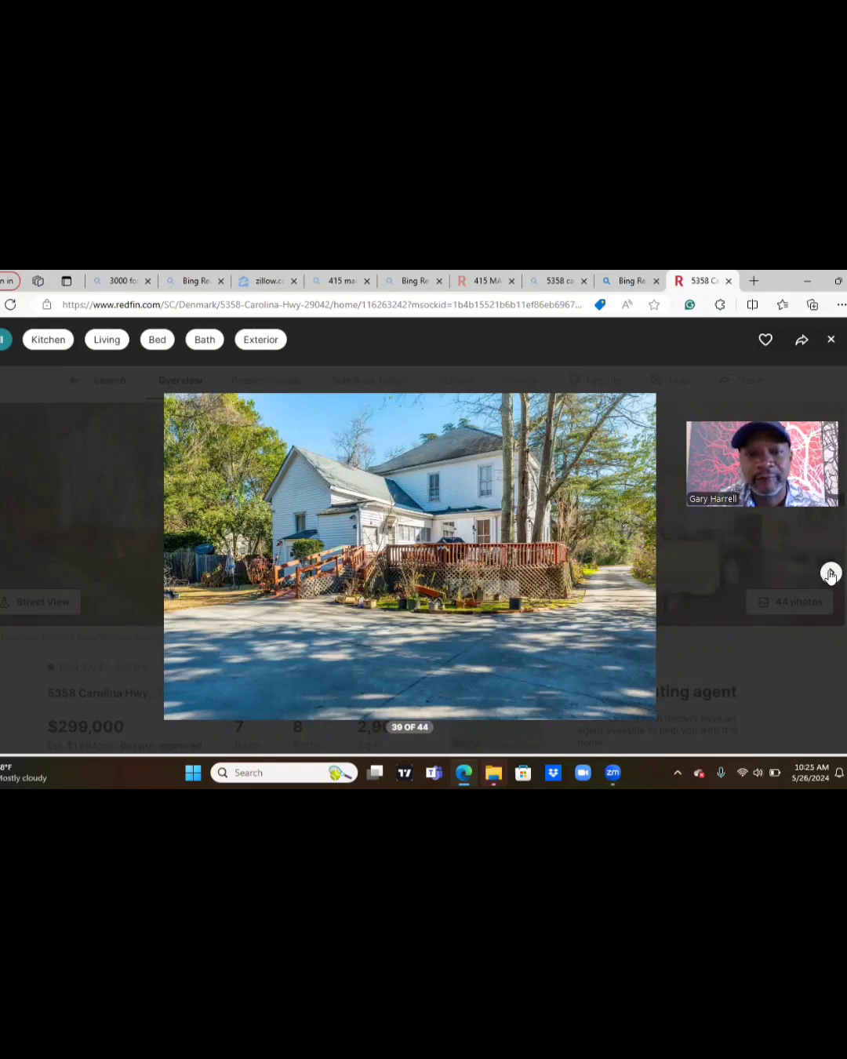
click(830, 573)
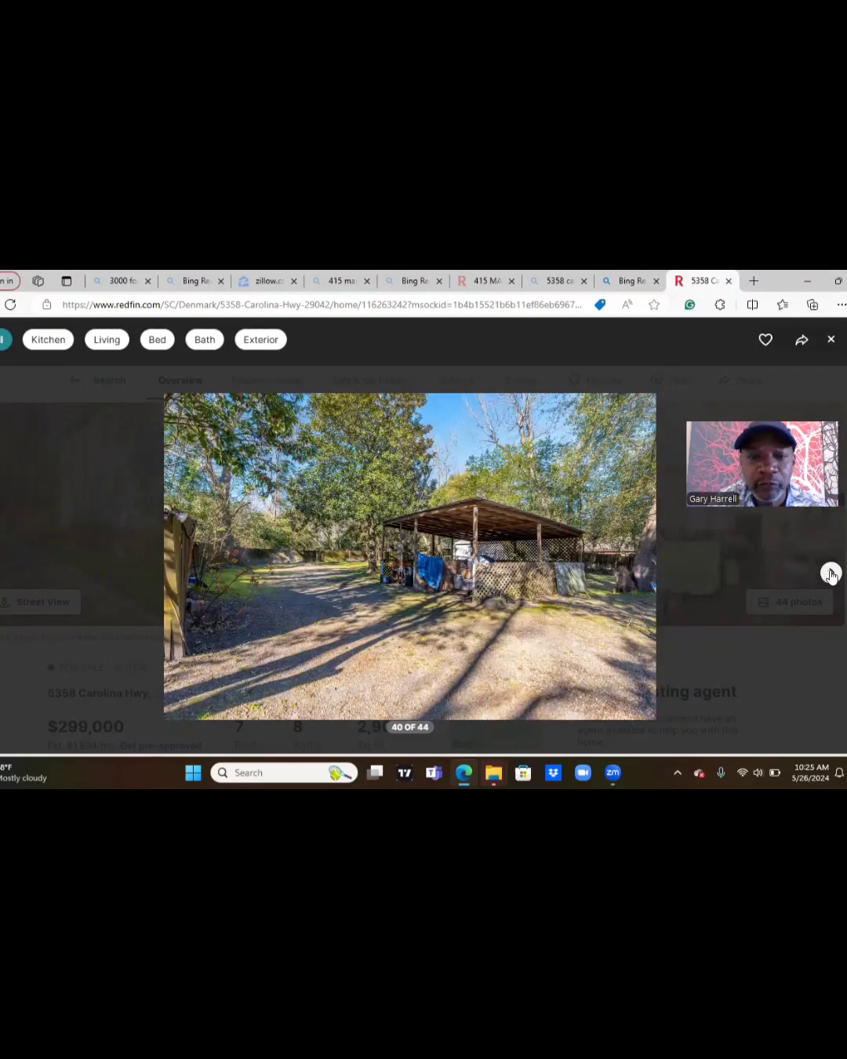
click(831, 574)
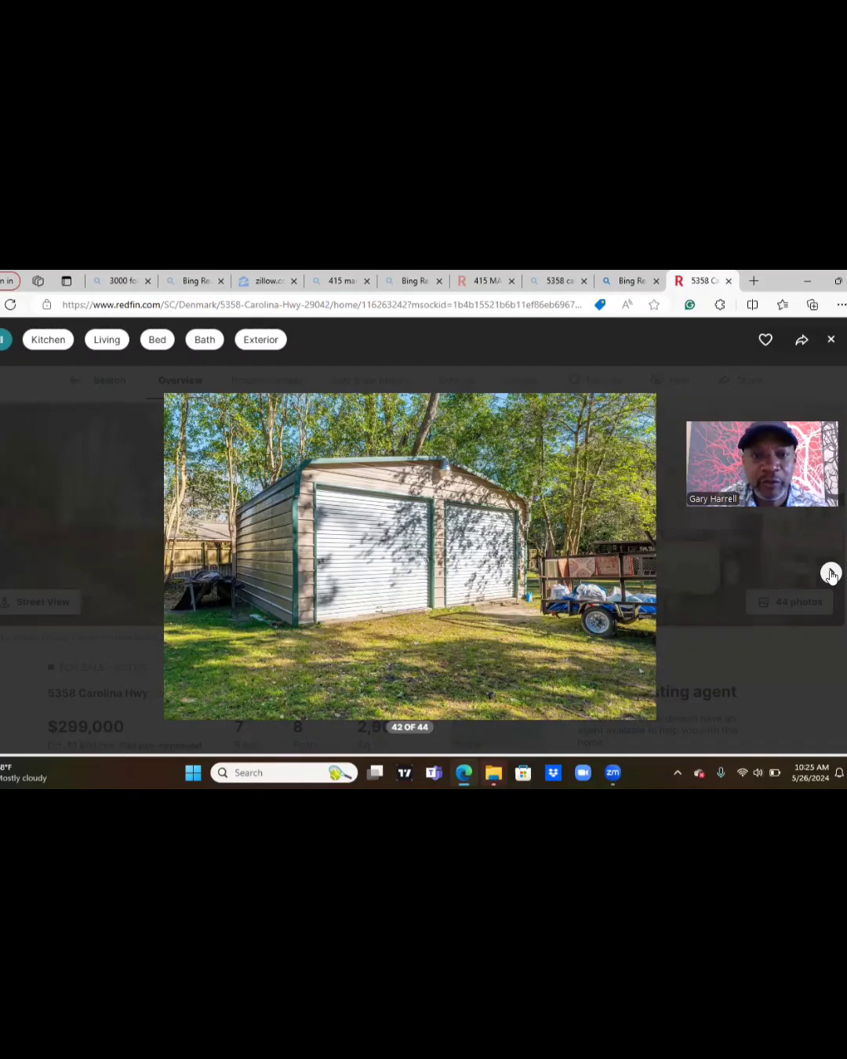
click(830, 572)
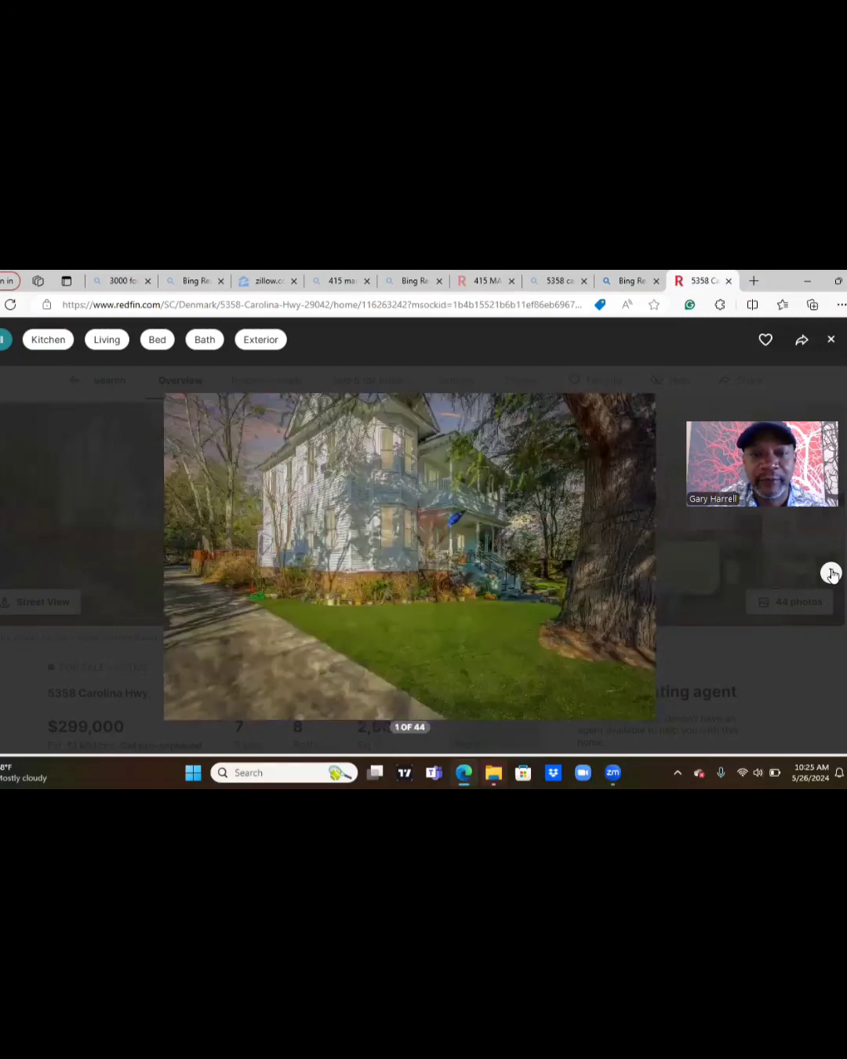
click(831, 572)
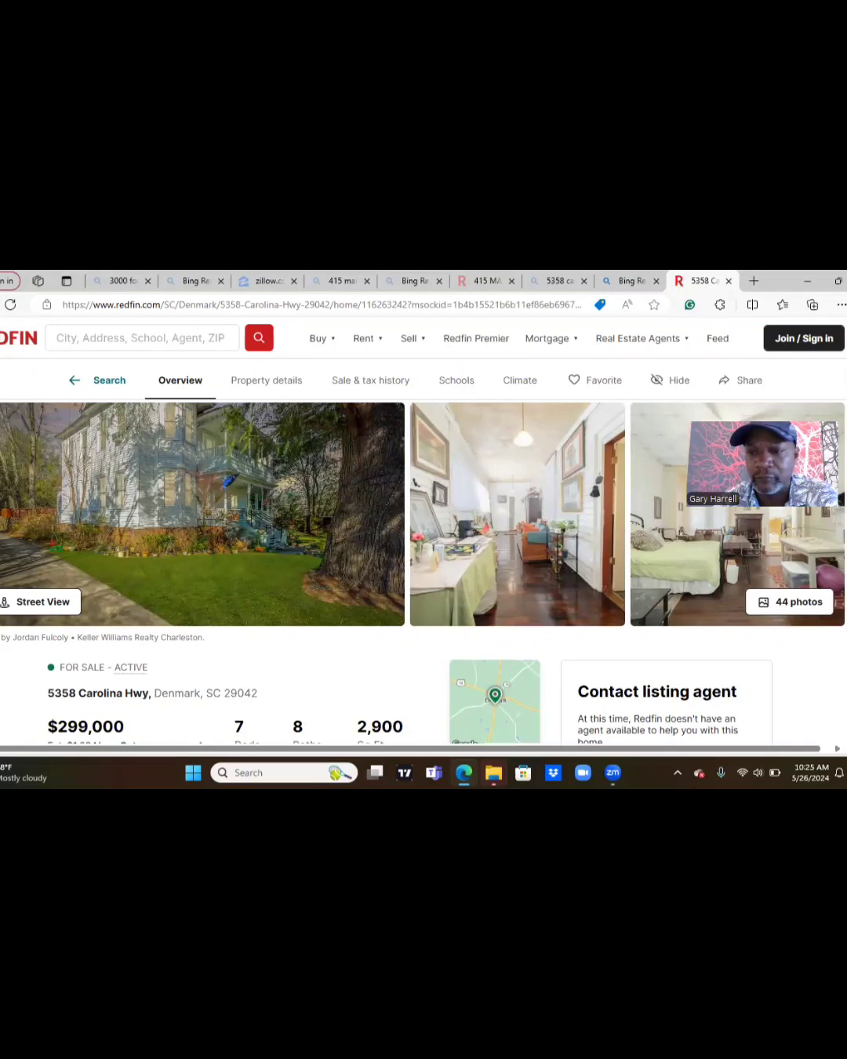
Scroll to the price, 7 beds, 8 baths, 2,900 sq ft and About this home.
scroll(down, 3)
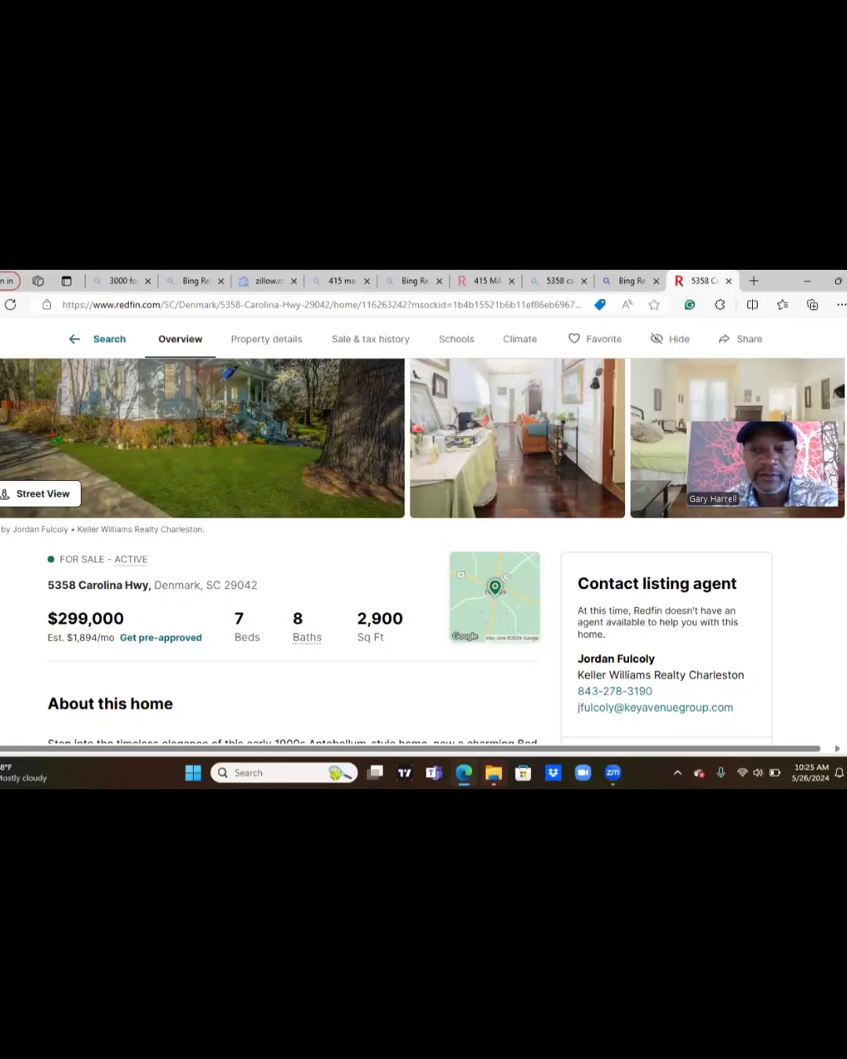
scroll(down, 3)
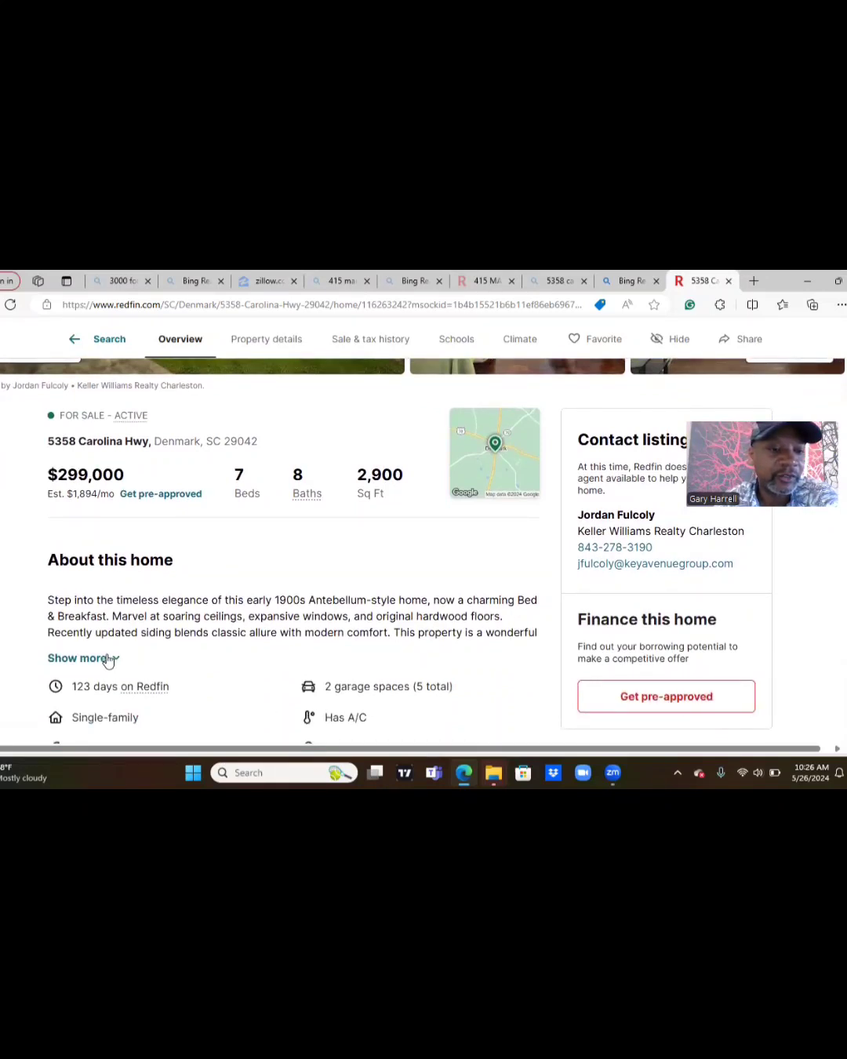
Expand the 5358 Carolina Hwy description to show built 1906, 0.68 acres, $103 per sq ft.
click(75, 658)
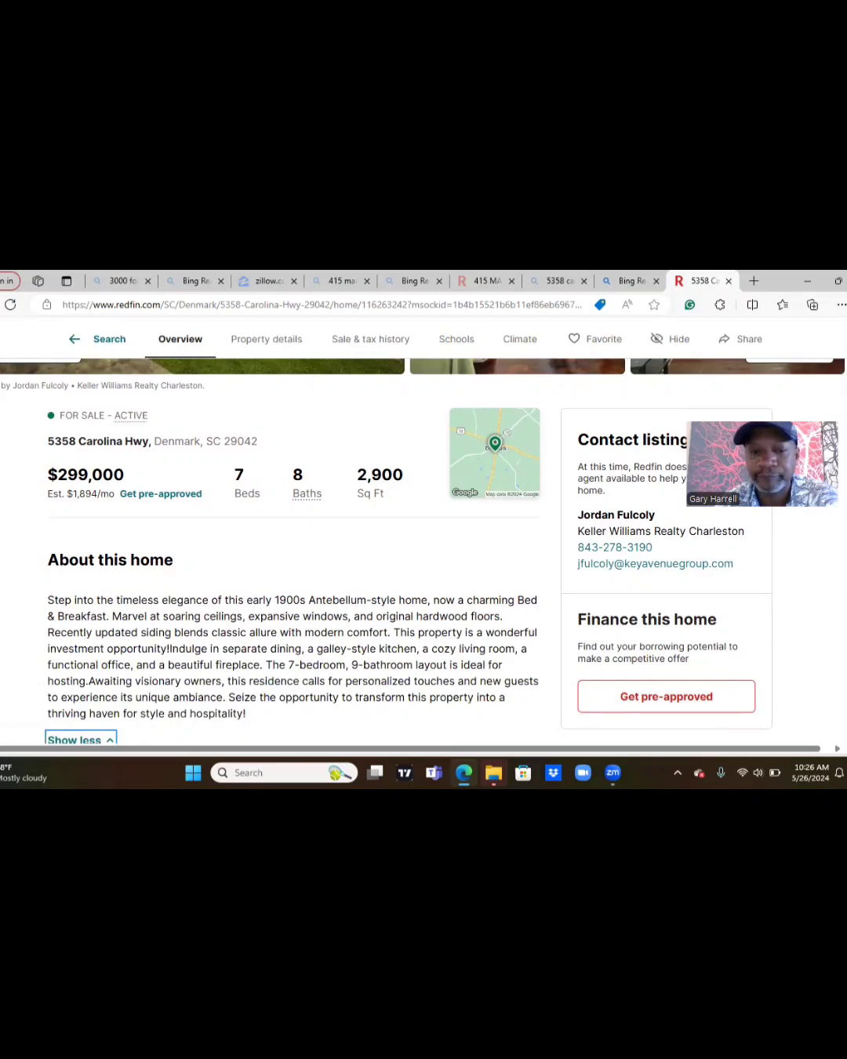
scroll(down, 3)
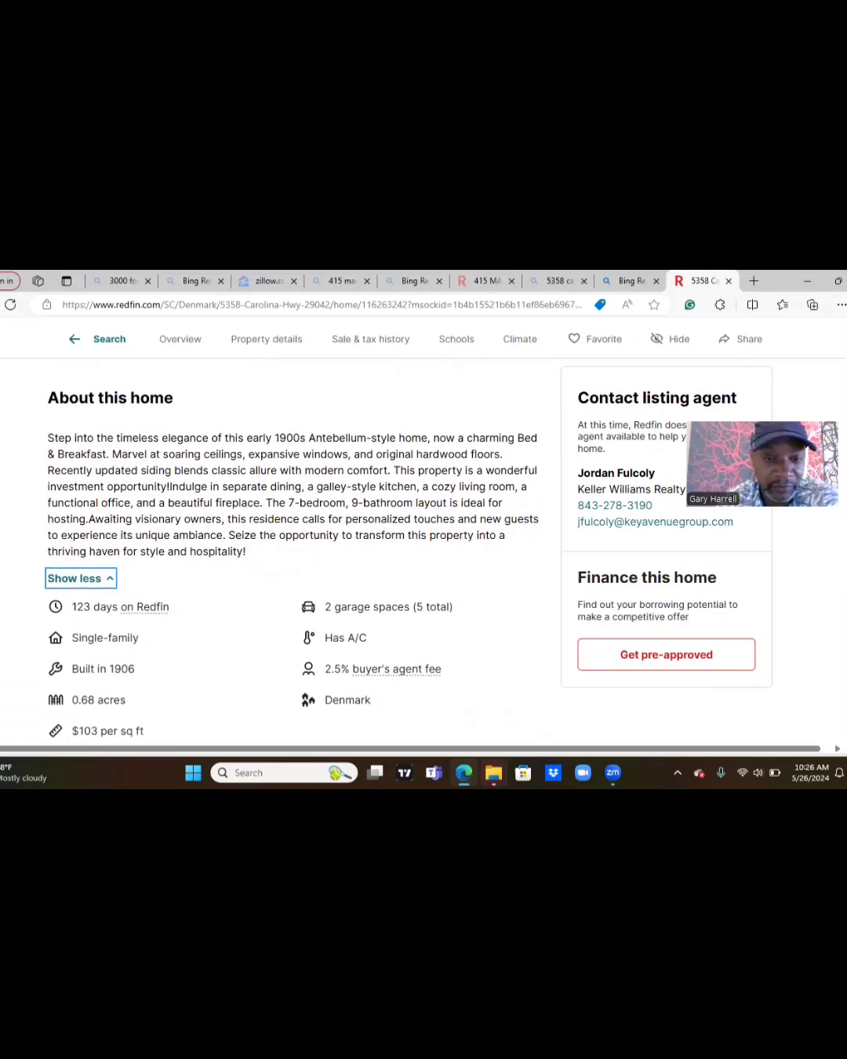
scroll(down, 3)
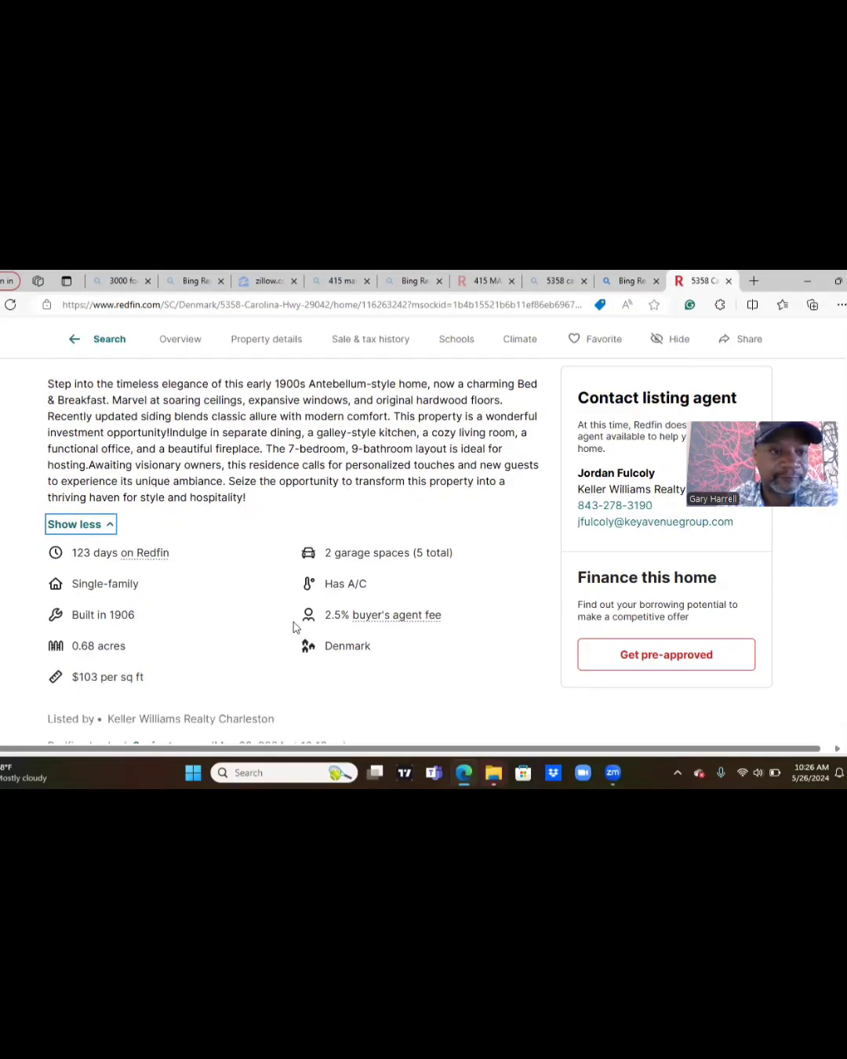
mouse_move(147, 398)
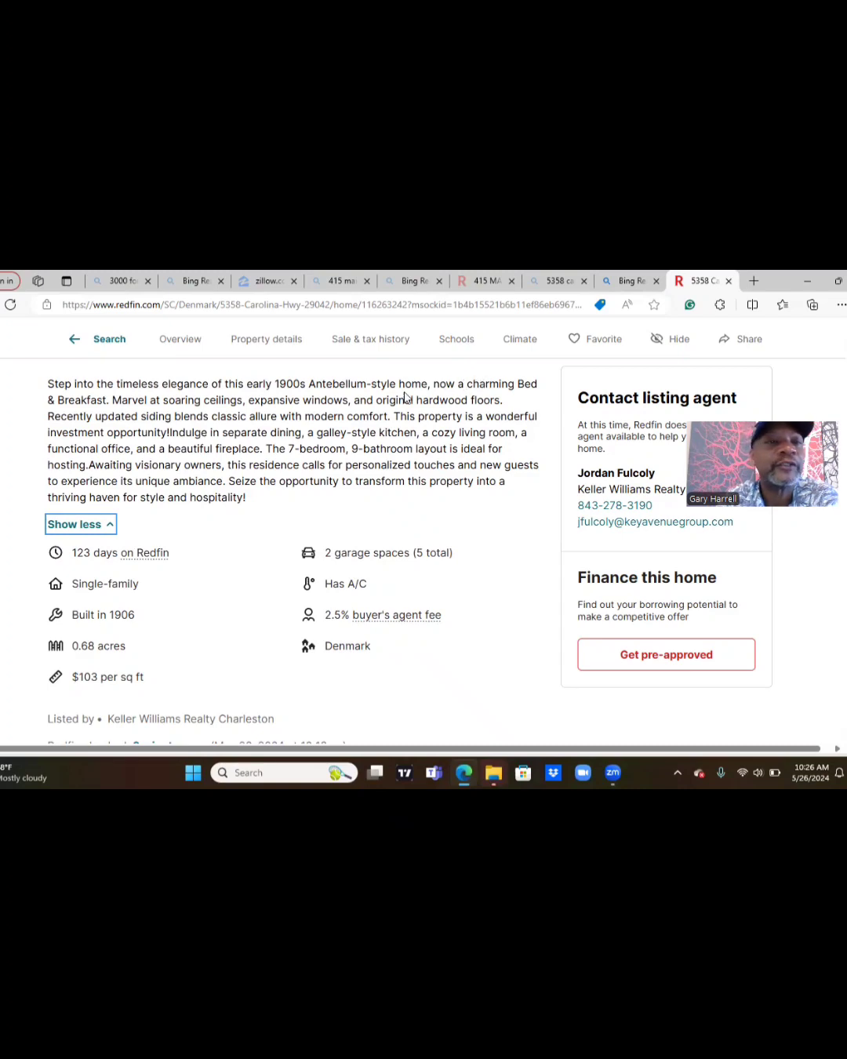
mouse_move(149, 416)
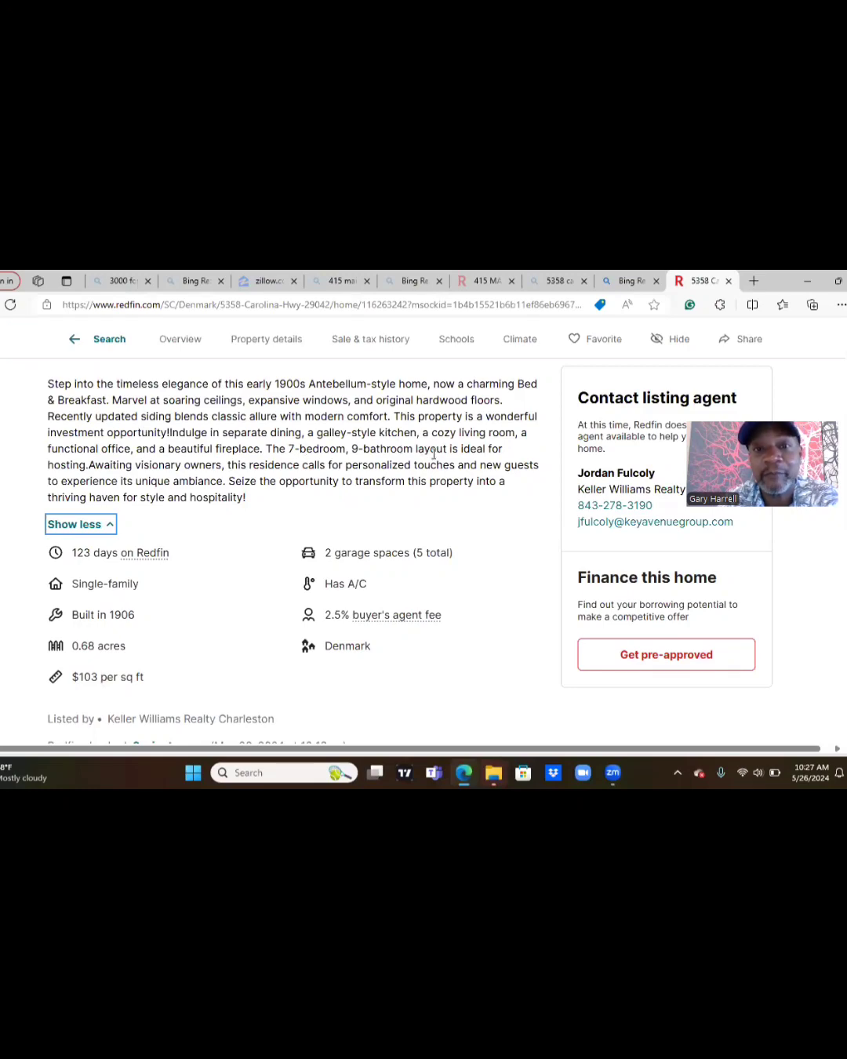
mouse_move(416, 448)
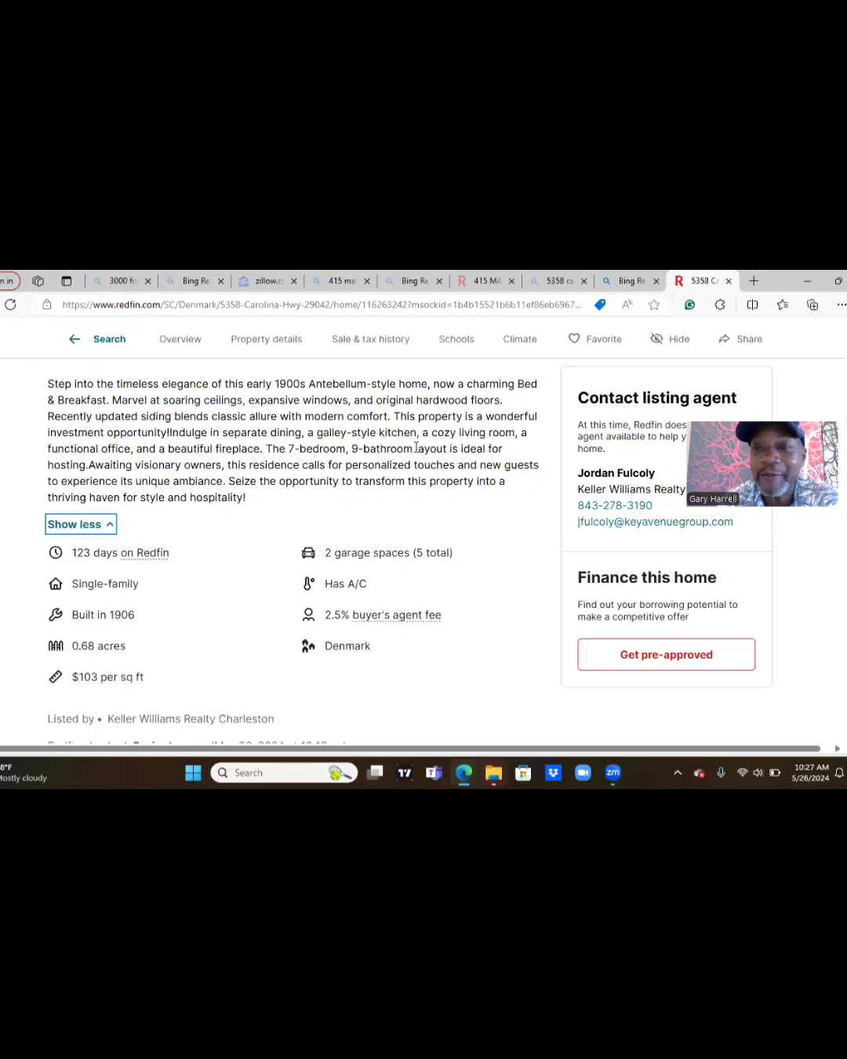